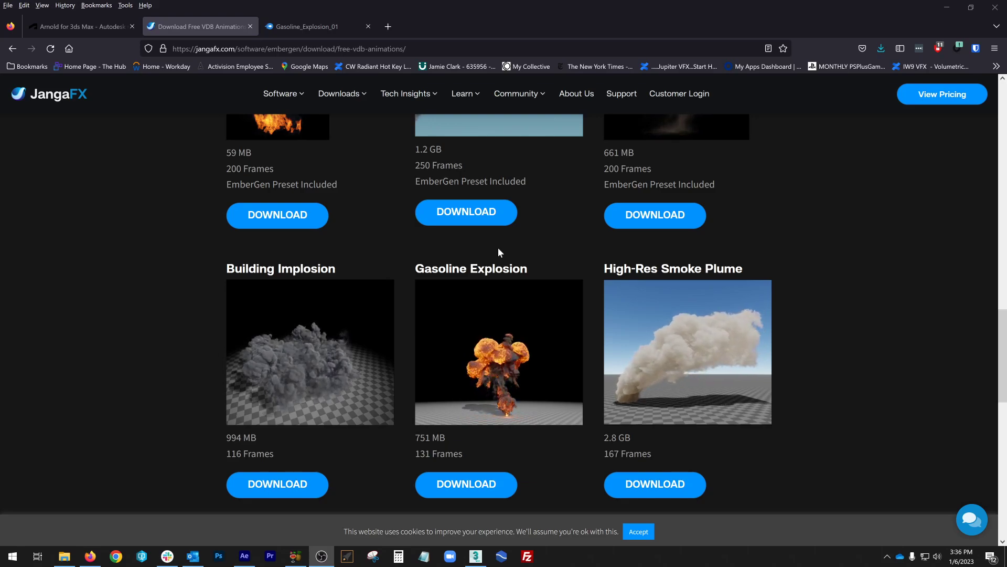
- Create an Arnold Volume object from the Arnold geometry category in the viewport
scroll("down", 3)
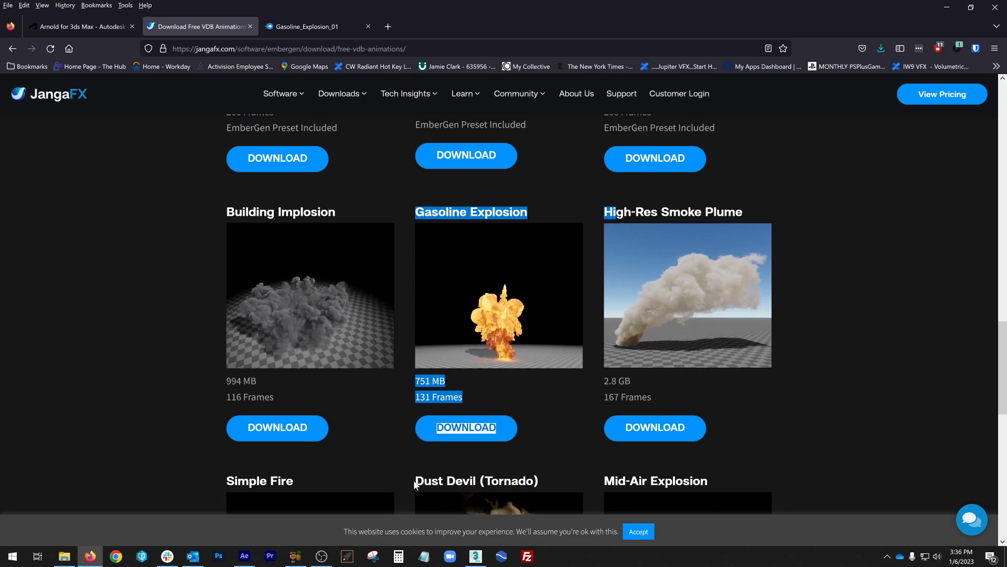
left_click(474, 556)
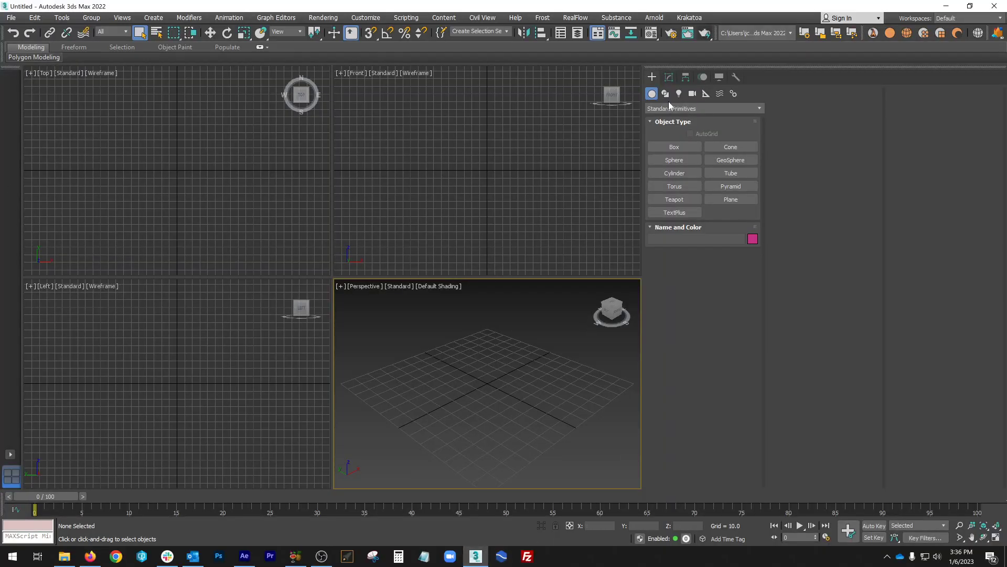
left_click(703, 108)
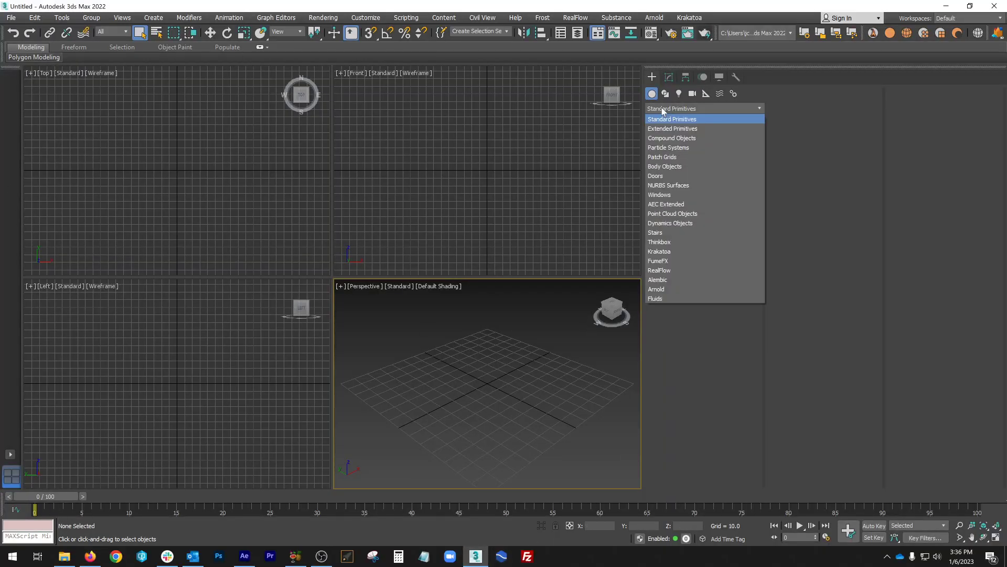
left_click(656, 288)
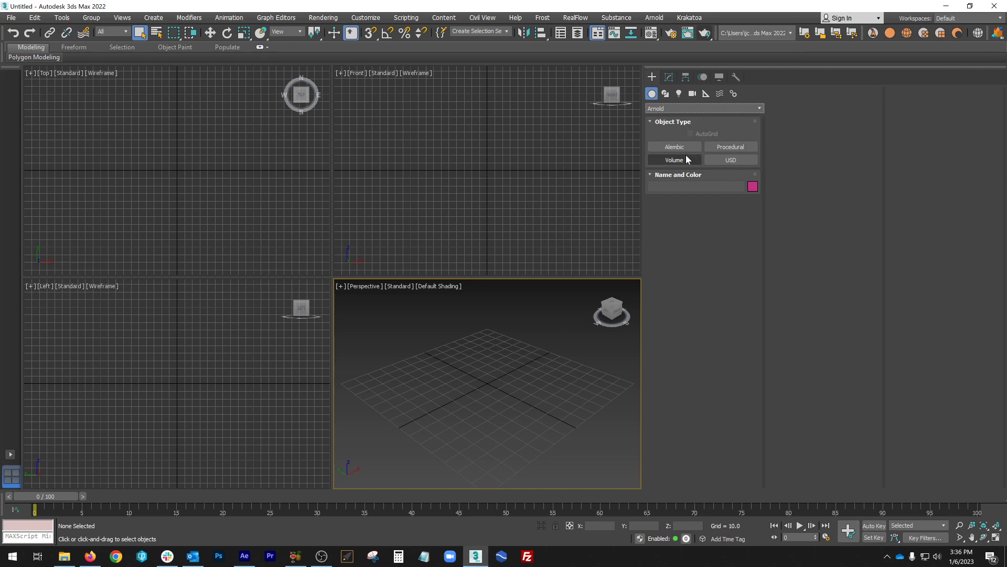
left_click(674, 159)
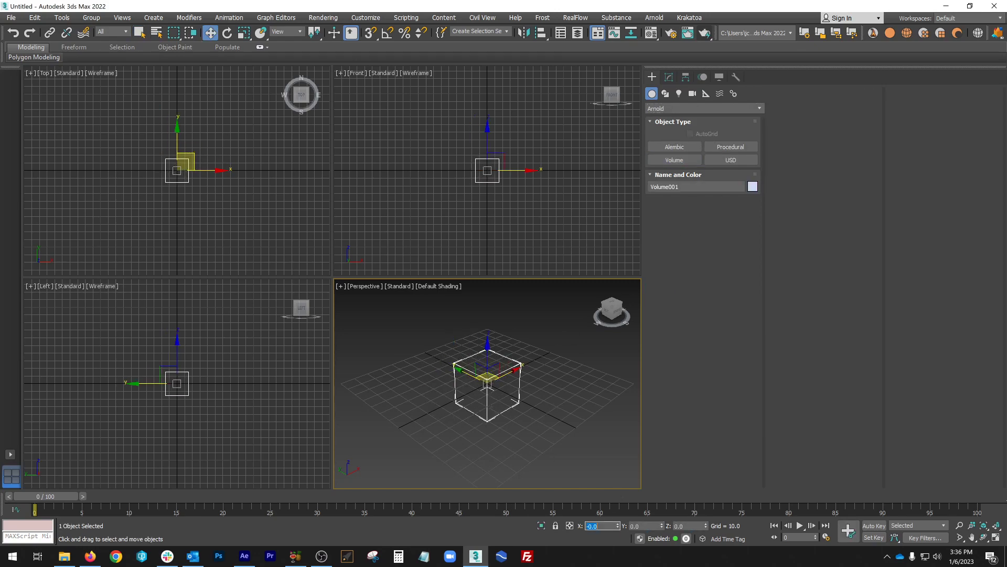
- Show the volume's parameters in Modify and browse for its VDB file path
left_click(668, 77)
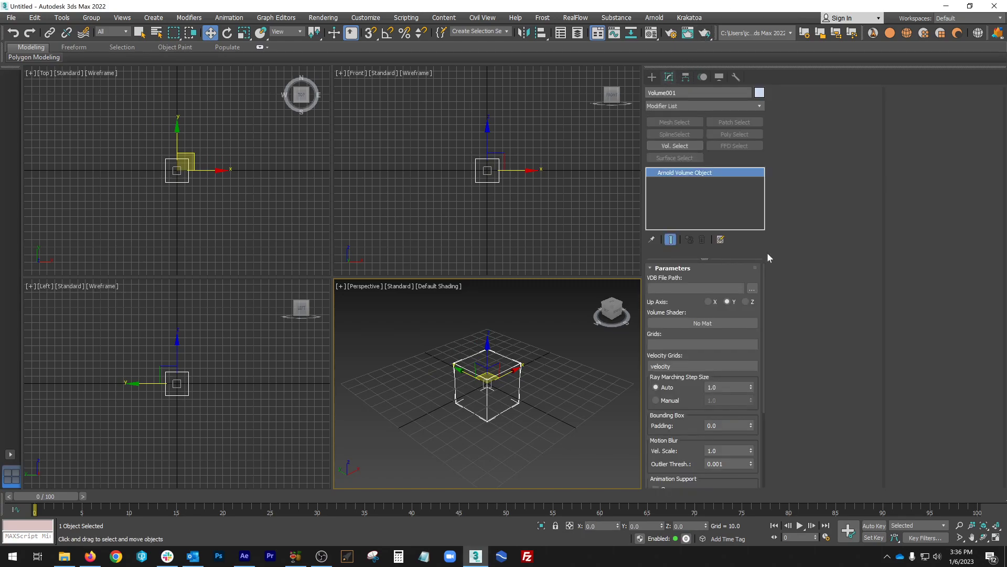
left_click(751, 287)
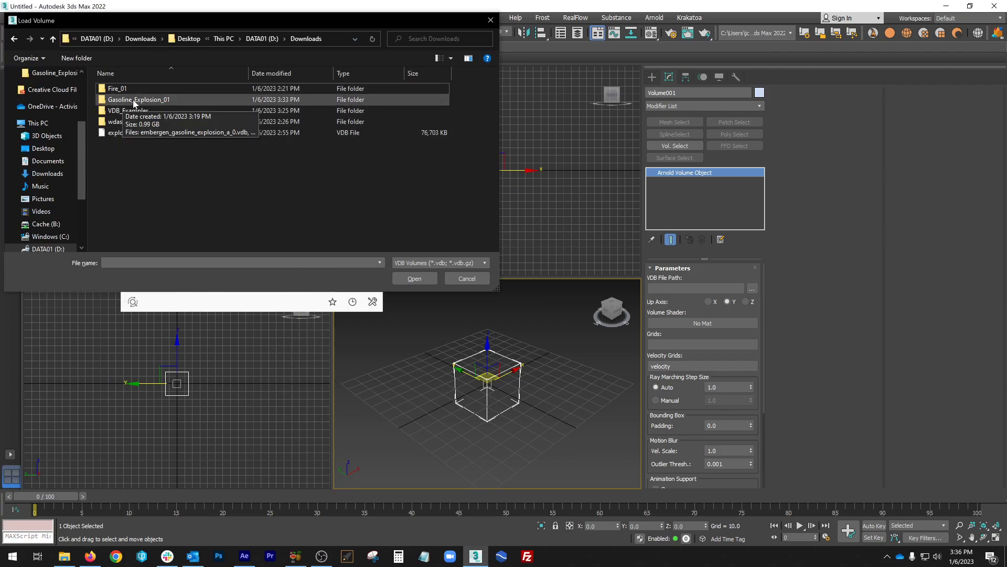
- Load embergen_gasoline_explosion_a_0.vdb as an animation with density, flames and temperature grids
double_click(138, 100)
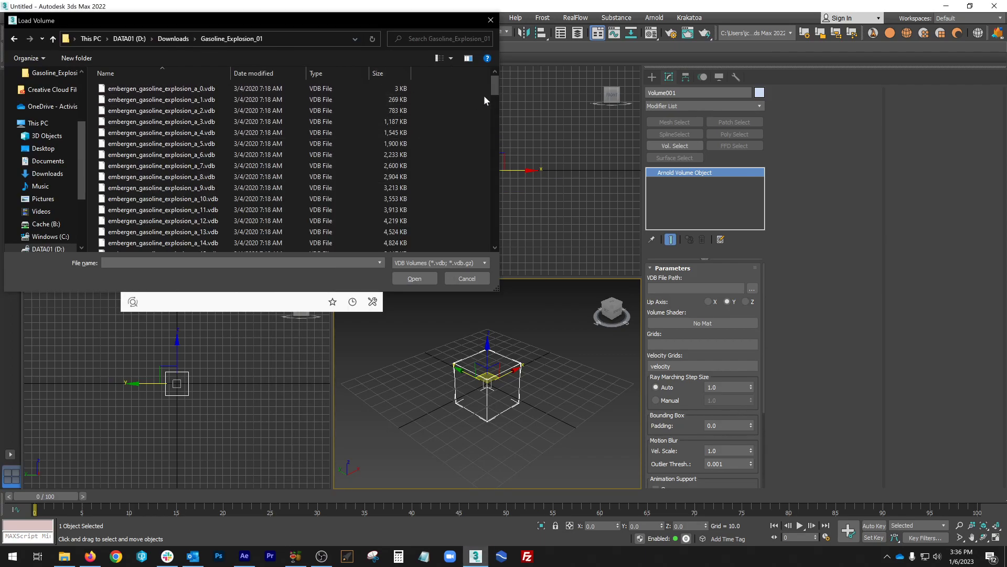
scroll("down", 3)
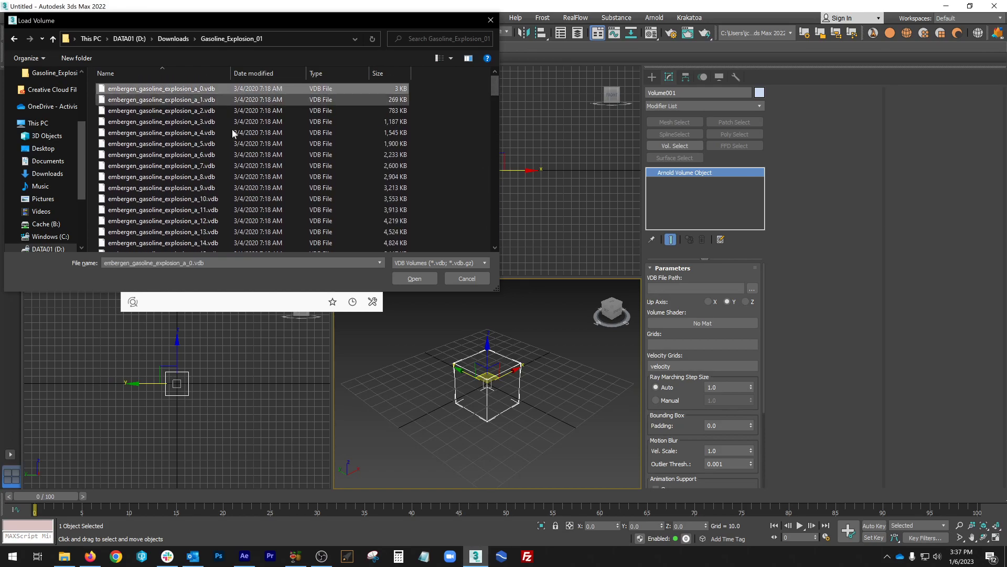
left_click(414, 278)
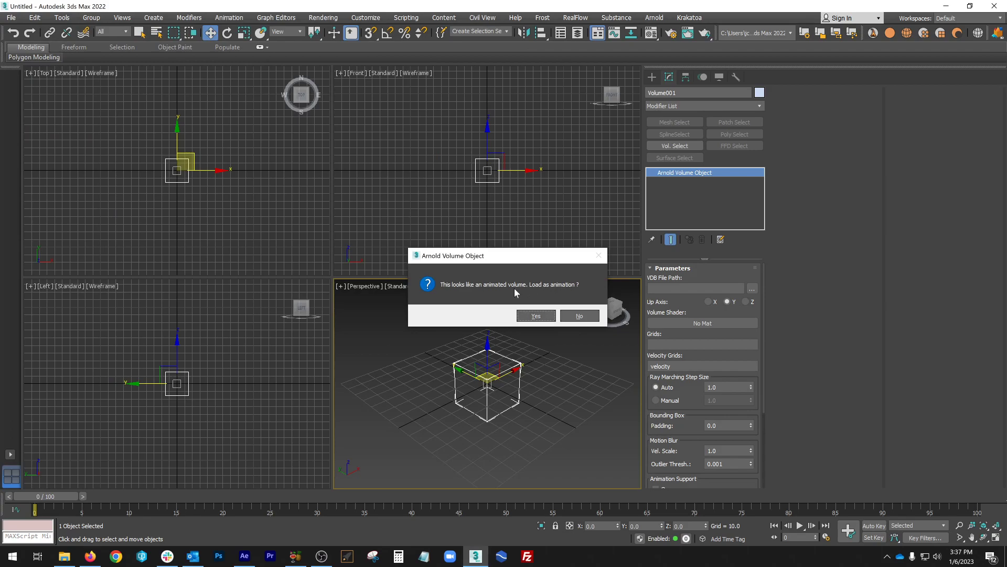
mouse_move(474, 306)
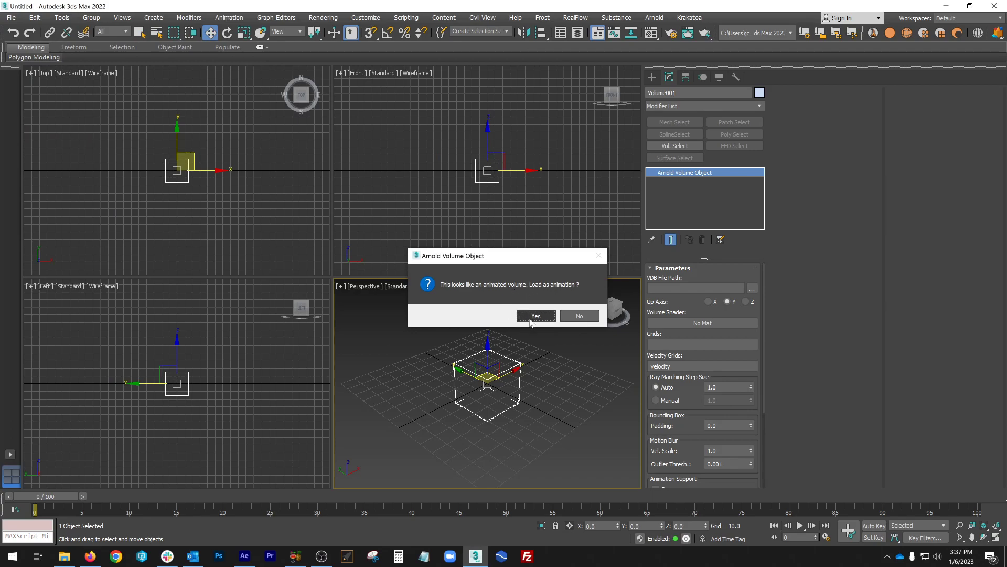
left_click(536, 315)
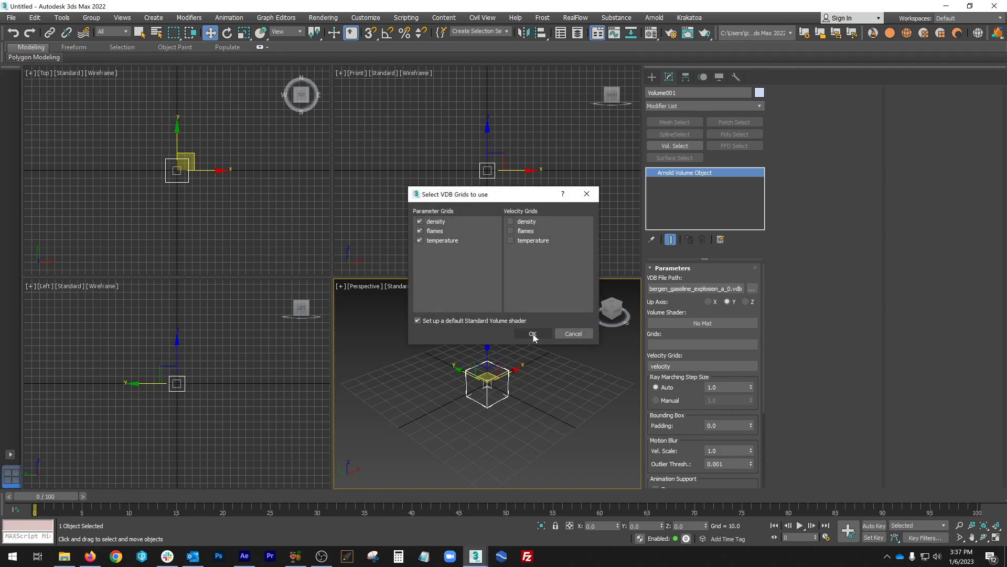
left_click(532, 334)
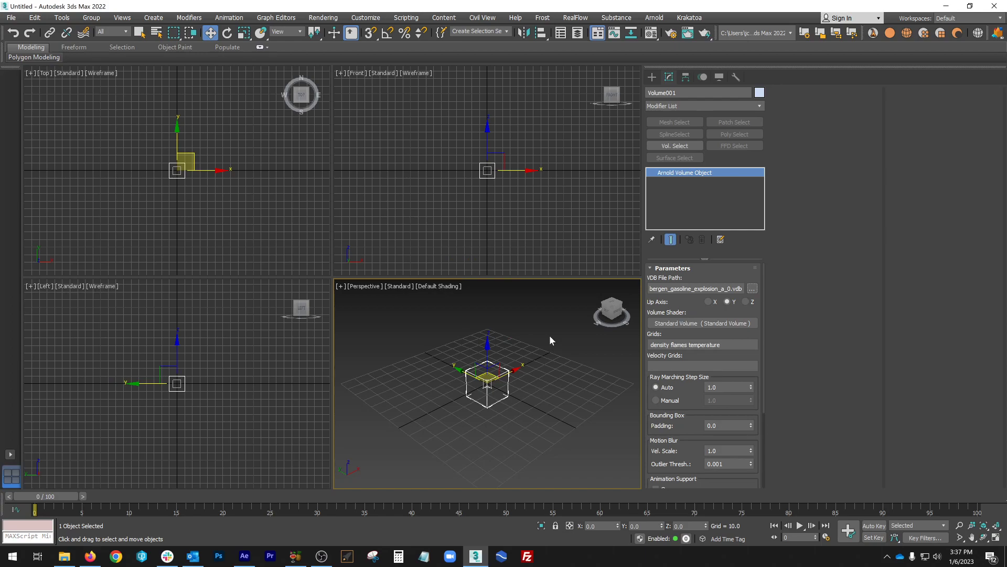
- Review the Animation Support settings and show Gasoline_Explosion_01's VDB frames in File Explorer
scroll("down", 3)
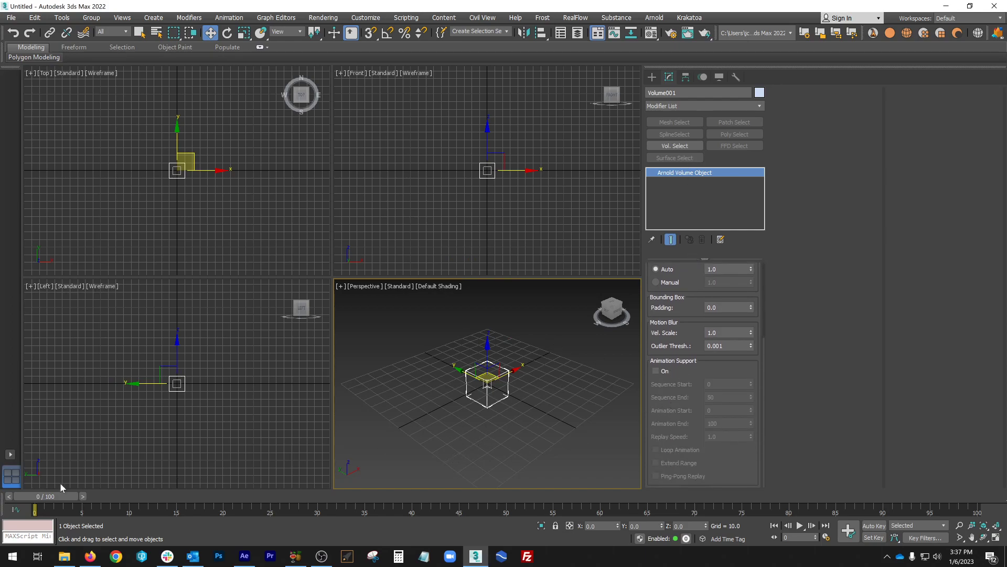
left_click_drag(35, 508, 642, 508)
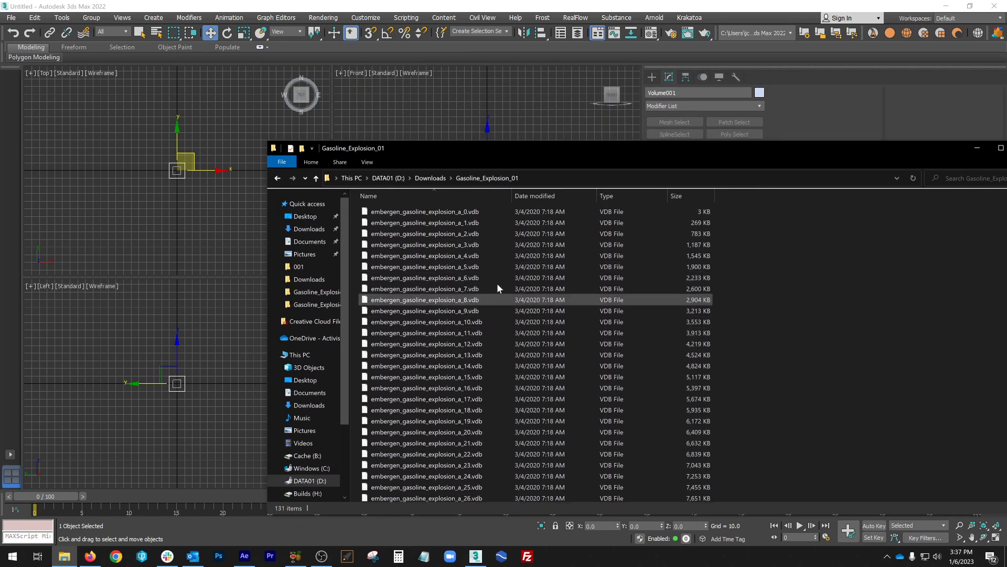
left_click(424, 233)
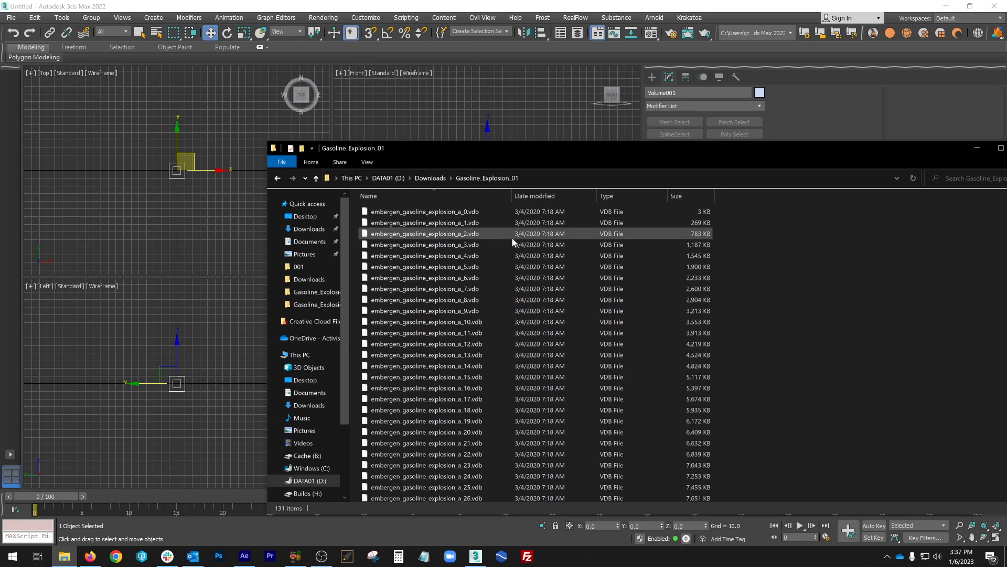
left_click(423, 222)
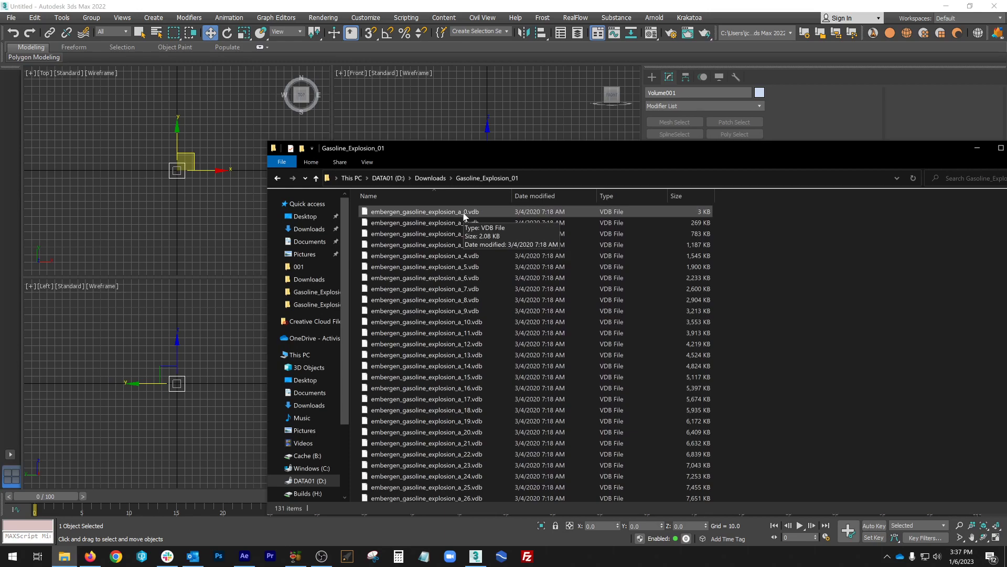
left_click(424, 211)
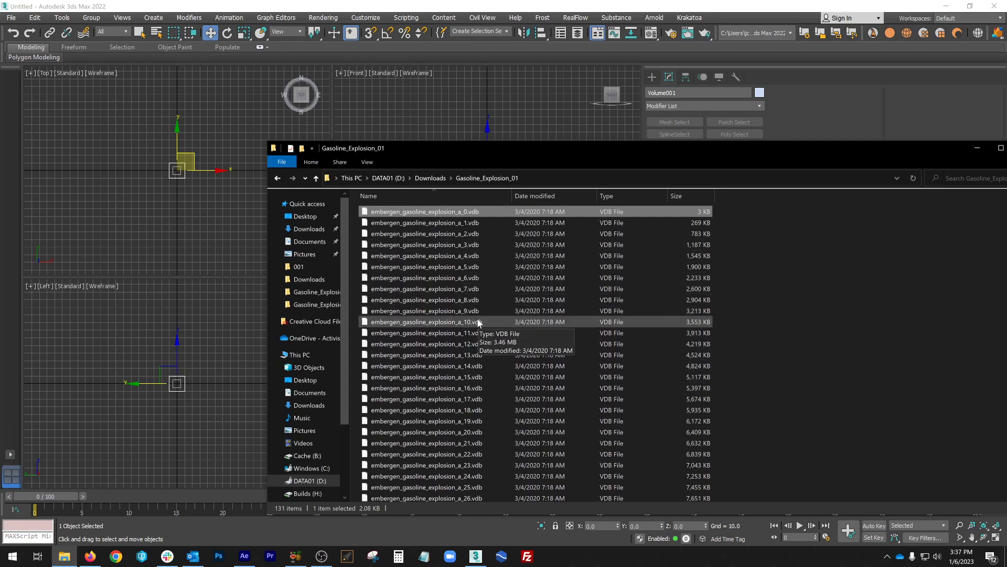
mouse_move(469, 311)
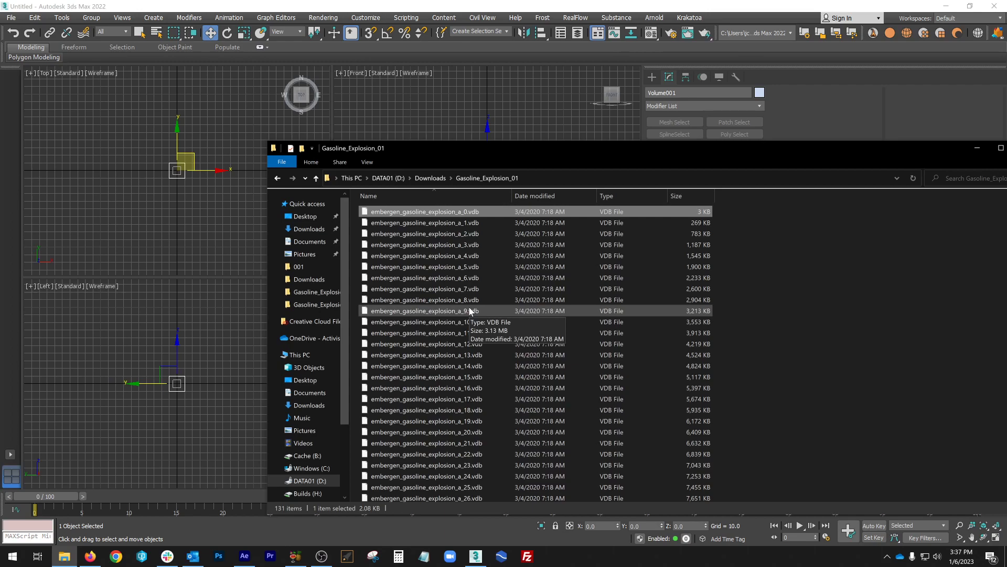
mouse_move(475, 289)
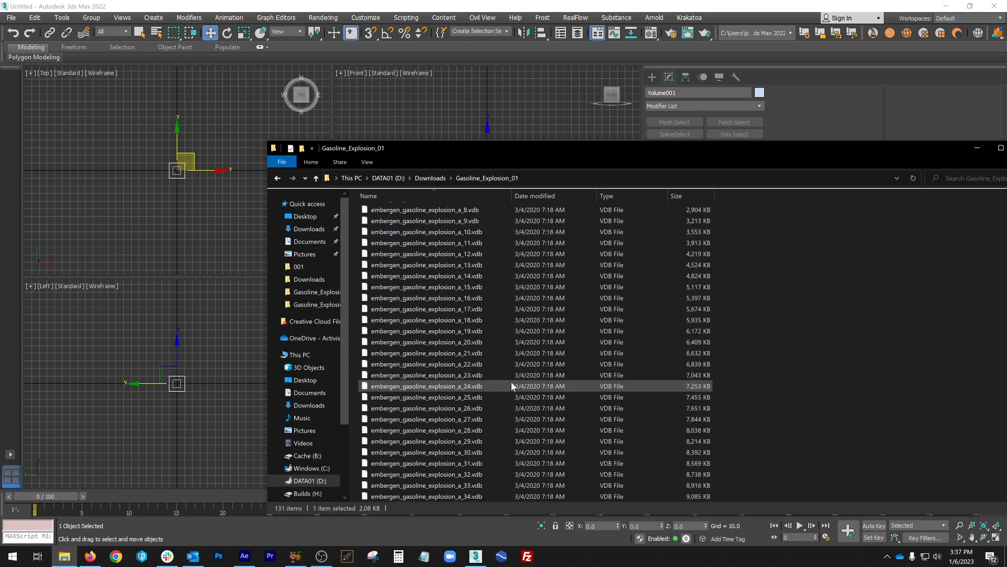
scroll("down", 3)
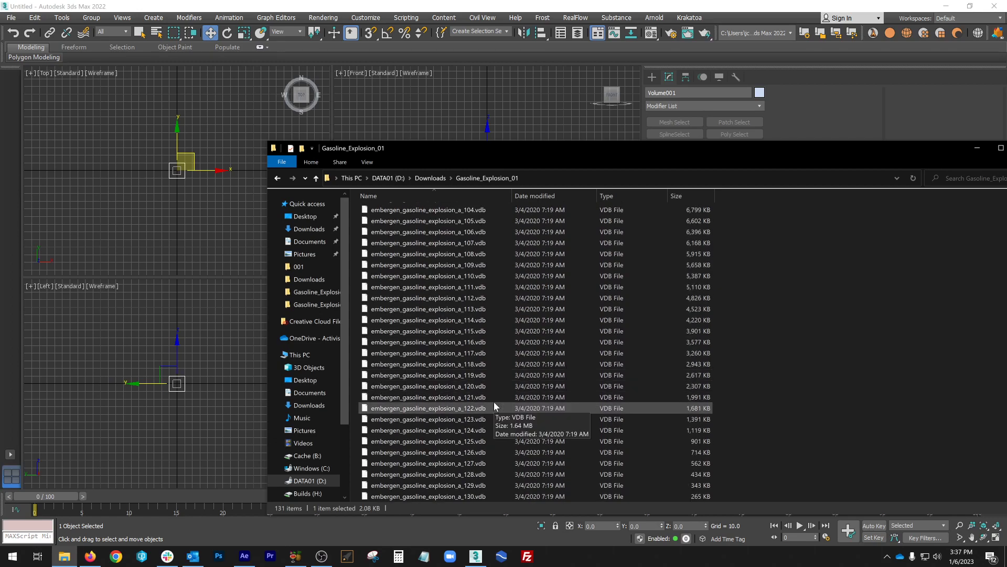
scroll("up", 3)
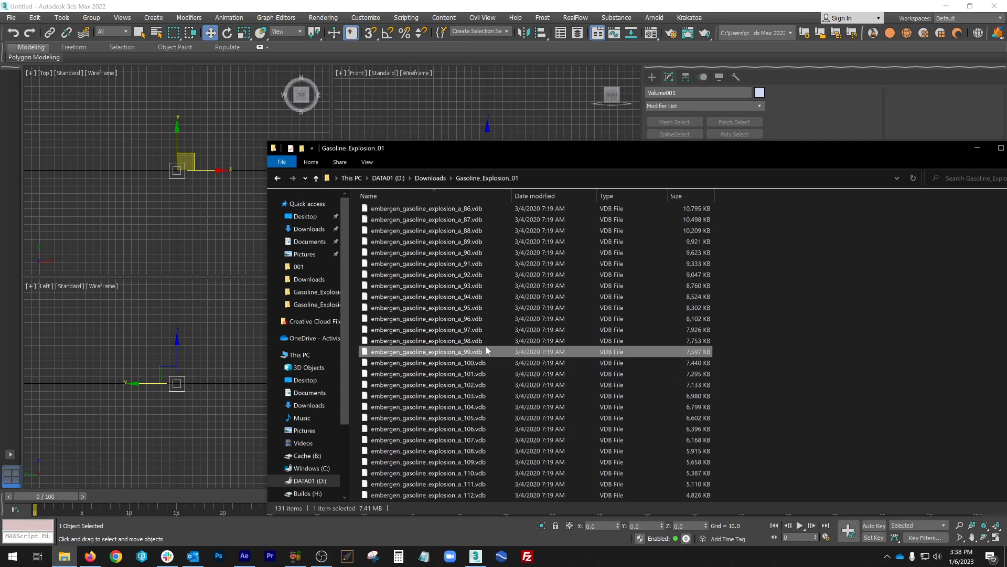
mouse_move(481, 355)
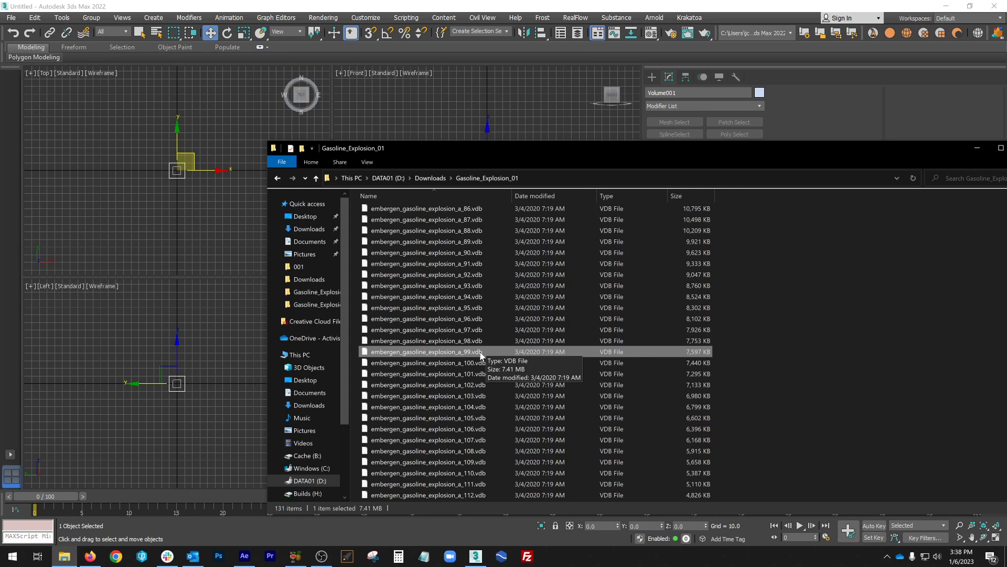
mouse_move(498, 339)
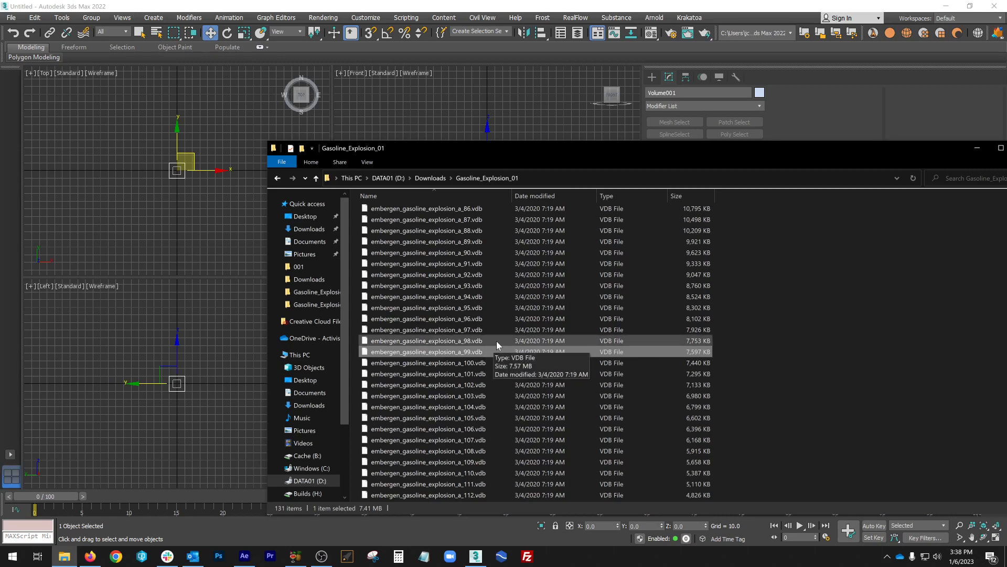
scroll("down", 3)
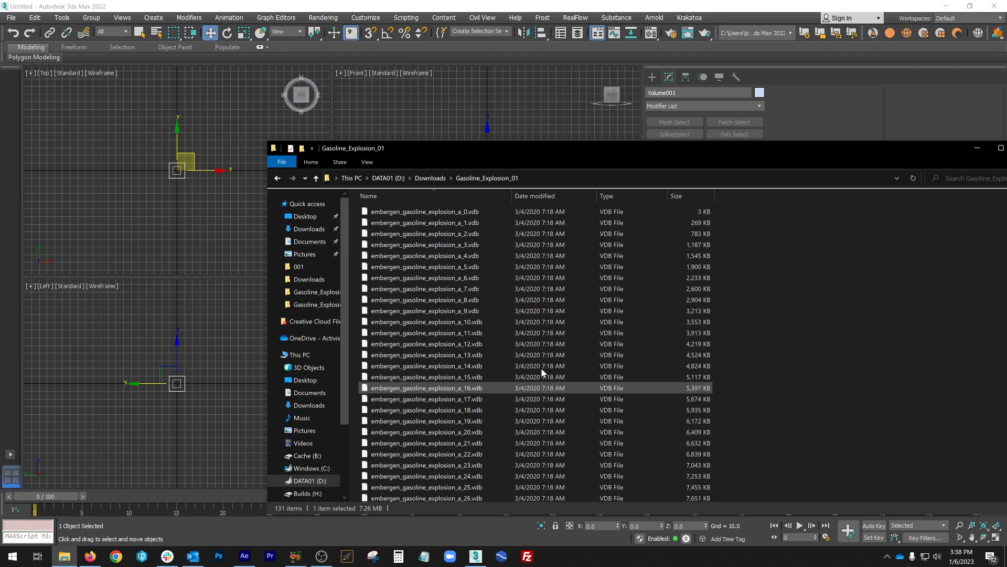
- Launch ReNamer Lite beside Explorer and select explosion frames 0 through 9
left_click(10, 556)
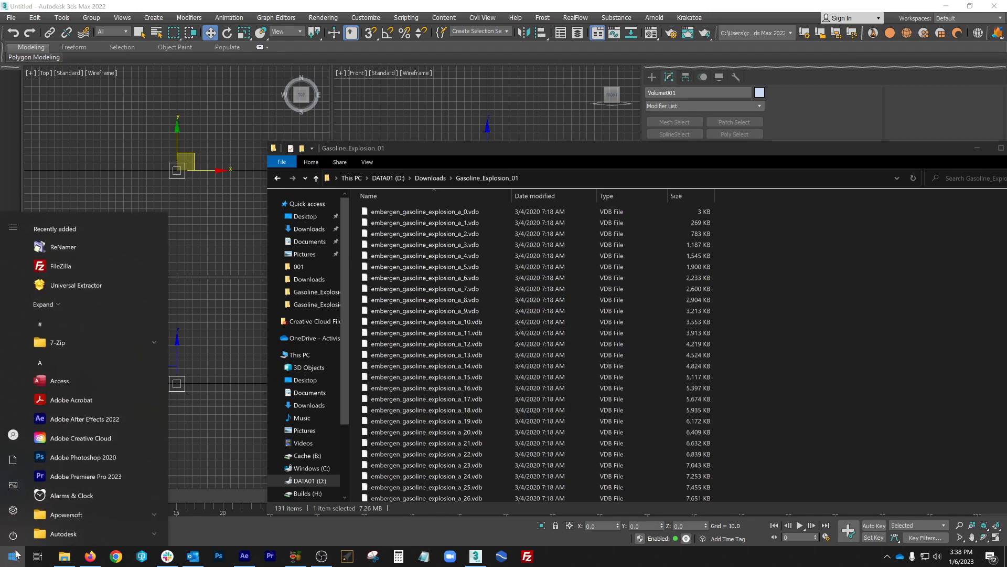
left_click(62, 246)
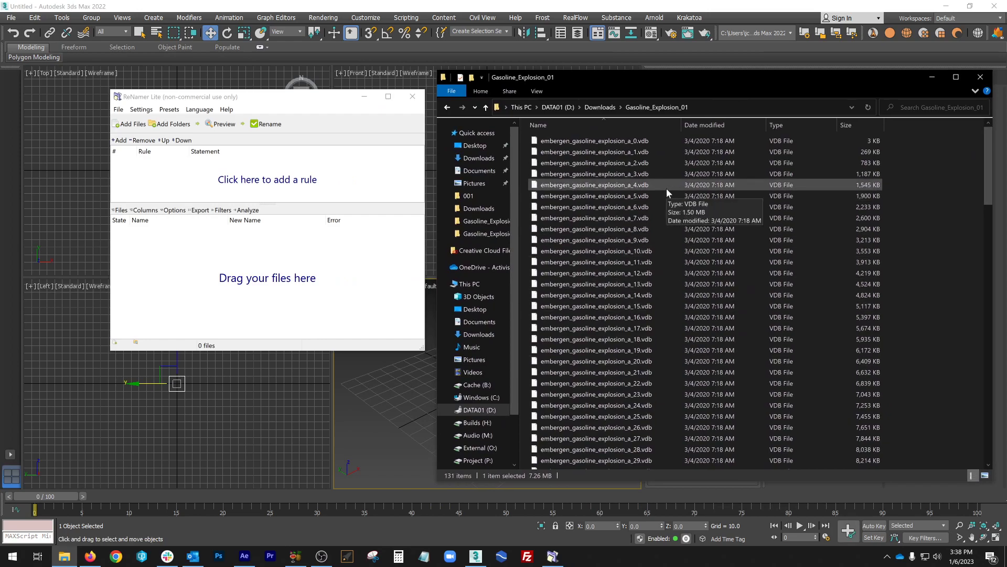
mouse_move(639, 145)
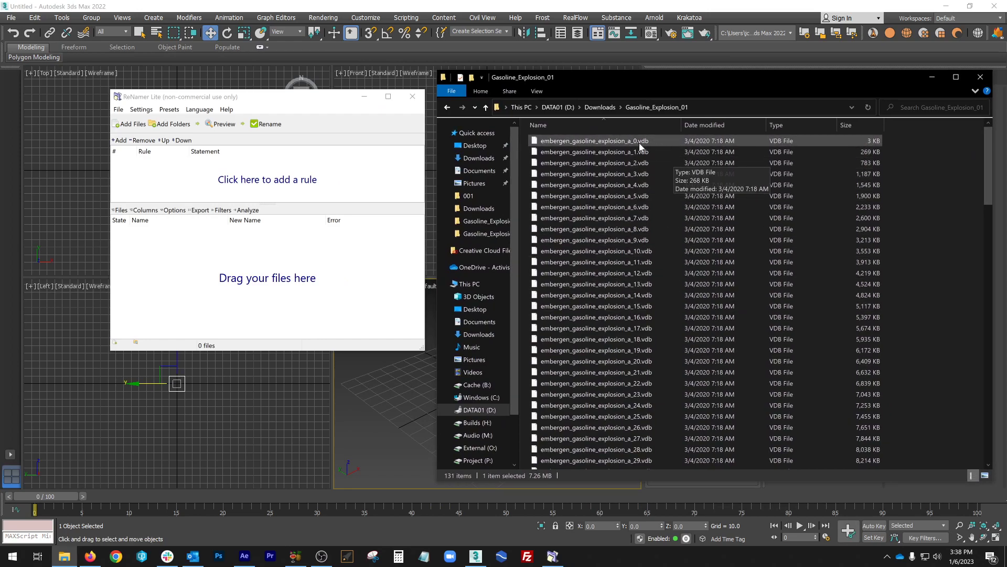
left_click(593, 218)
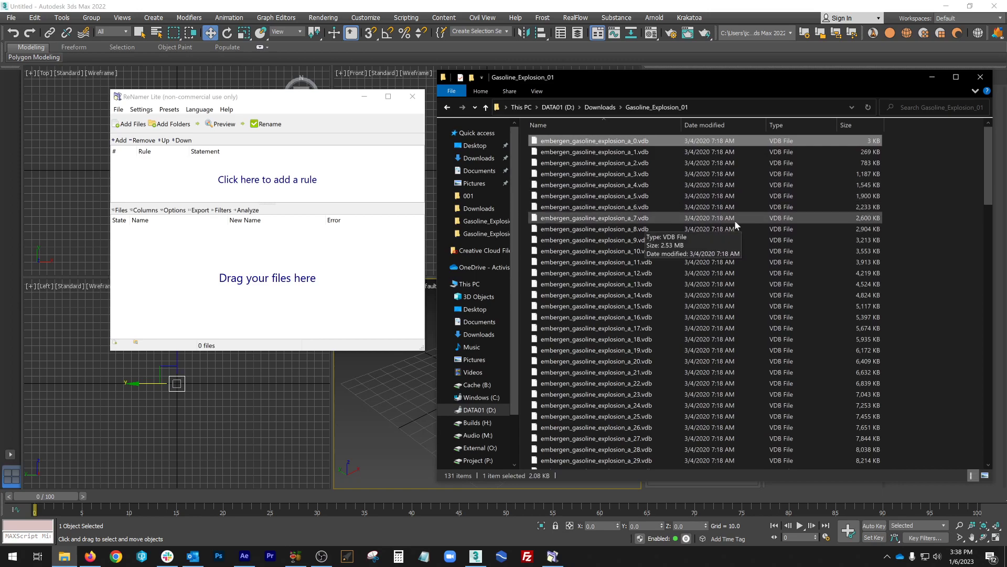
left_click(594, 239)
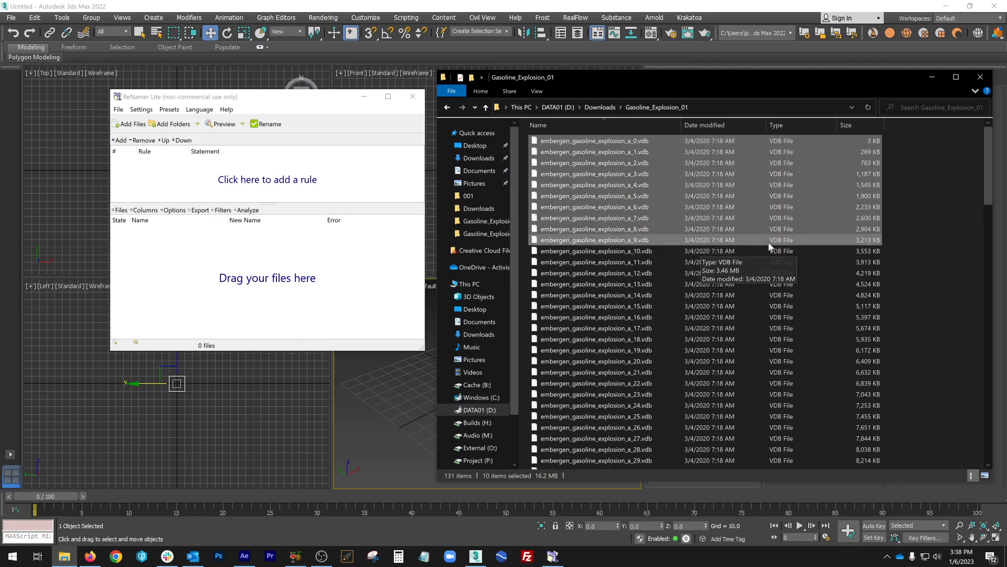
mouse_move(612, 218)
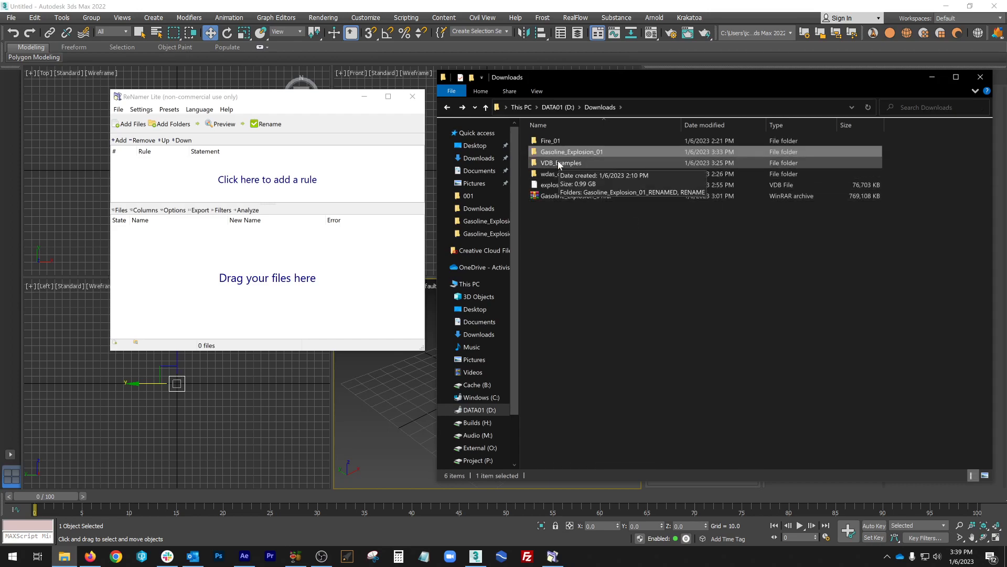
- Move frames a_0 to a_9 into a new RENAME folder in VDB_Examples and load them into ReNamer
double_click(560, 163)
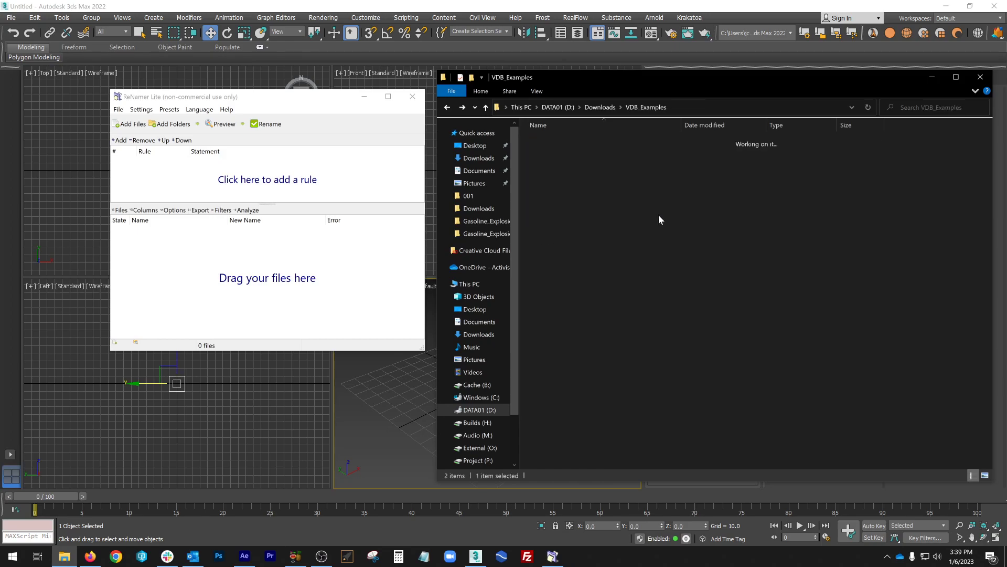
double_click(488, 222)
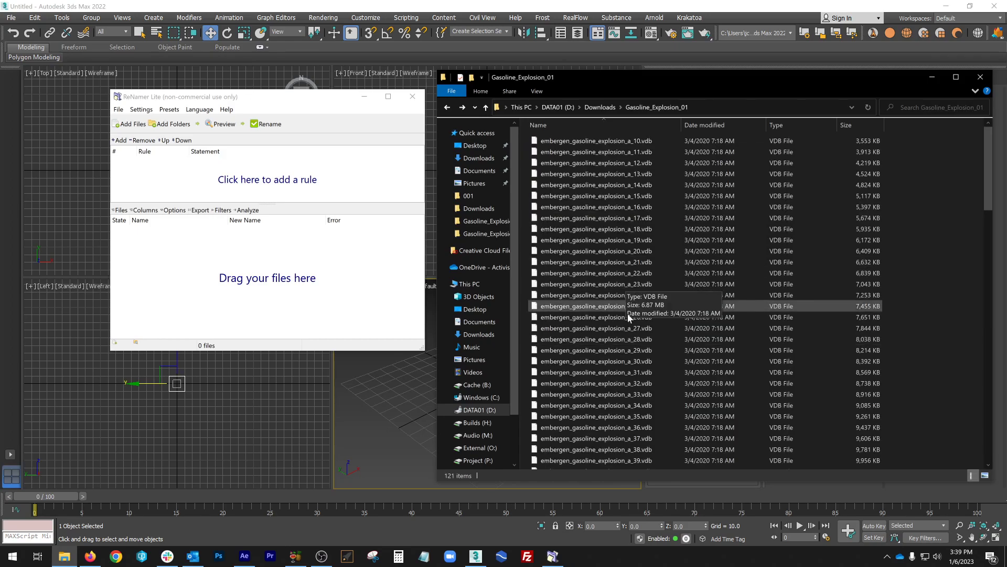
right_click(594, 306)
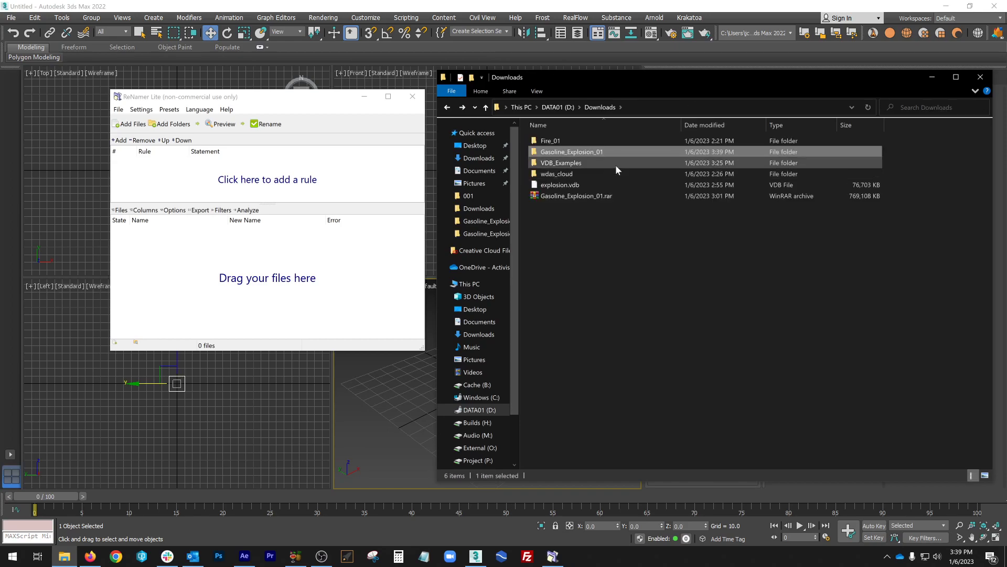
double_click(560, 163)
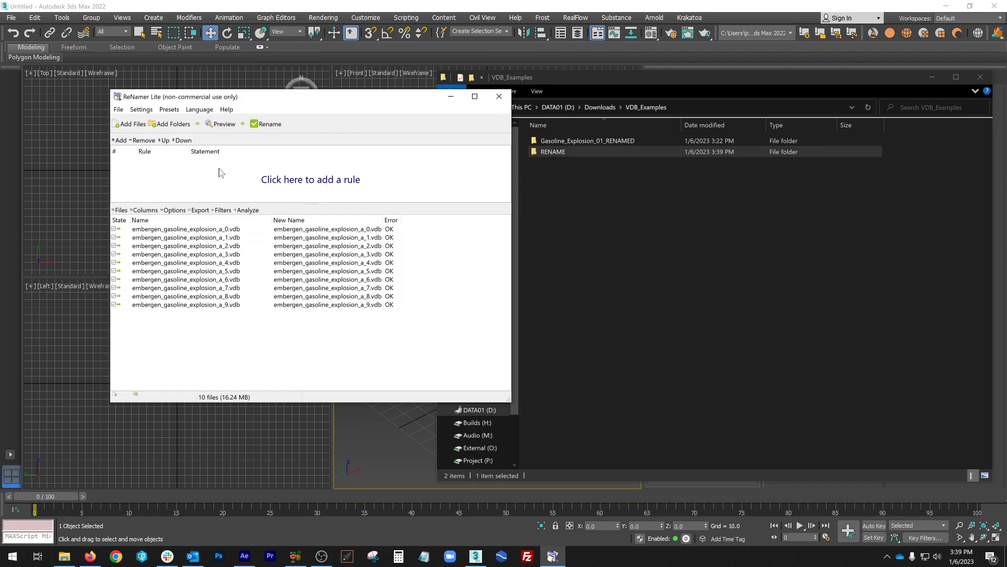
mouse_move(185, 215)
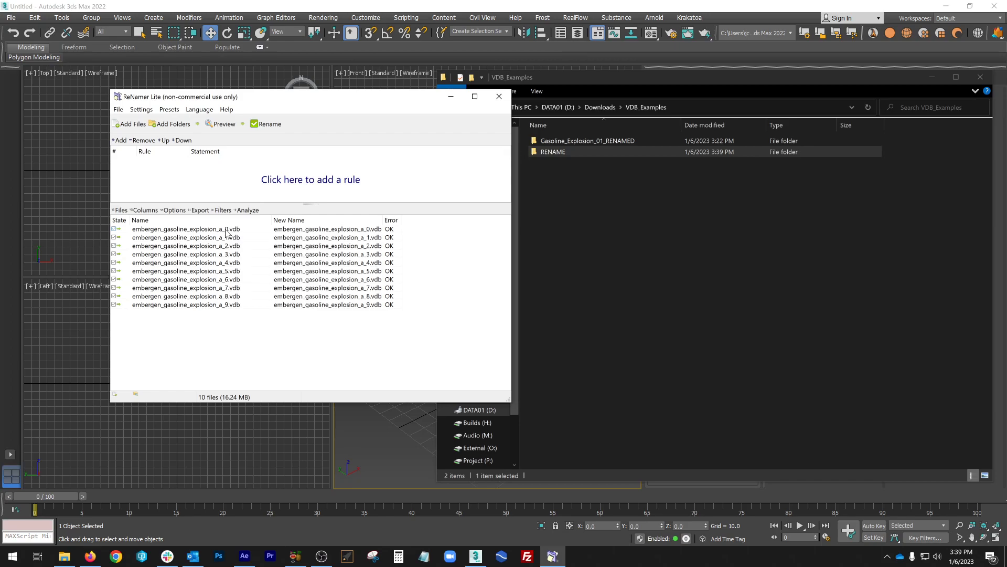
mouse_move(223, 305)
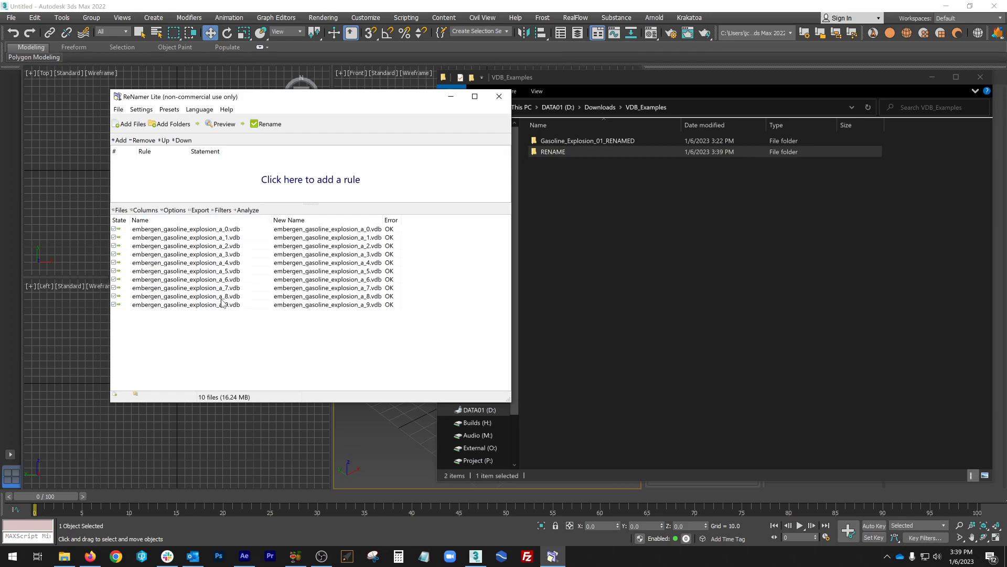
mouse_move(375, 230)
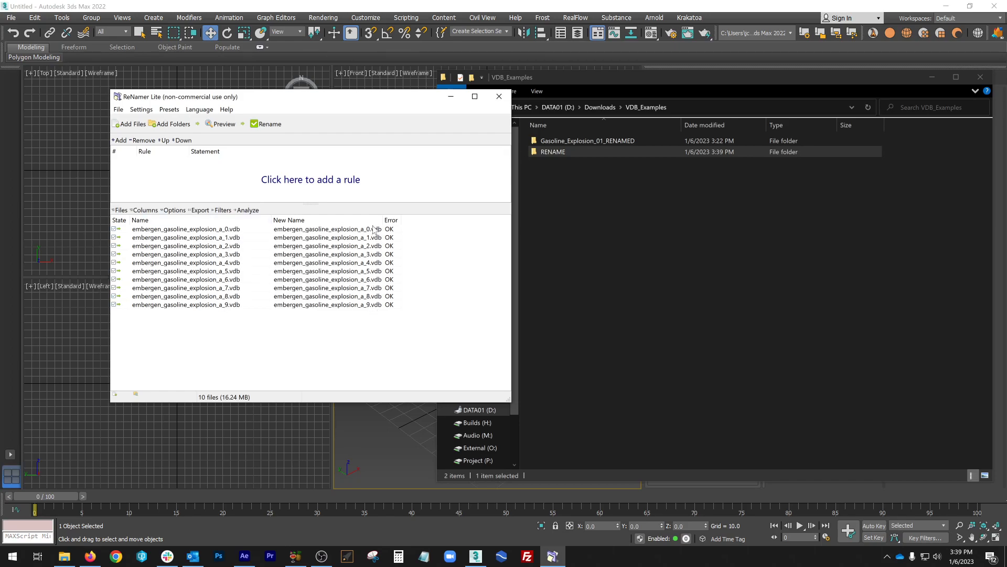
- Start adding a renaming rule for the ten loaded frames
left_click(310, 179)
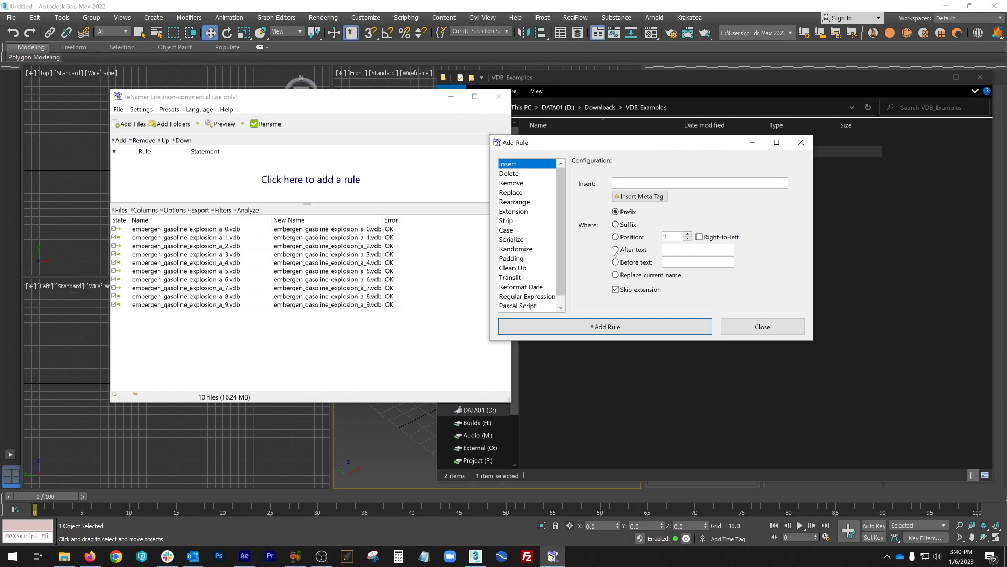
- Add an Insert rule placing '00' after the text '_a_' in the file names
left_click(616, 249)
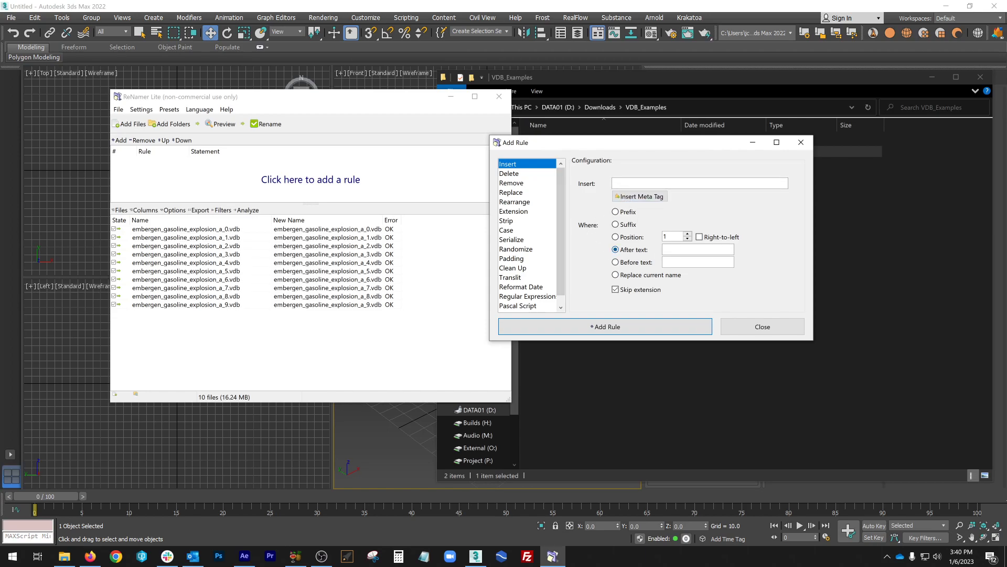
type("_a")
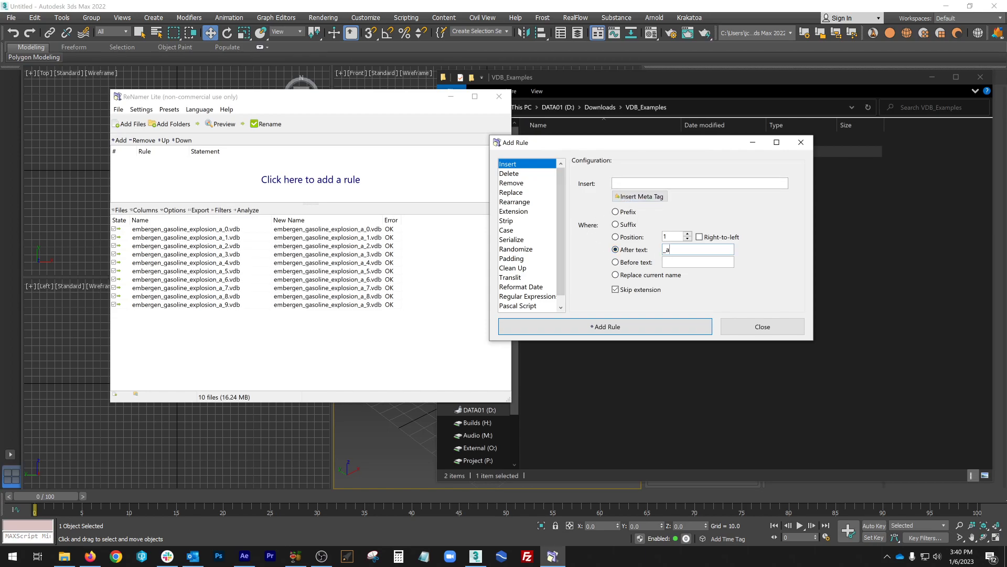
type("_")
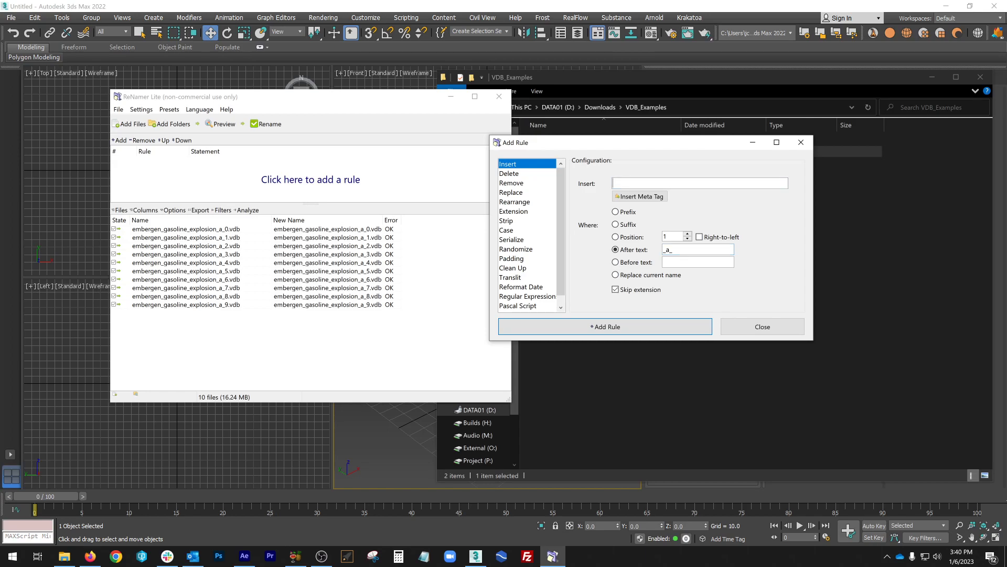
type("00")
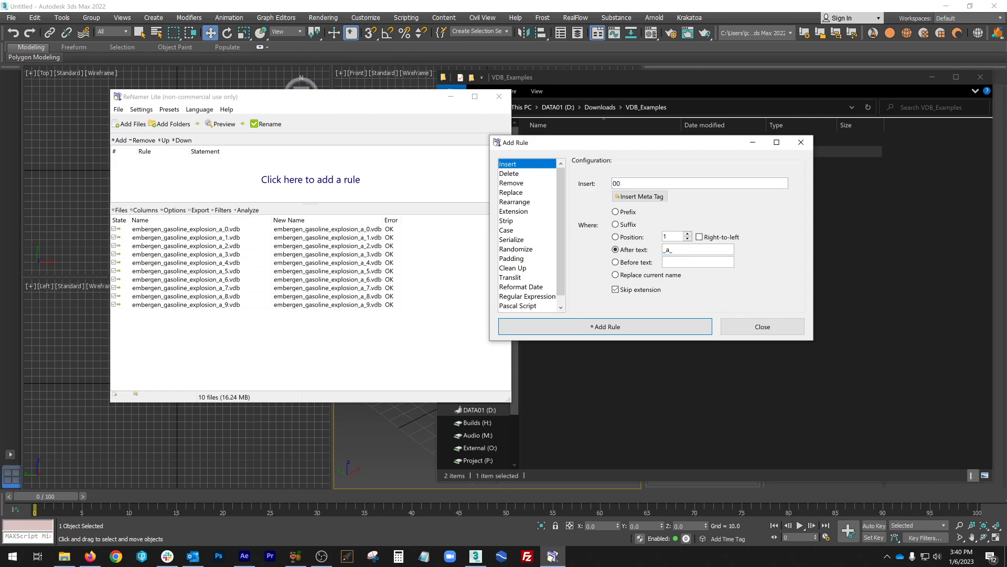
left_click(604, 326)
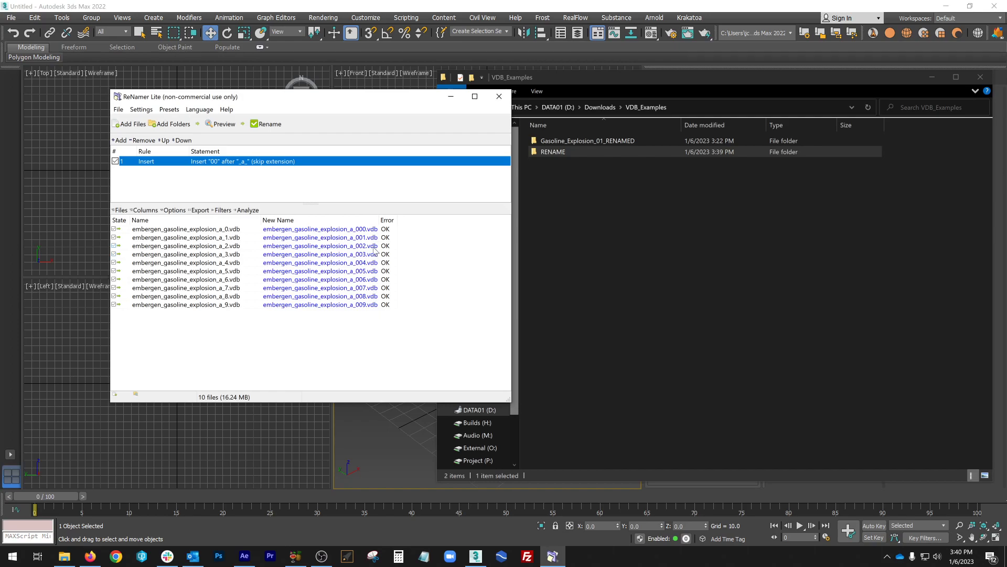
- Edit the rule to insert '000', previewing frames a_0000 through a_0009
double_click(243, 162)
type("000")
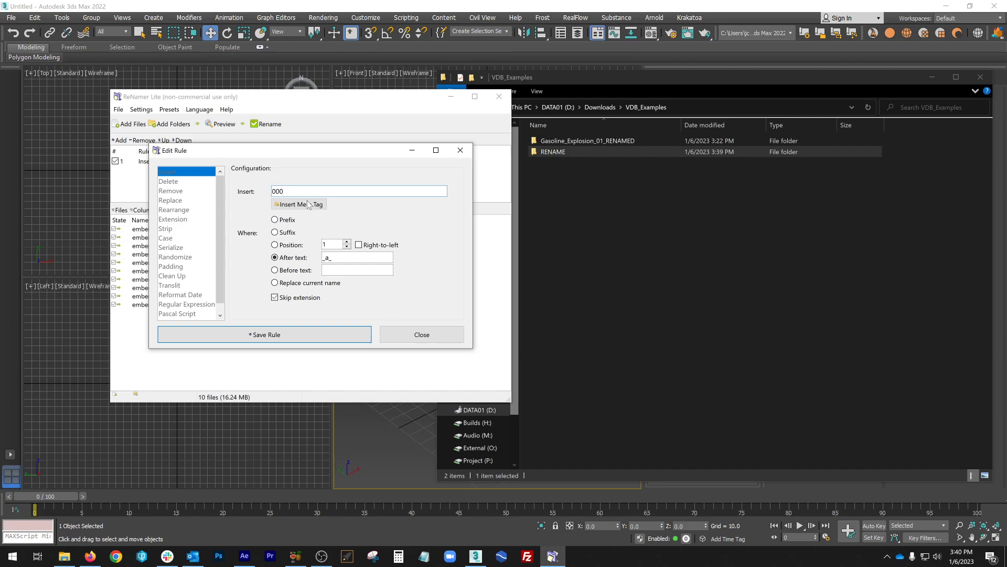
left_click(420, 334)
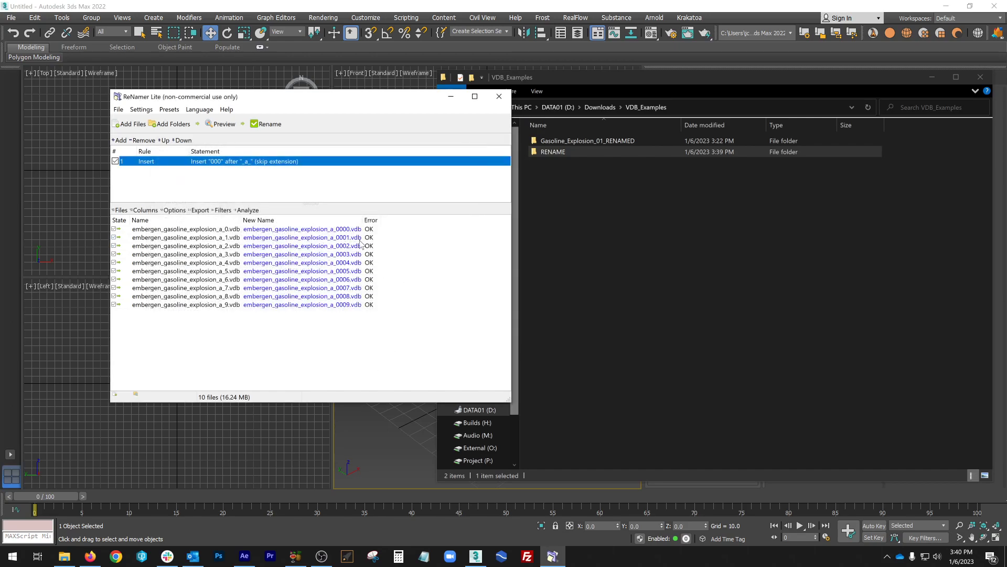
mouse_move(337, 236)
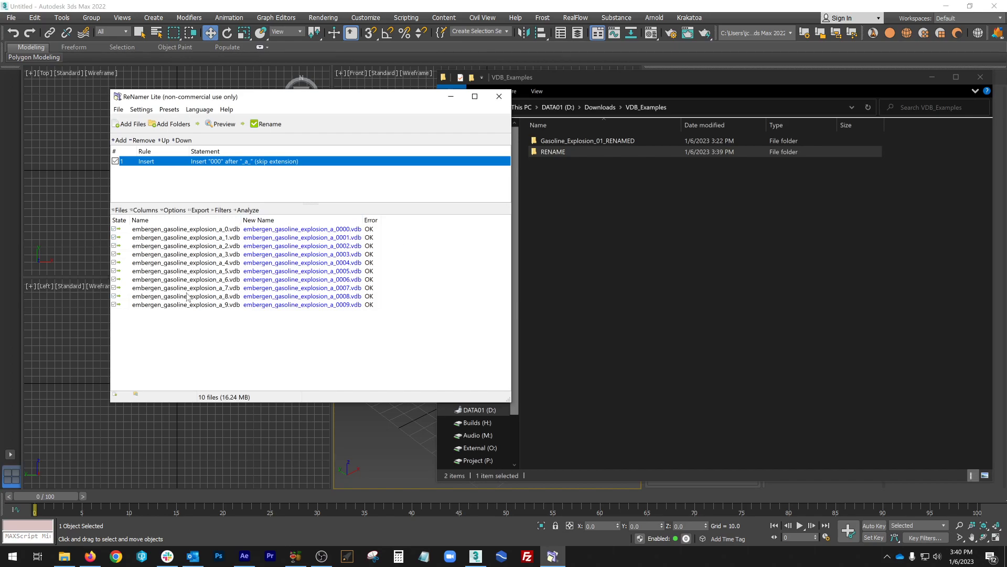
- Rename the ten files to a_0000 through a_0009 in ReNamer
left_click(269, 124)
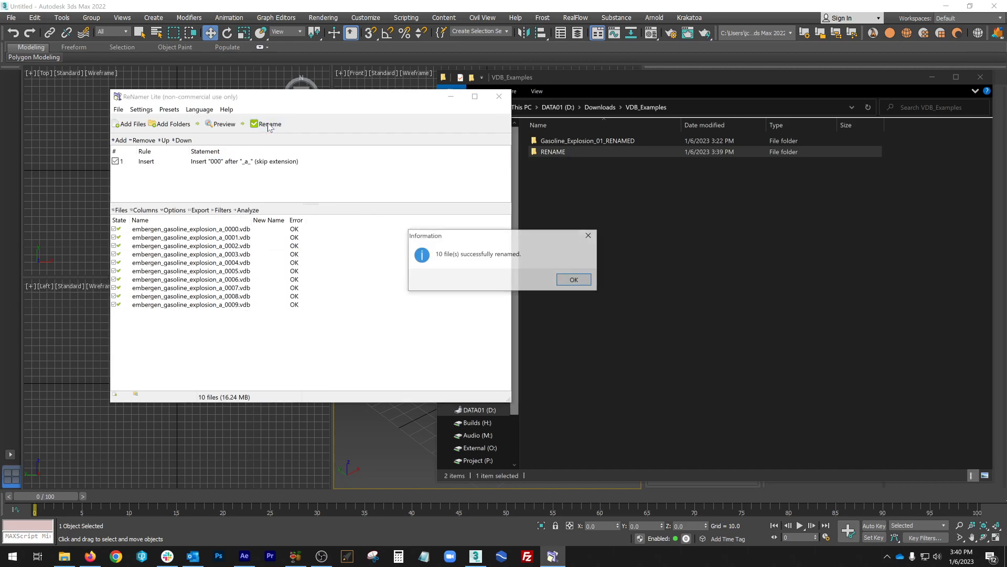
left_click(573, 279)
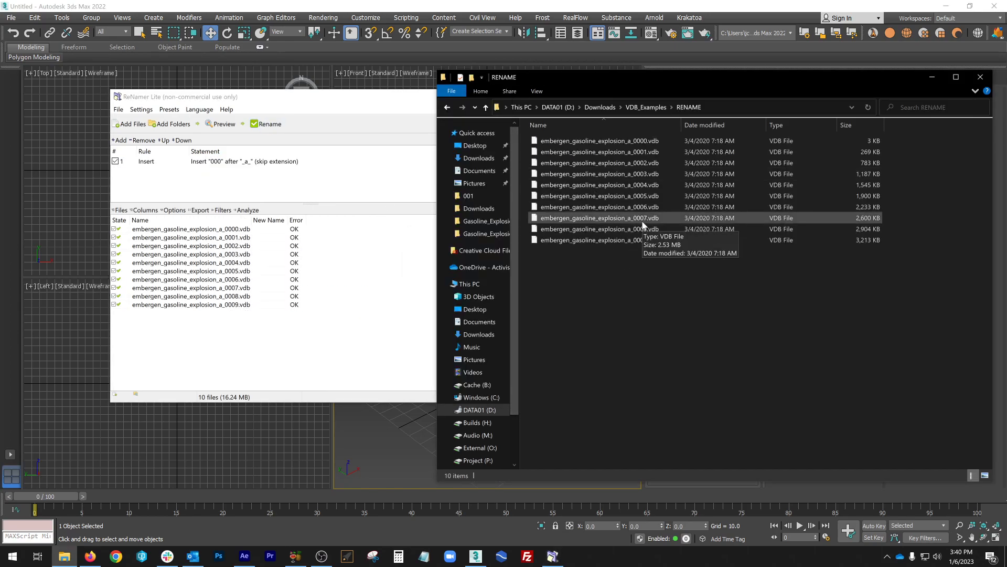
- Cut the renamed frames from RENAME and paste them back into Gasoline_Explosion_01
left_click(600, 139)
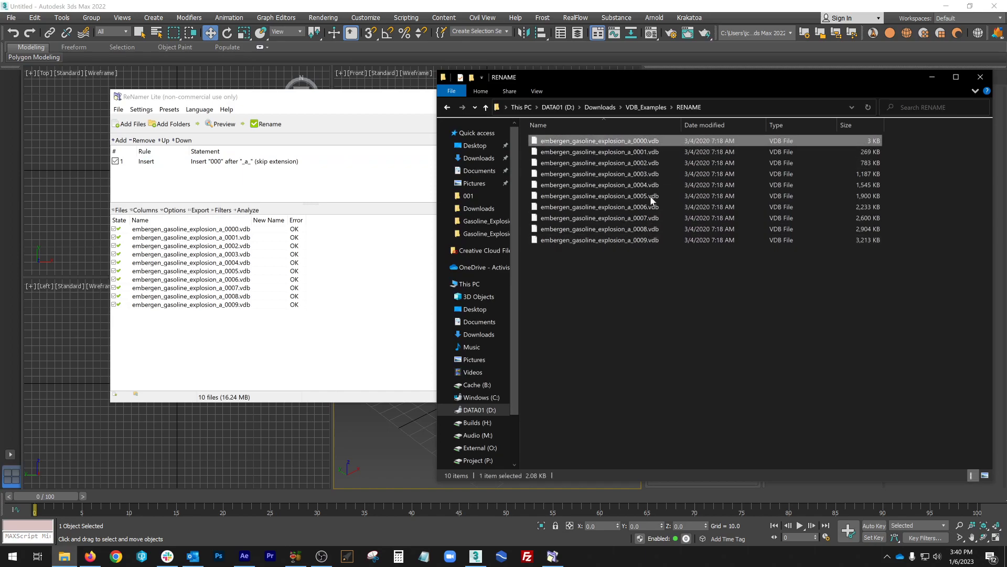
right_click(599, 196)
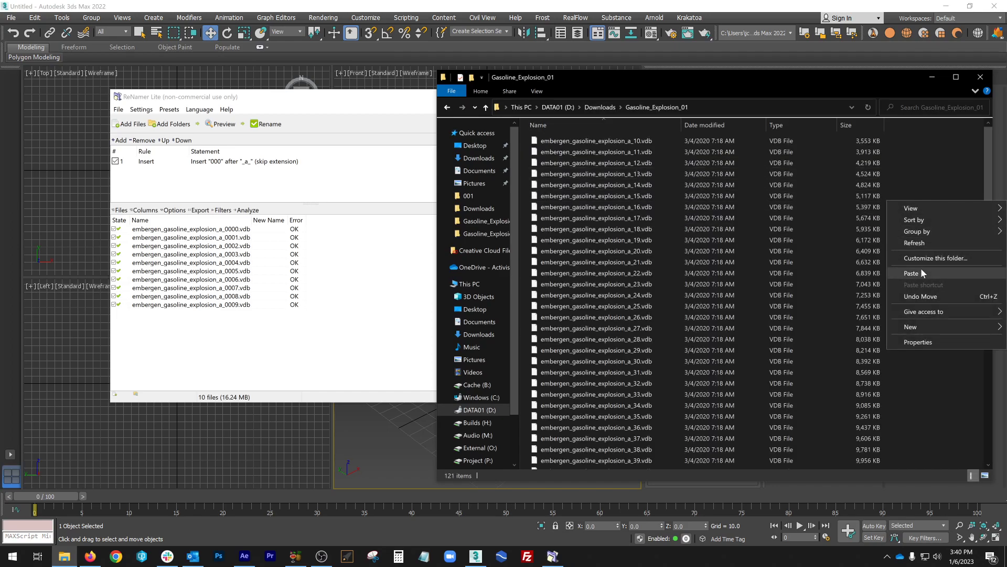
left_click(912, 273)
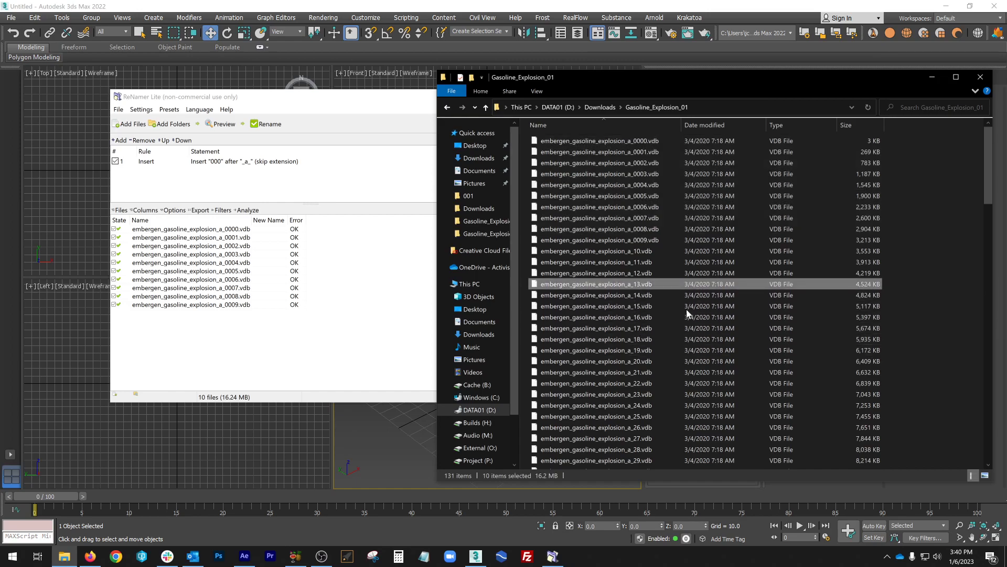
left_click(597, 196)
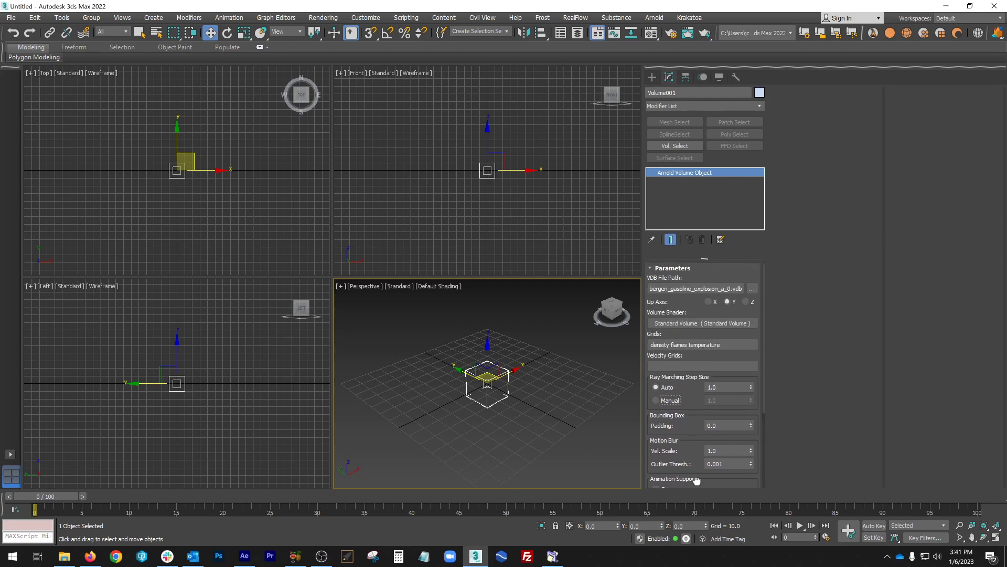
- Reload the volume from embergen_gasoline_explosion_a_0000.vdb as an animation with its three grids
left_click(752, 289)
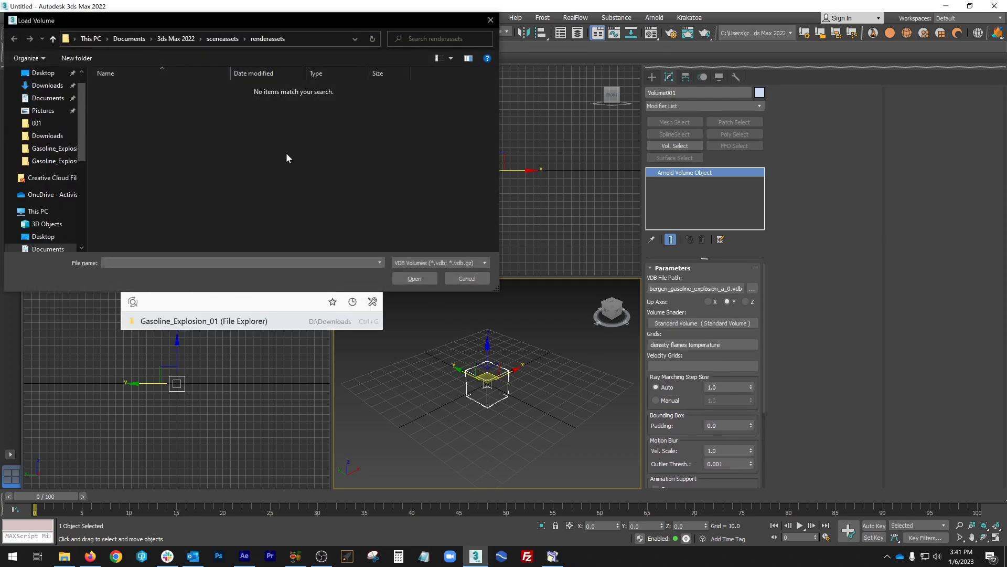
left_click(204, 321)
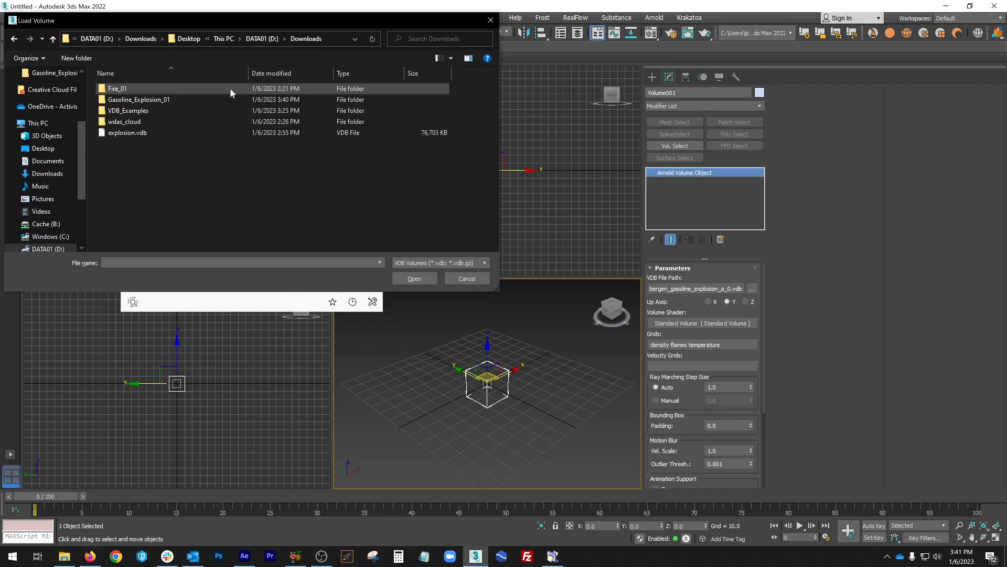
double_click(138, 98)
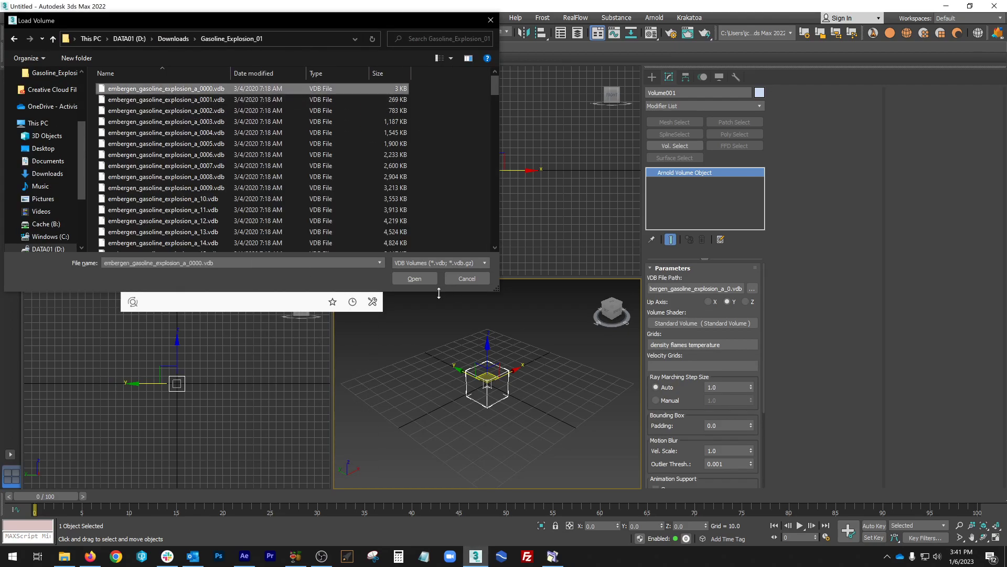
left_click(414, 278)
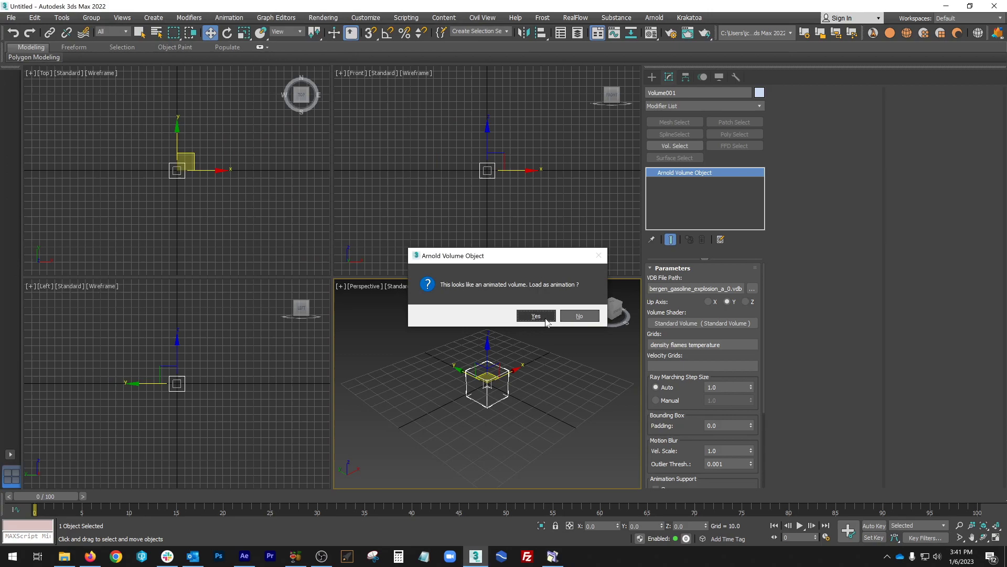
left_click(534, 316)
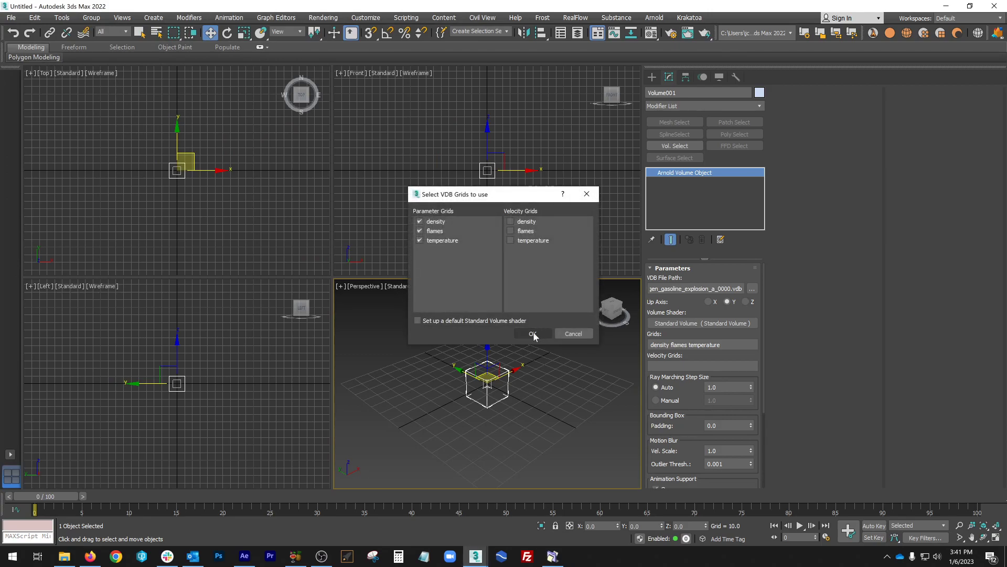
left_click(532, 334)
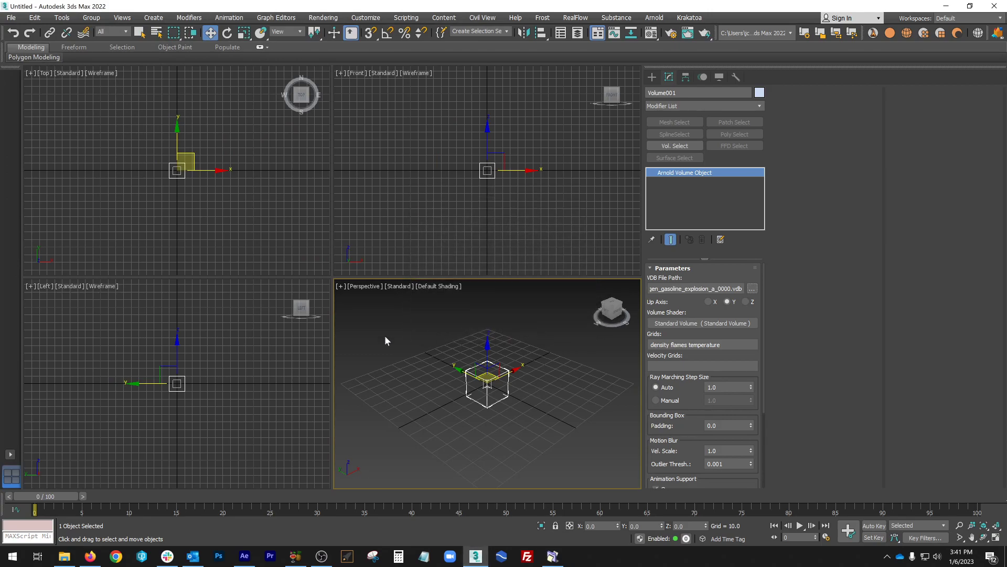
- Scrub the timeline around frame 10 to check the volume, then return to the frames folder
left_click_drag(16, 495, 128, 496)
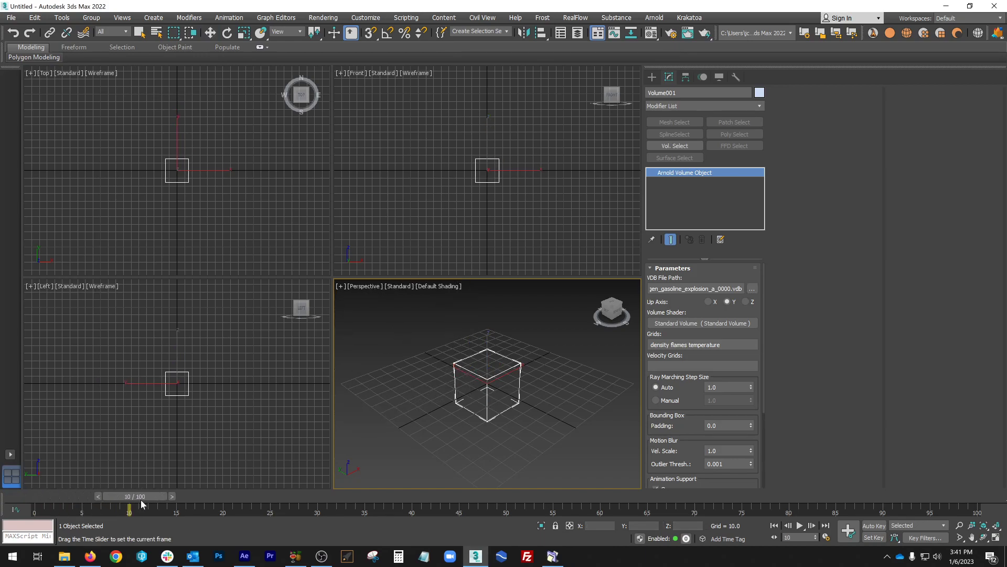
left_click_drag(128, 507, 70, 507)
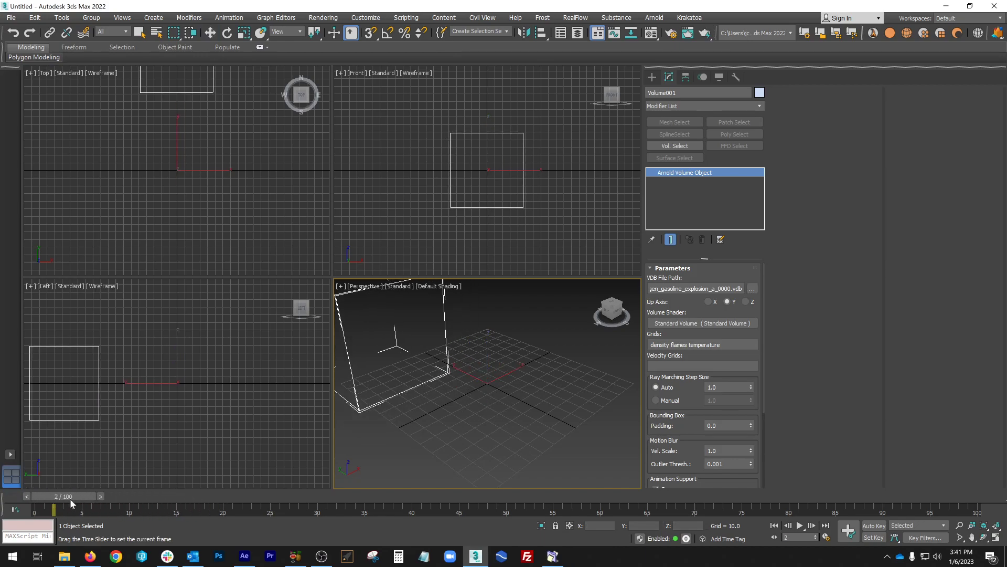
left_click_drag(69, 495, 102, 496)
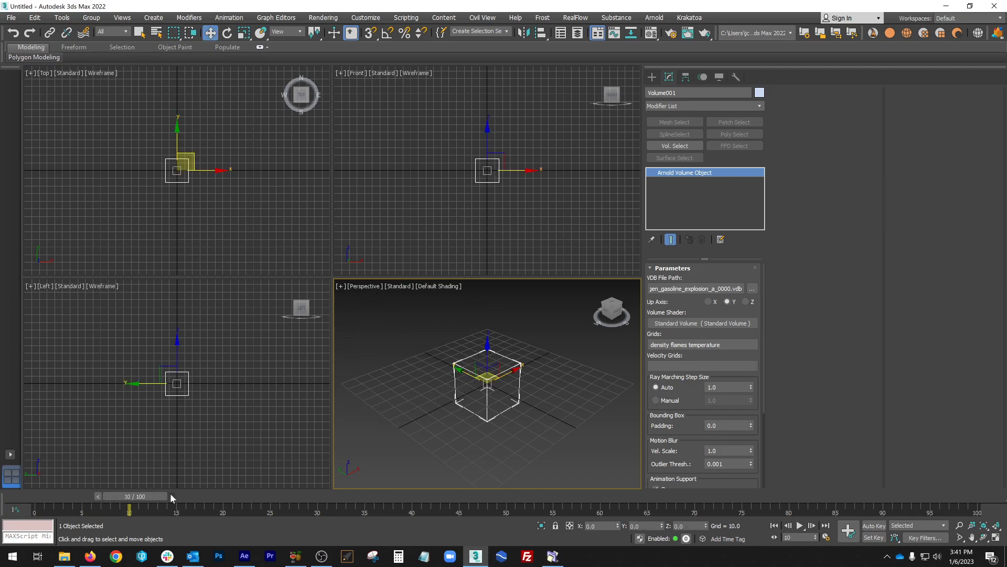
left_click(180, 496)
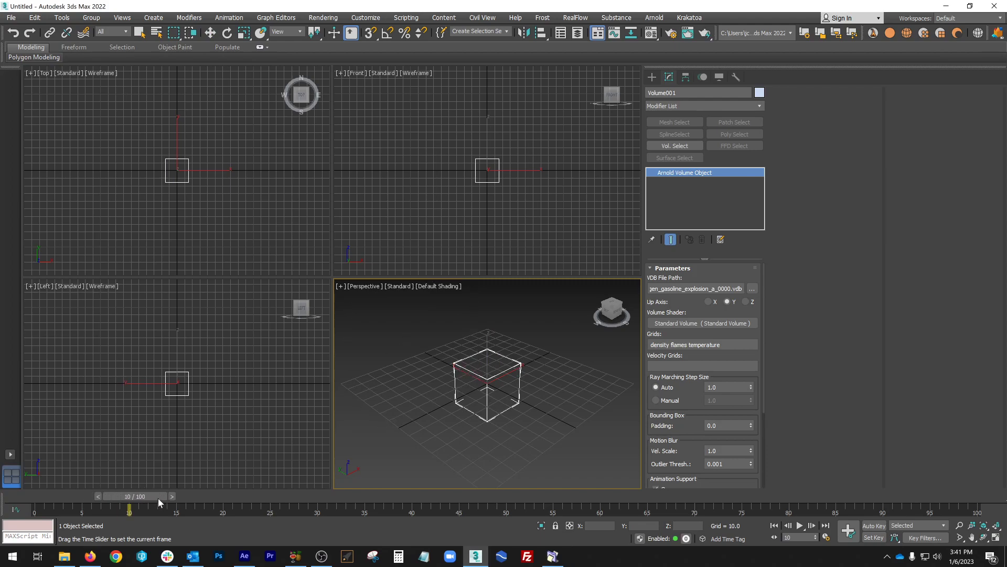
left_click_drag(128, 508, 16, 508)
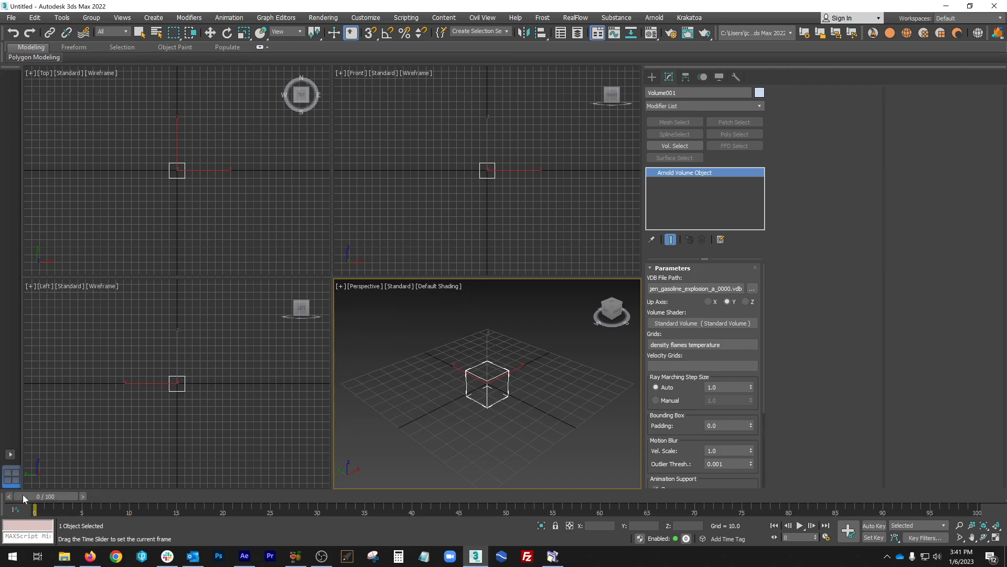
left_click(752, 289)
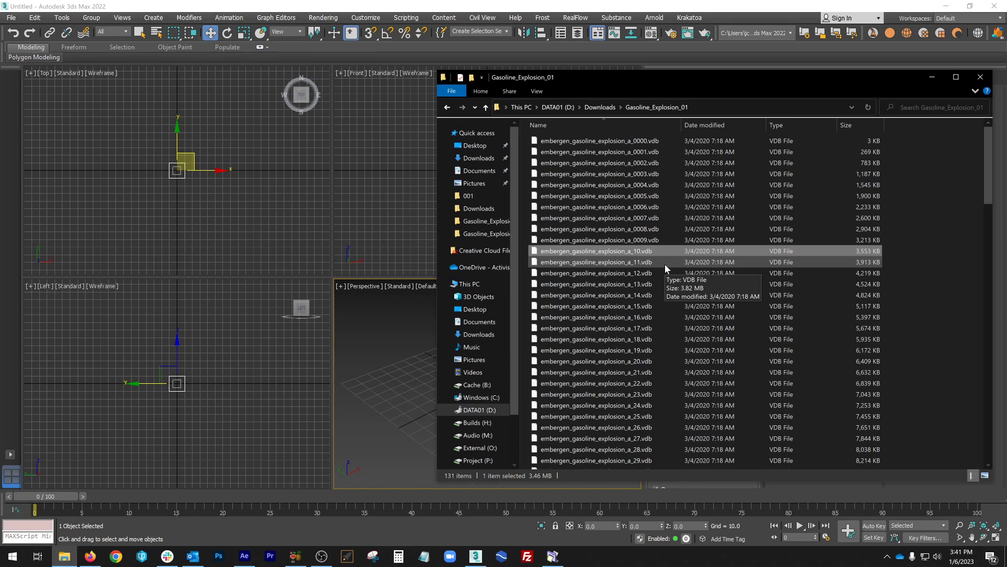
- Cut frames a_10 through a_99 from Gasoline_Explosion_01 and paste them into RENAME
scroll("down", 3)
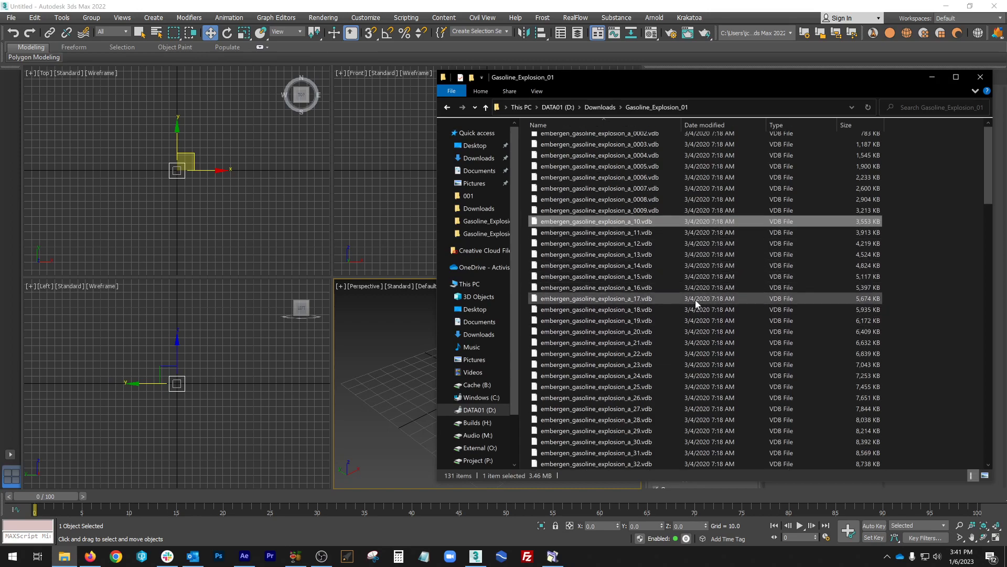
scroll("down", 3)
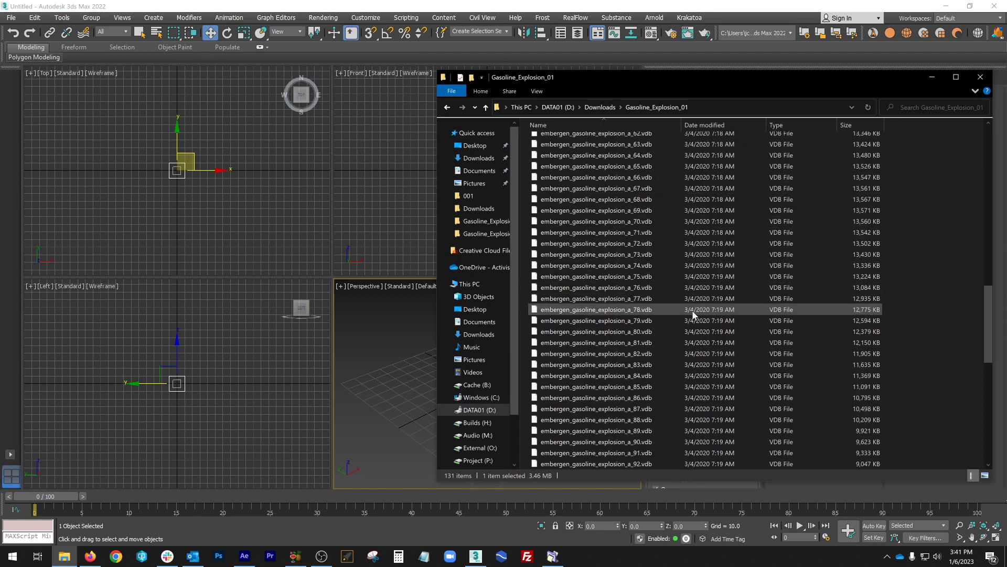
scroll("down", 3)
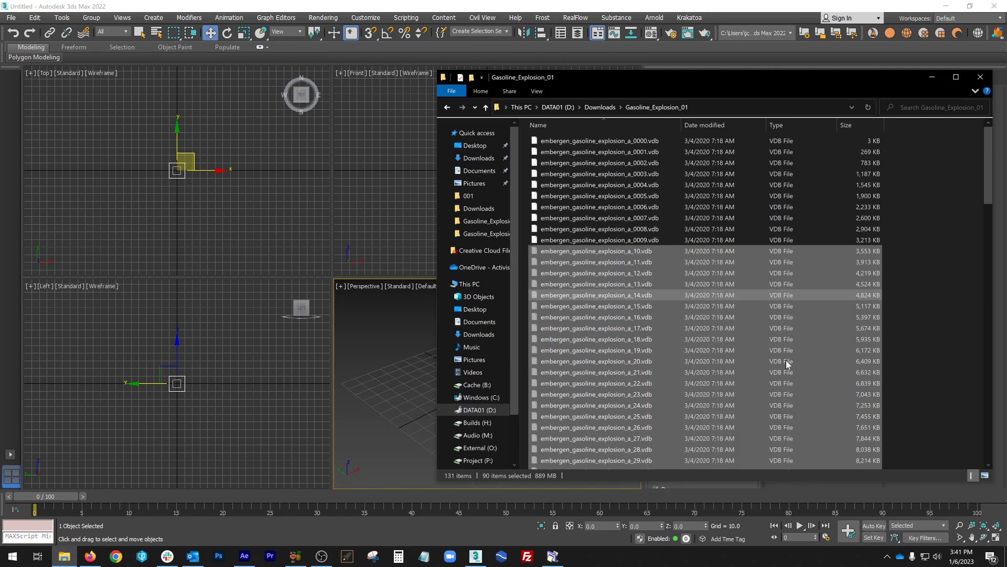
left_click(475, 107)
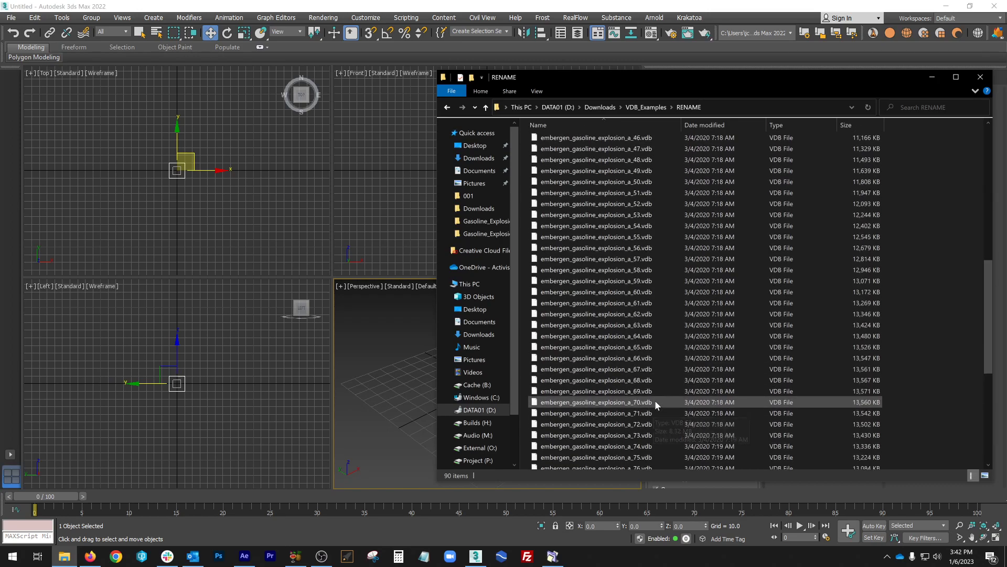
scroll("down", 3)
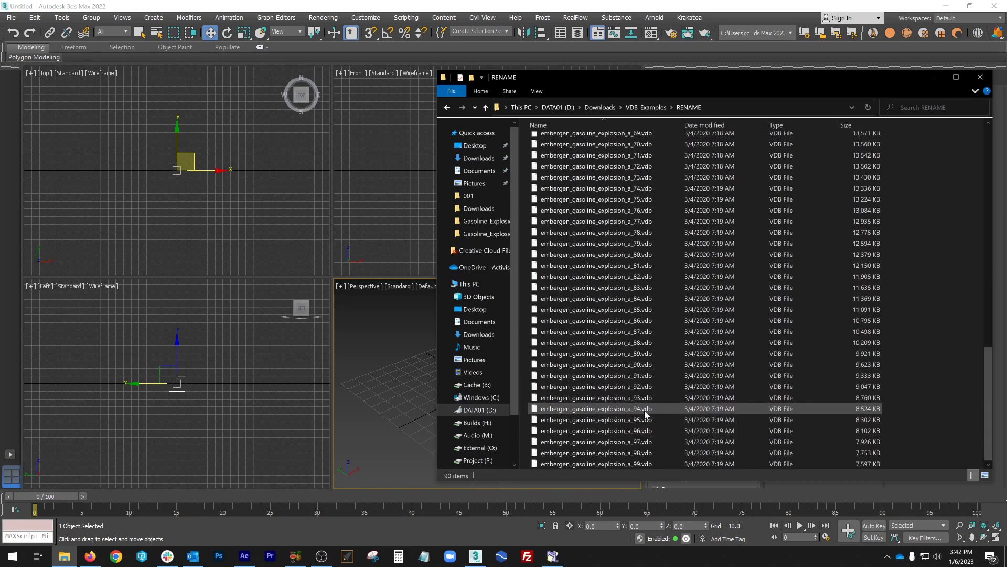
left_click(551, 556)
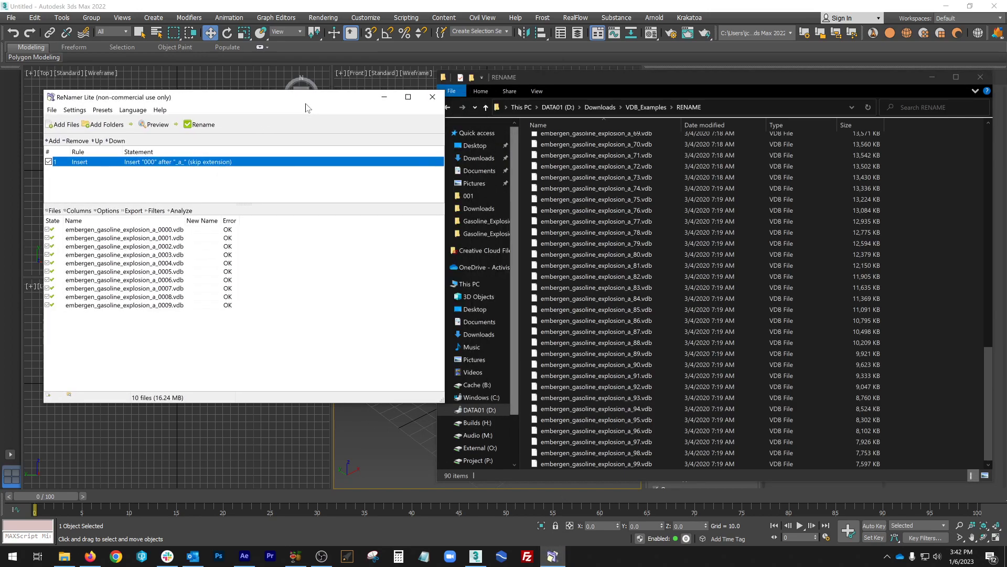
- Relaunch ReNamer Lite and load the 90 two-digit frames from the RENAME folder
left_click(431, 96)
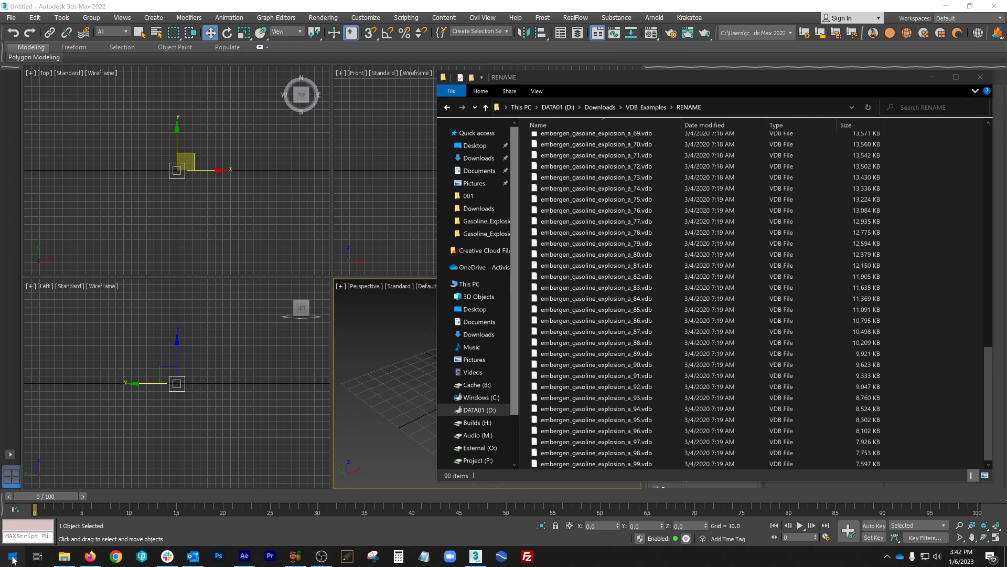
left_click(551, 557)
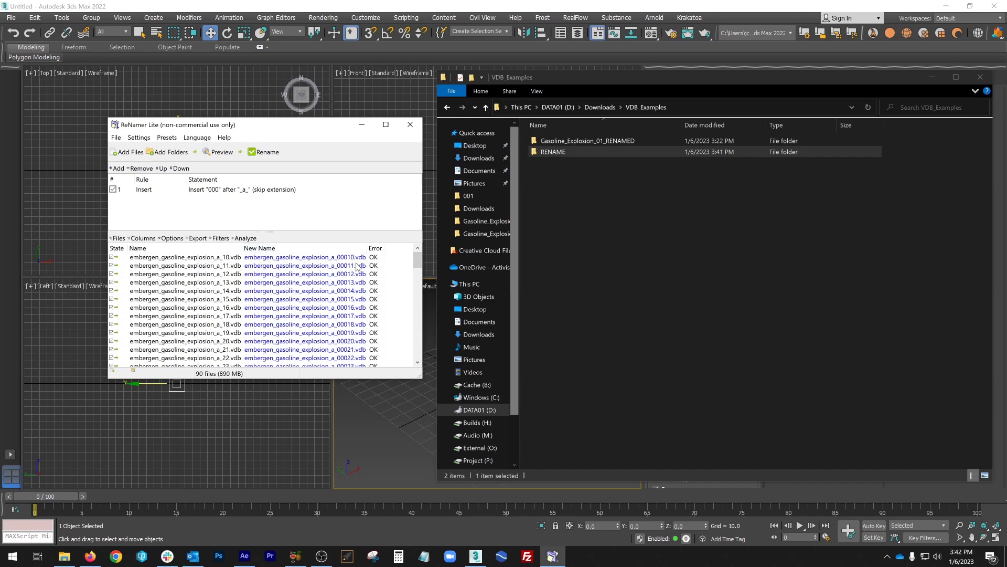
mouse_move(357, 266)
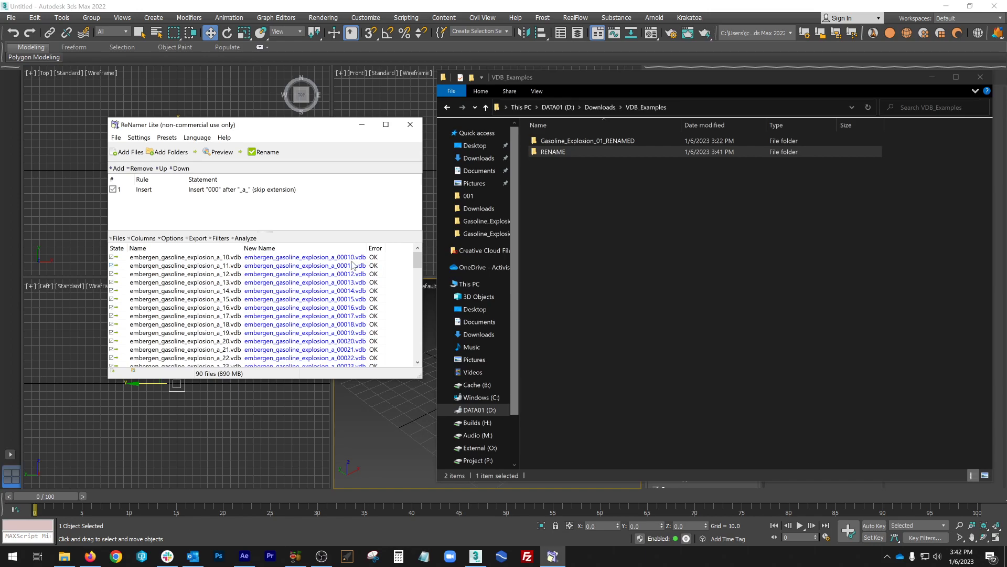
mouse_move(351, 265)
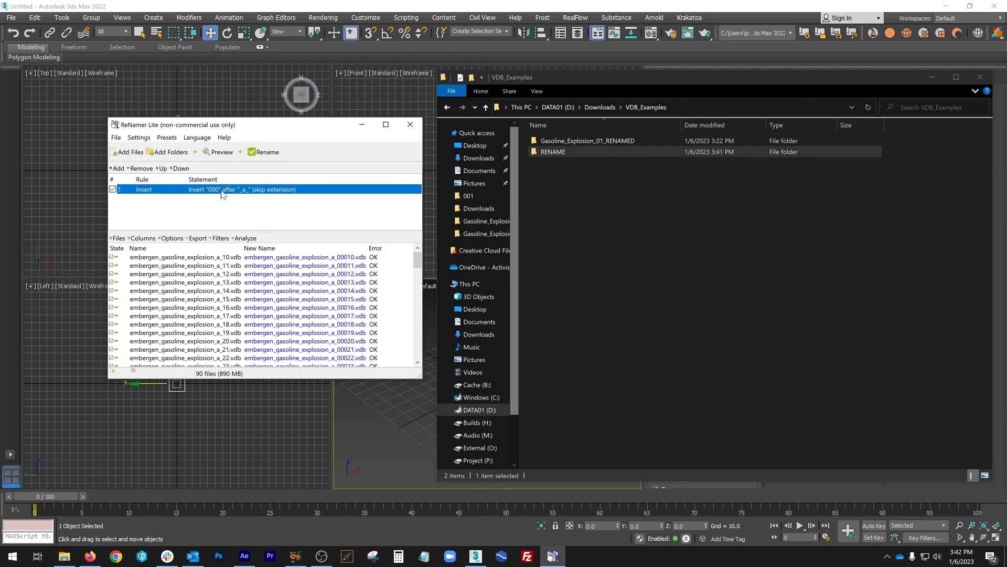
- Edit the Insert rule to add "00" after "_a_" and save it, previewing a_0010 onward
double_click(203, 189)
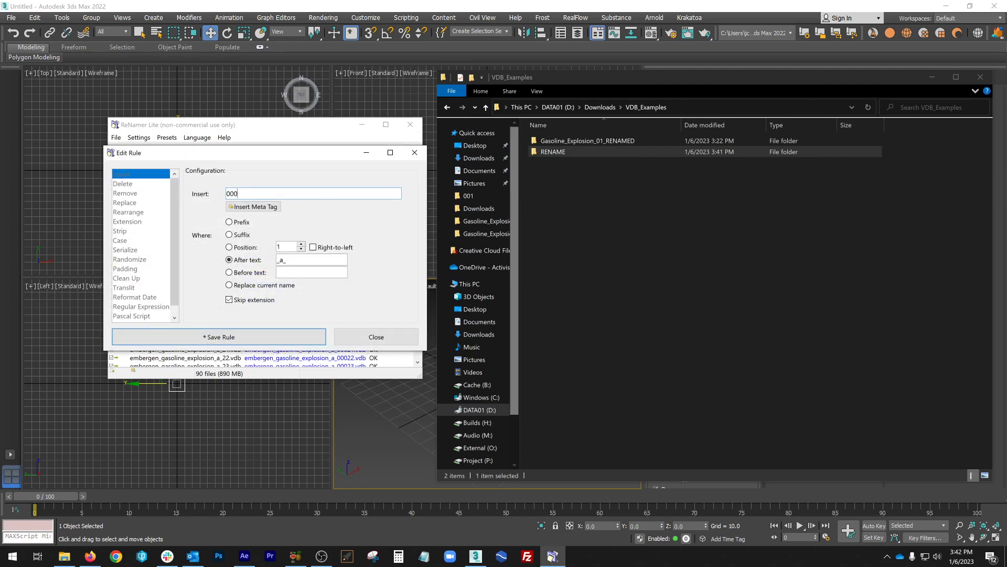
key("Backspace")
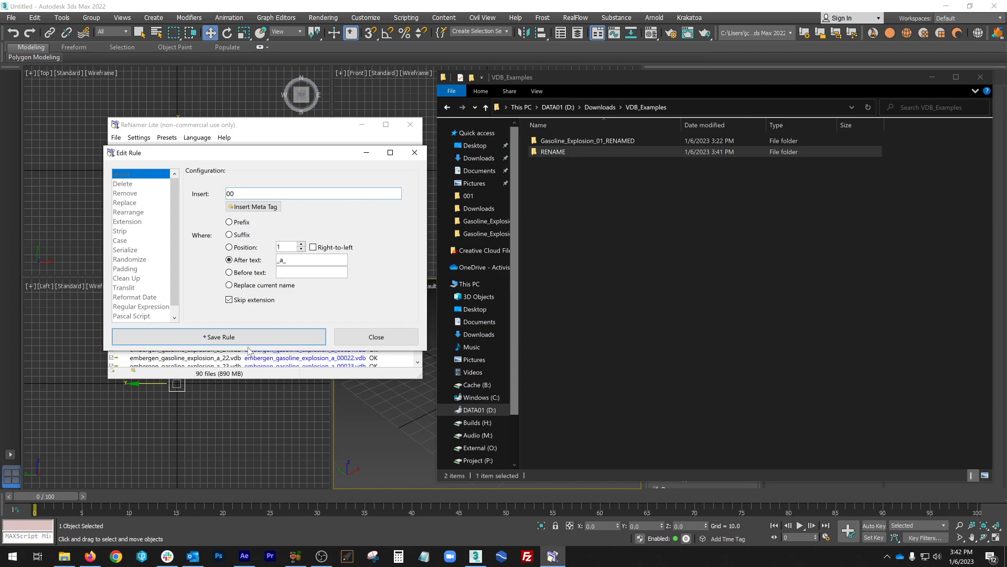
left_click(218, 337)
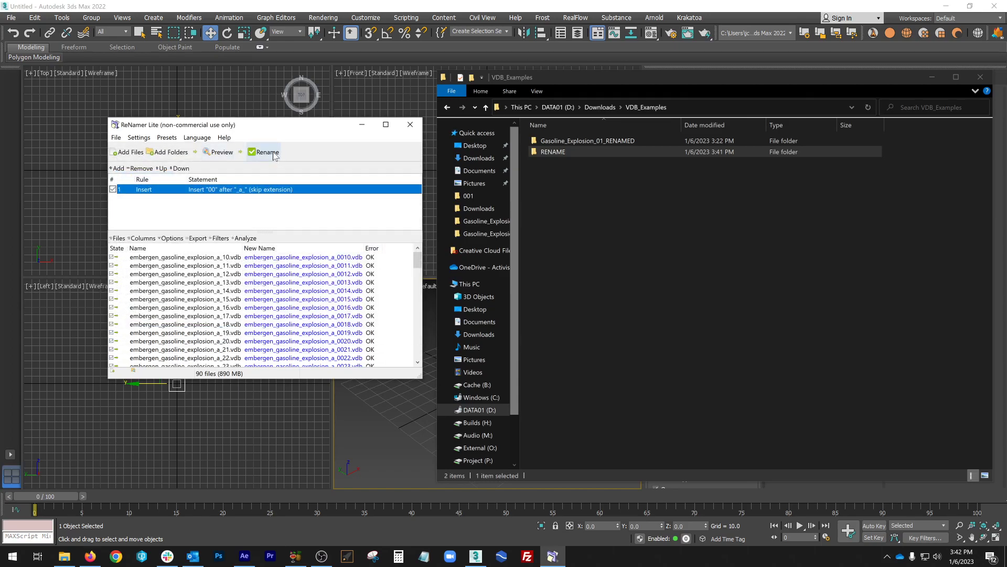
- Rename all 90 frames to four digits and check the new names in the RENAME folder
left_click(265, 151)
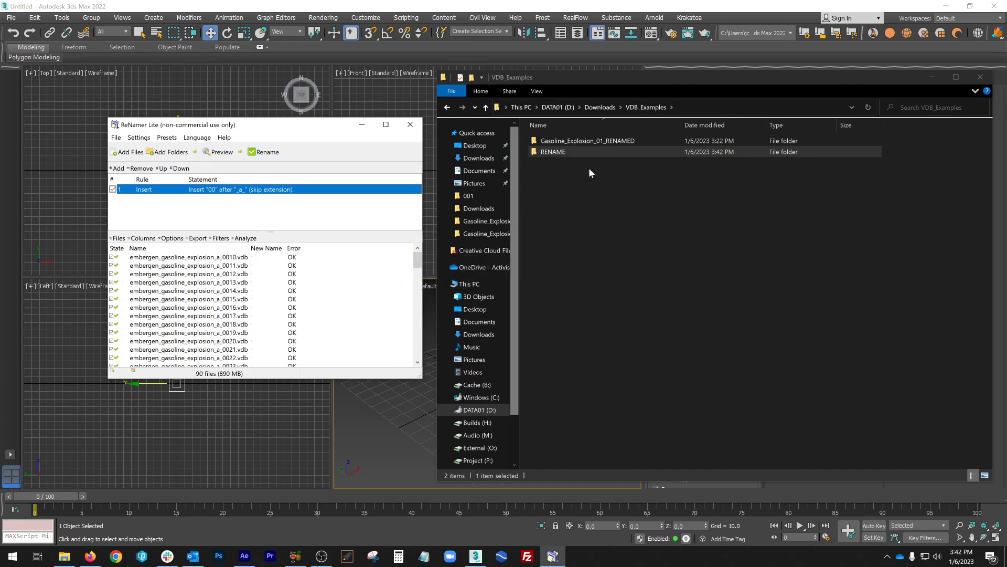
double_click(553, 151)
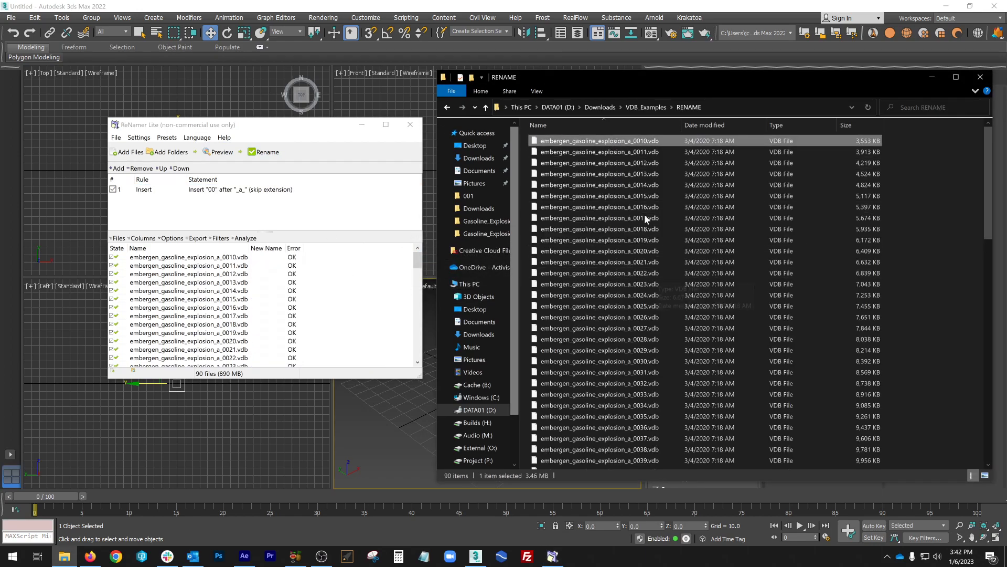
left_click(601, 272)
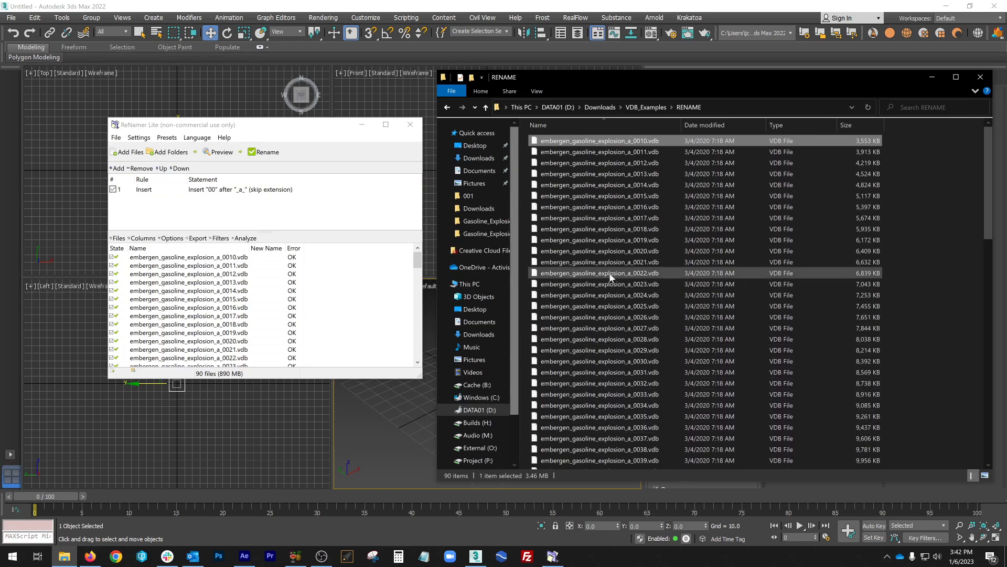
scroll("down", 3)
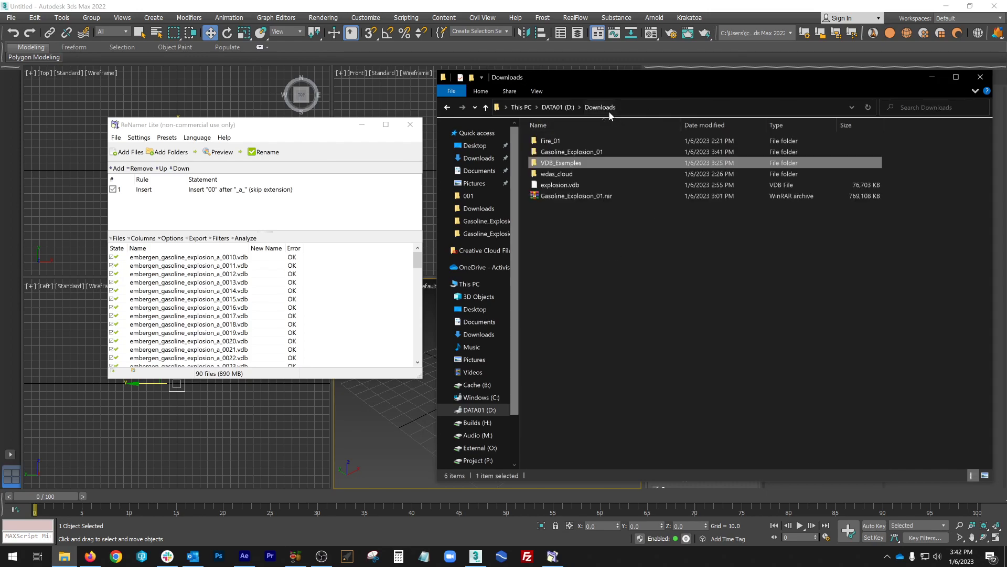
- Cut the renamed frames and paste them into Gasoline_Explosion_01, giving a 131-file sequence
double_click(572, 151)
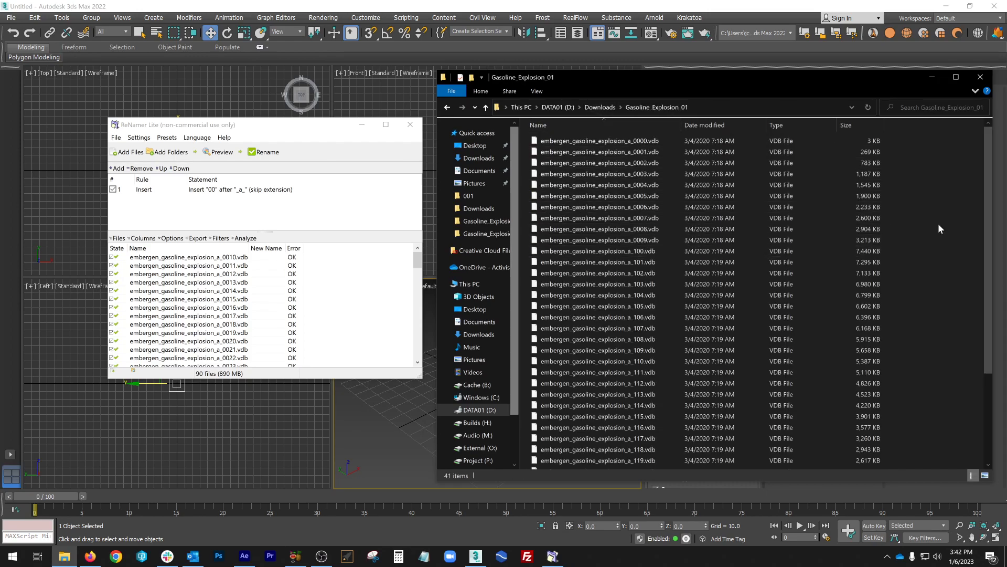
right_click(844, 217)
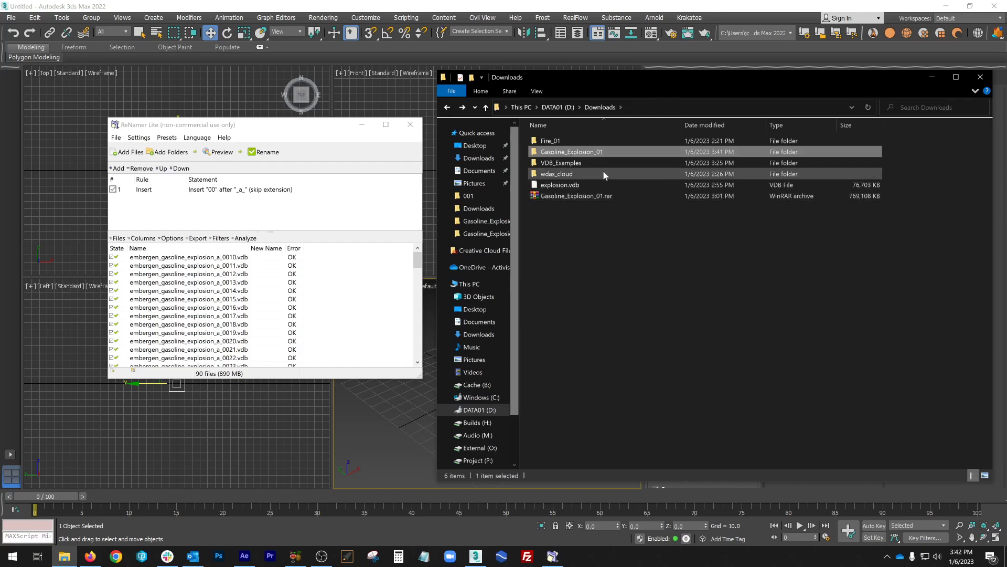
double_click(571, 151)
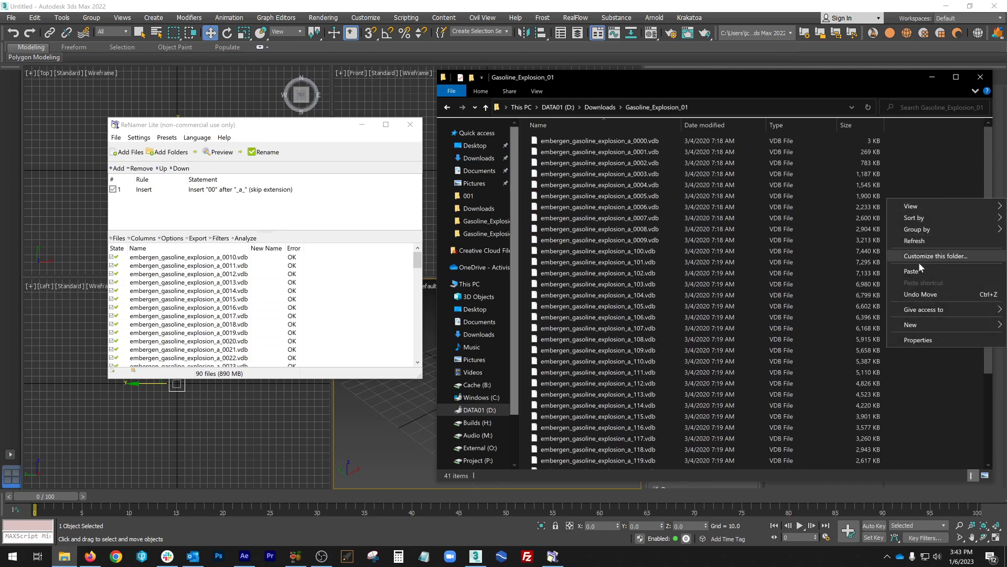
left_click(911, 270)
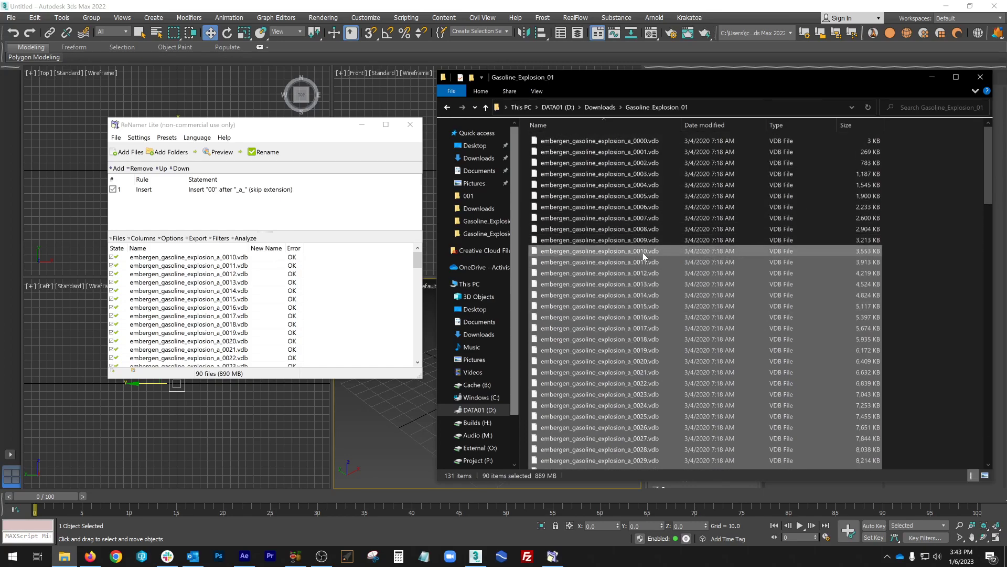
scroll("down", 3)
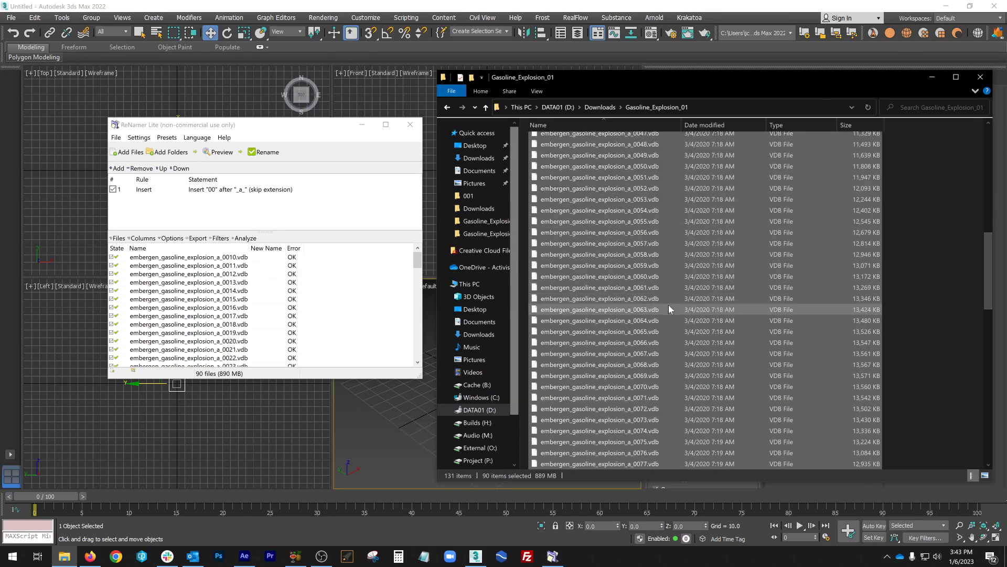
scroll("down", 3)
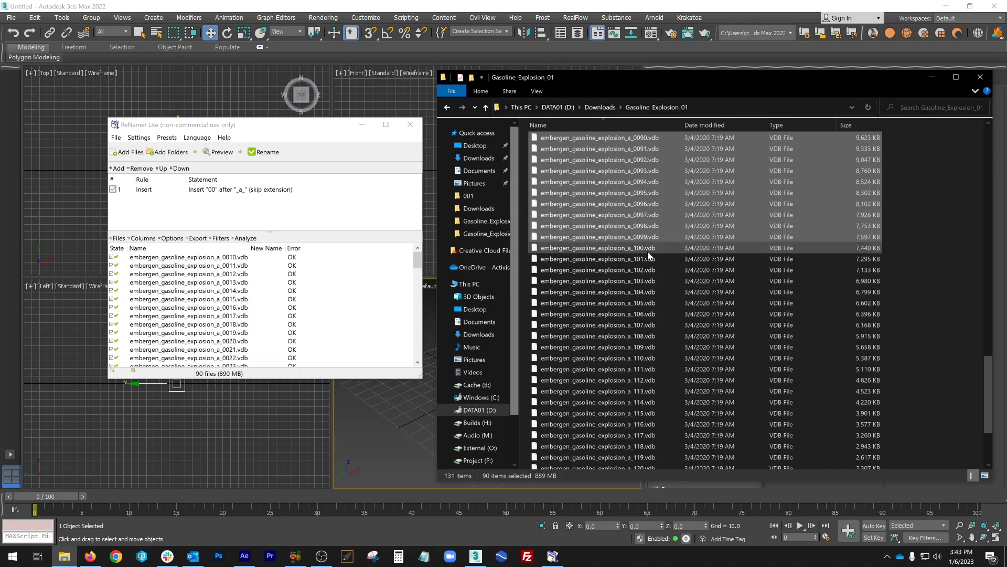
left_click(599, 247)
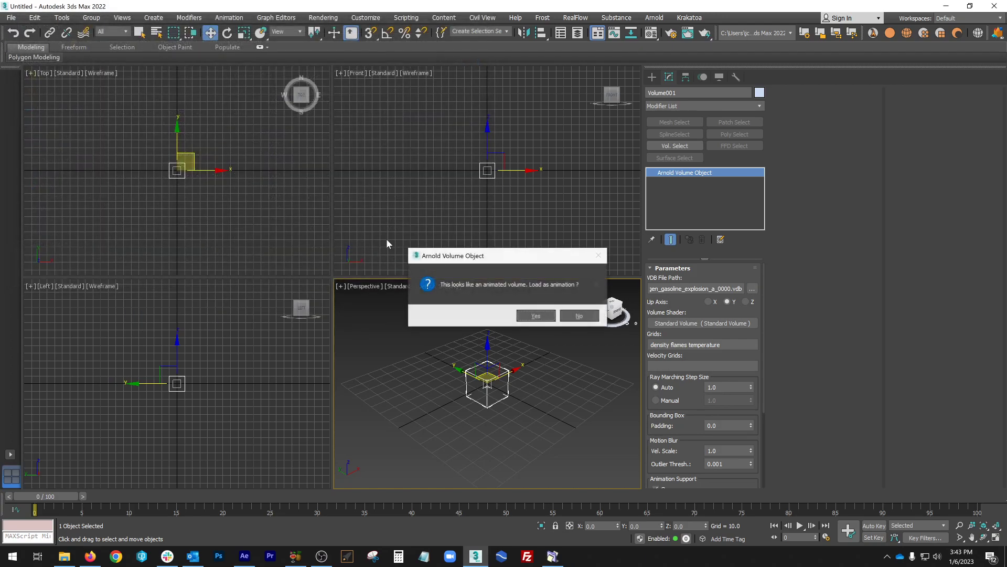
- Load the VDB sequence as an animation and scrub the time slider to watch the volume grow
left_click(535, 316)
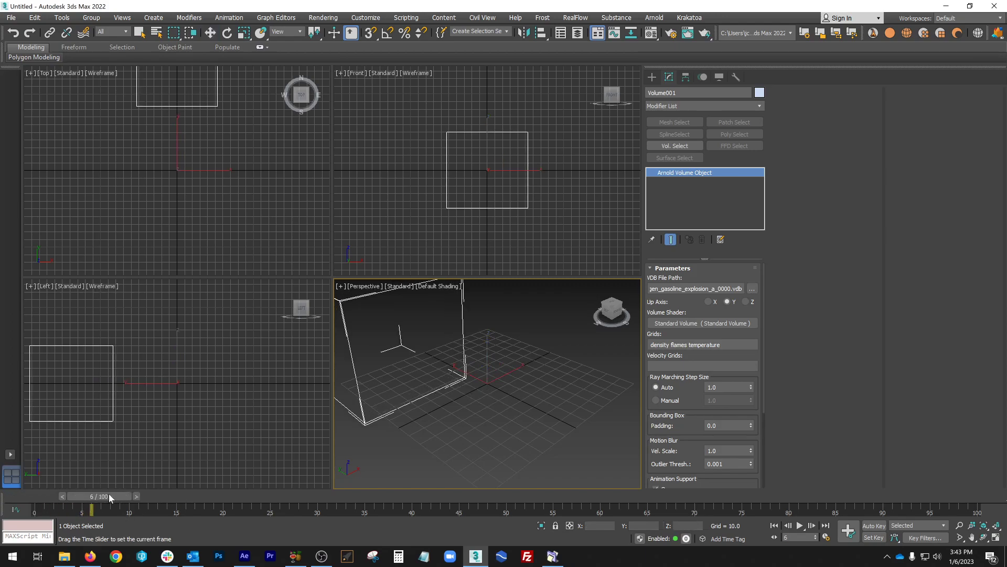
left_click_drag(84, 510, 332, 510)
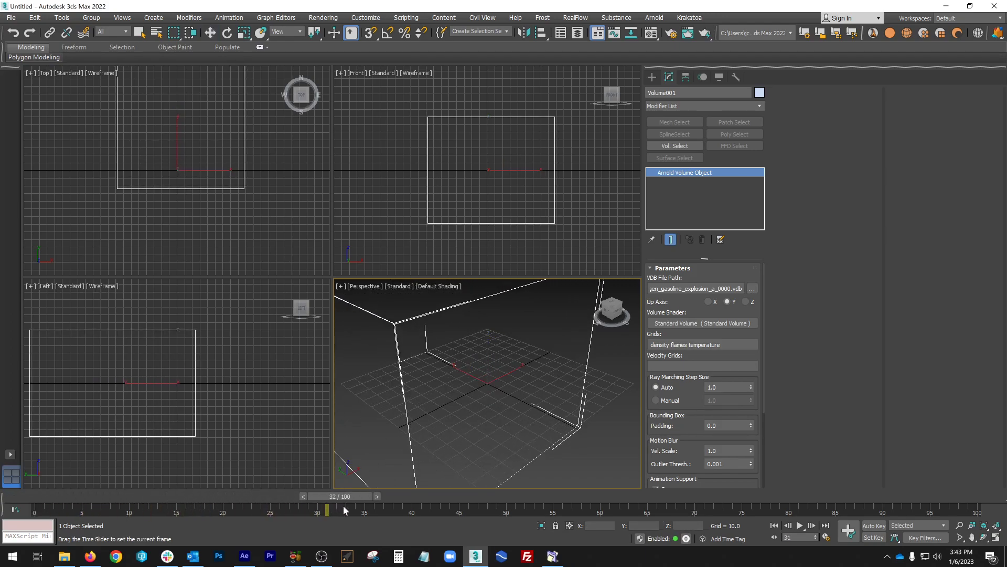
left_click_drag(328, 510, 459, 509)
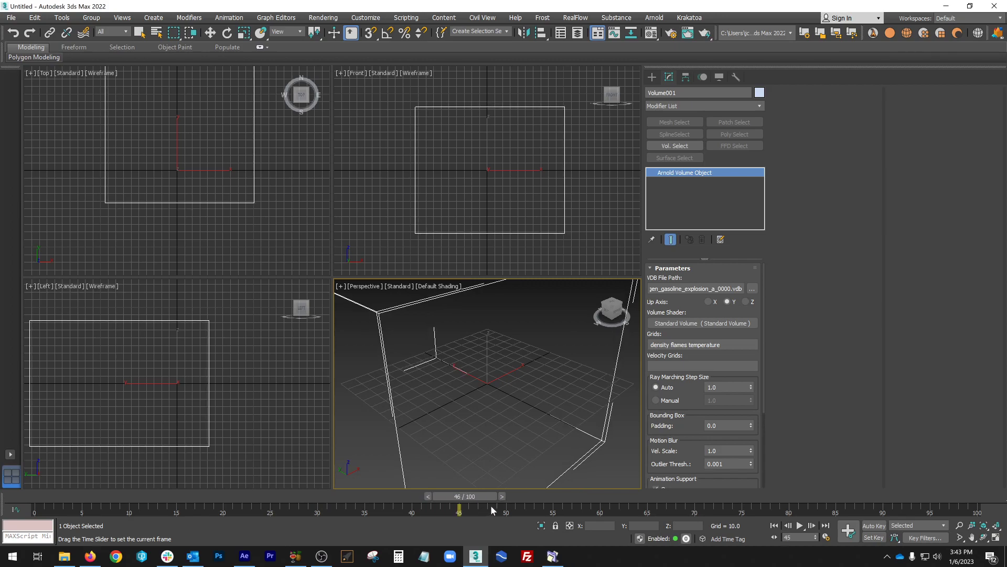
left_click_drag(458, 508, 628, 508)
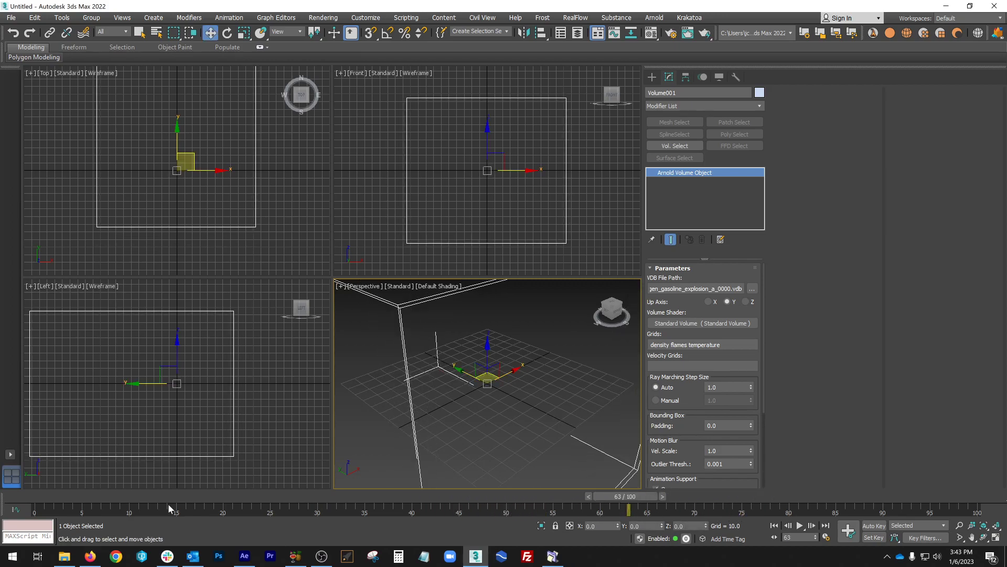
left_click(751, 288)
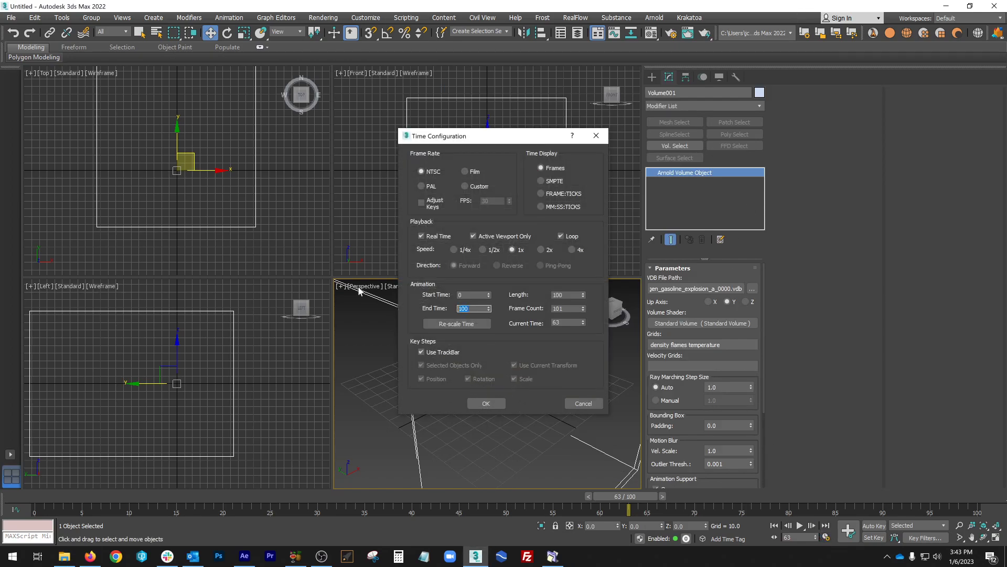
- Extend the timeline to 130 frames and jump to frame 130, where the volume bounds vanish
left_click(485, 403)
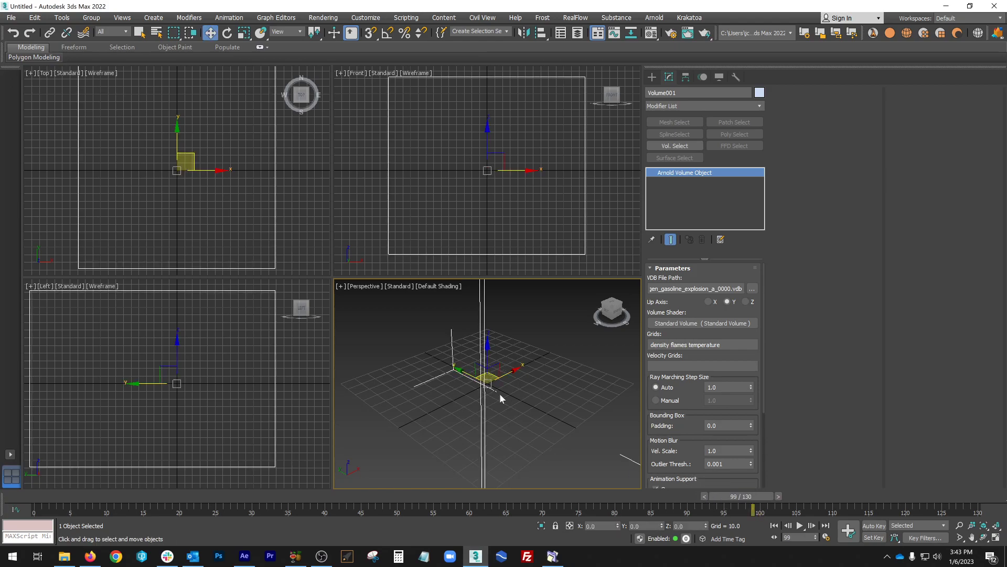
key("alt+w")
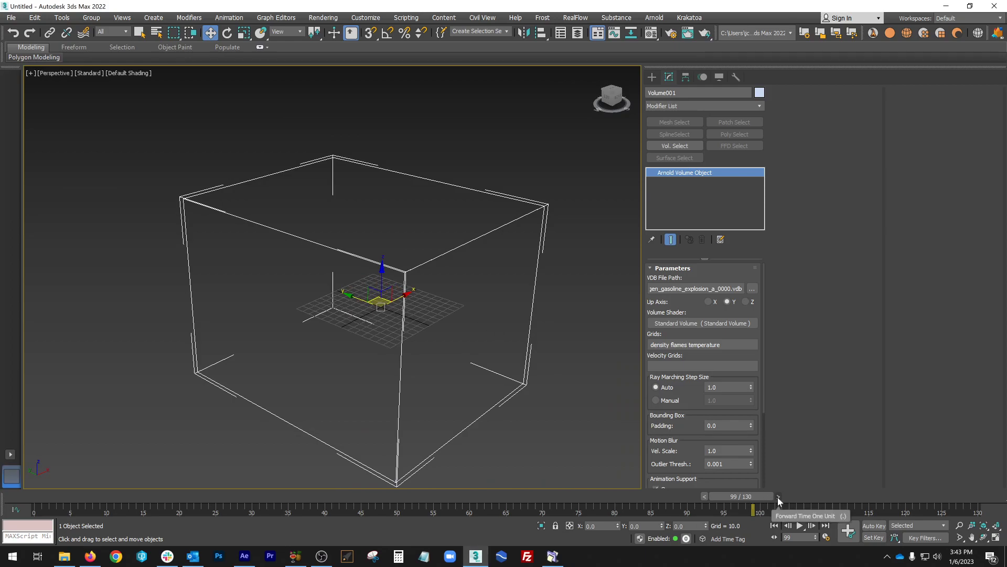
left_click_drag(733, 508, 840, 508)
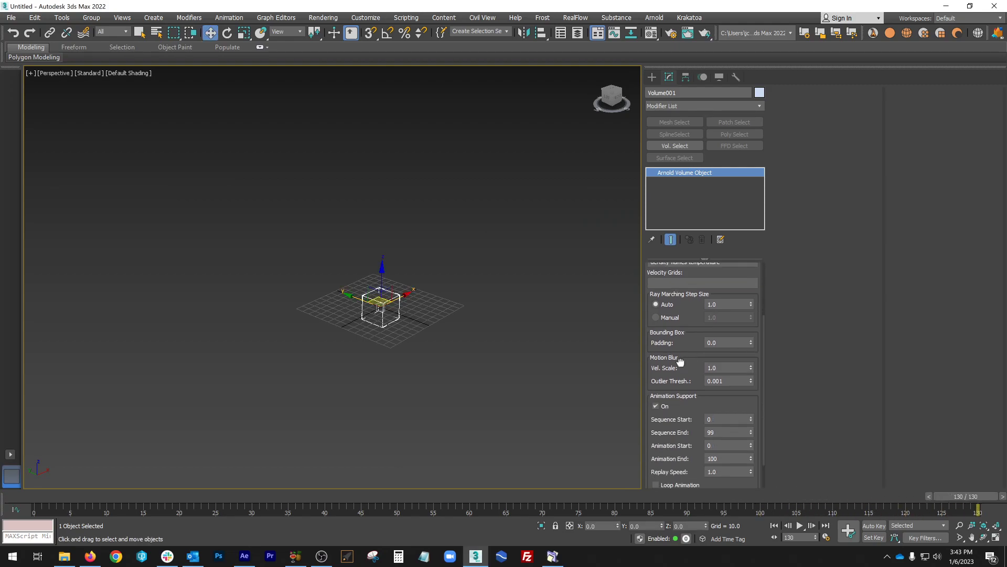
scroll("down", 3)
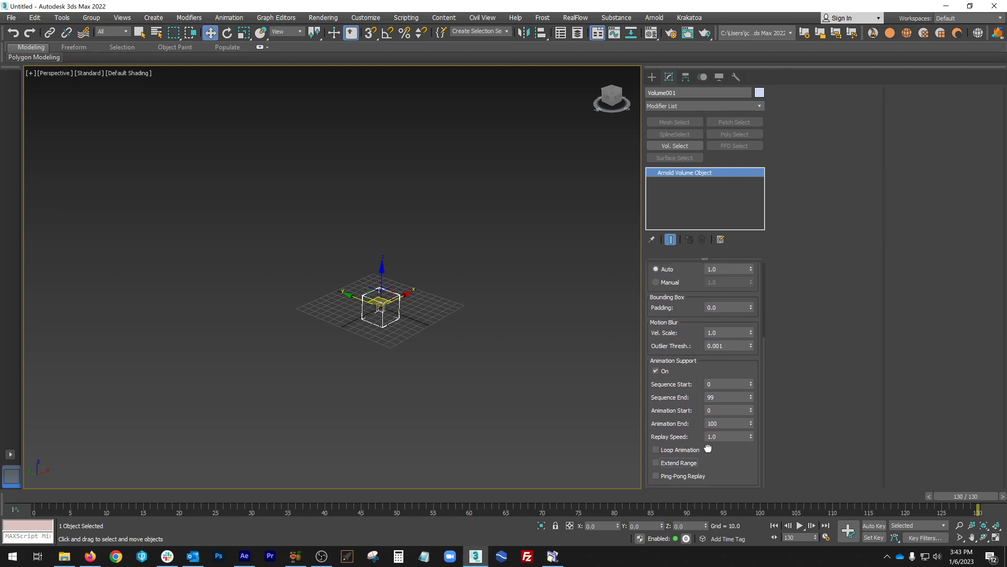
mouse_move(684, 374)
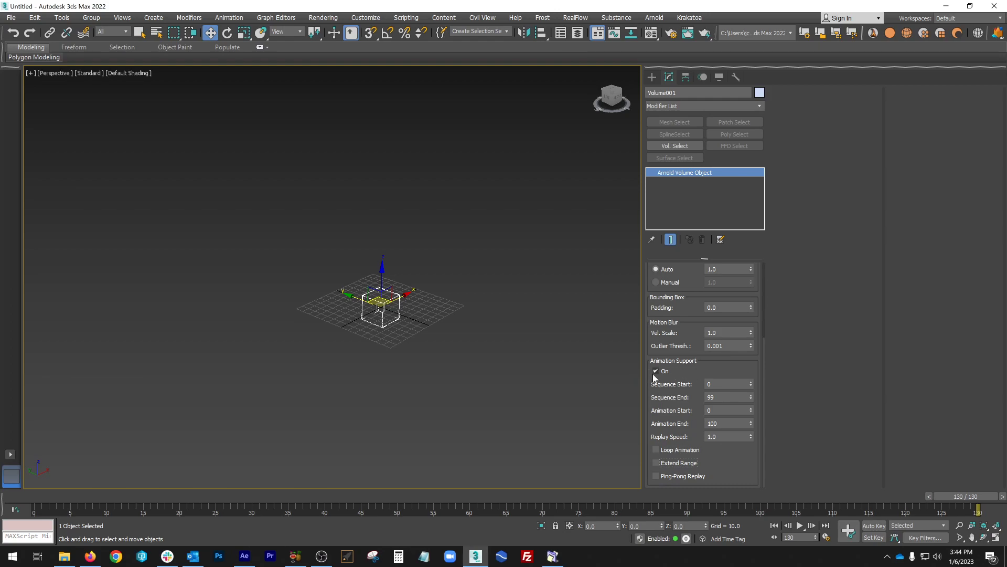
left_click(656, 370)
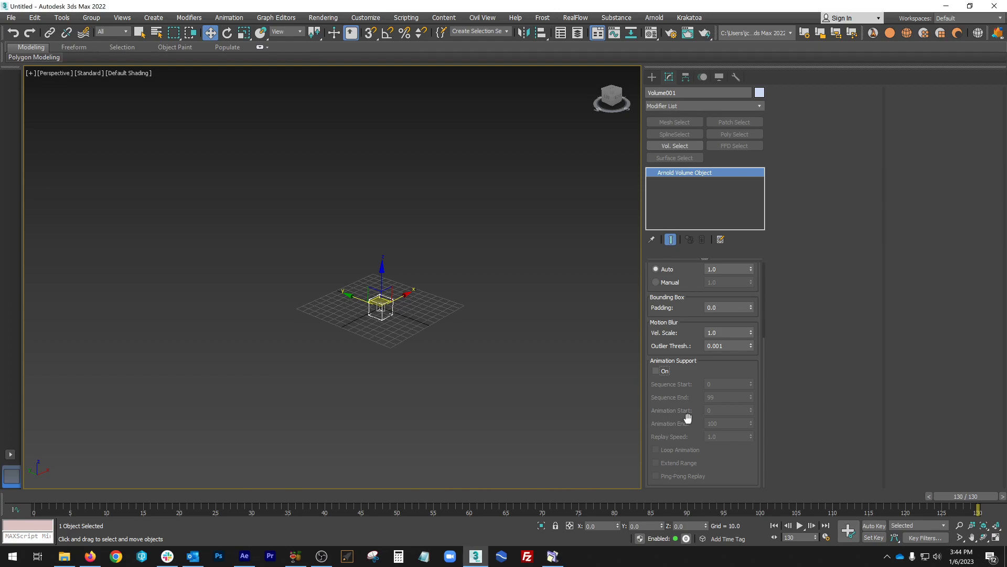
mouse_move(673, 376)
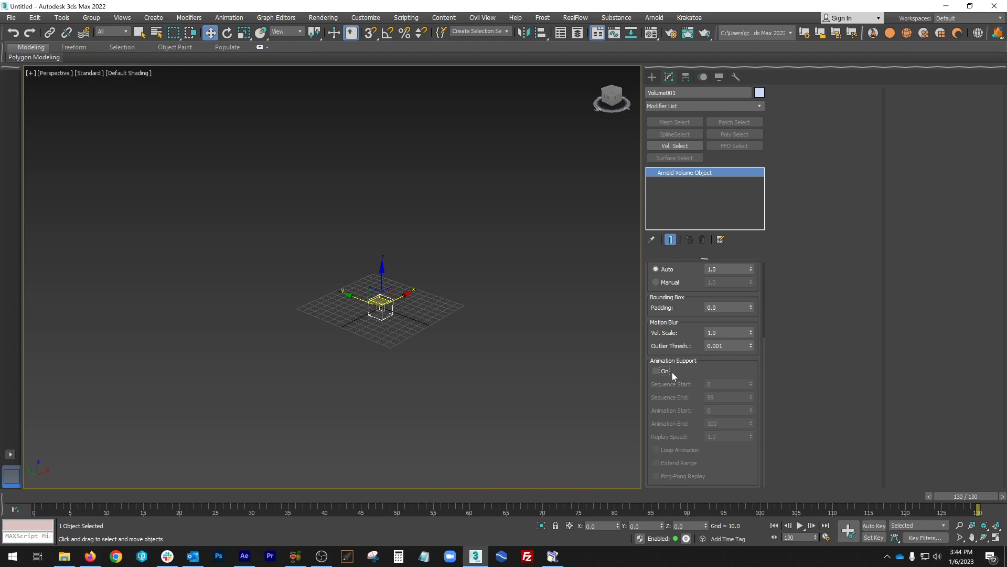
left_click(656, 372)
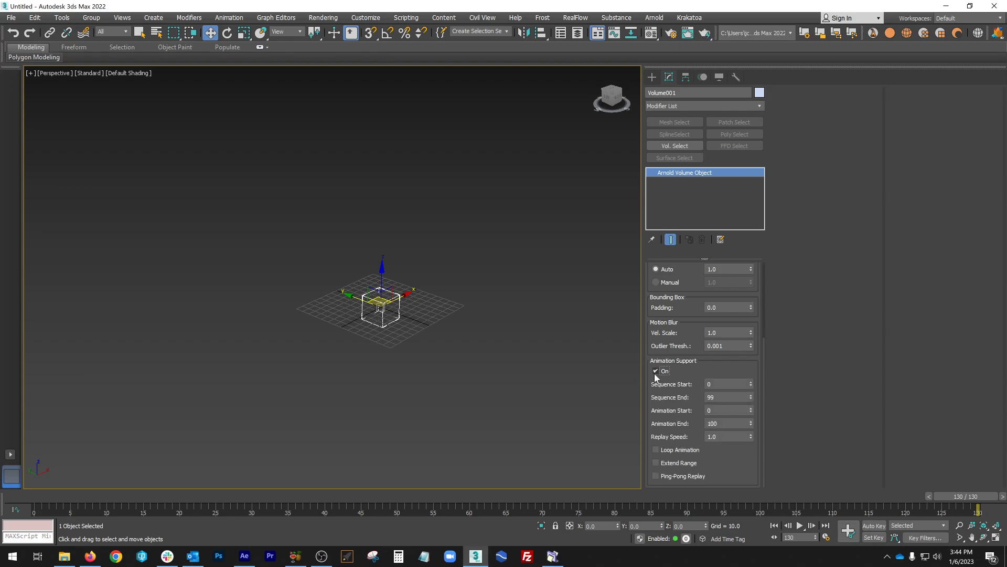
left_click(64, 556)
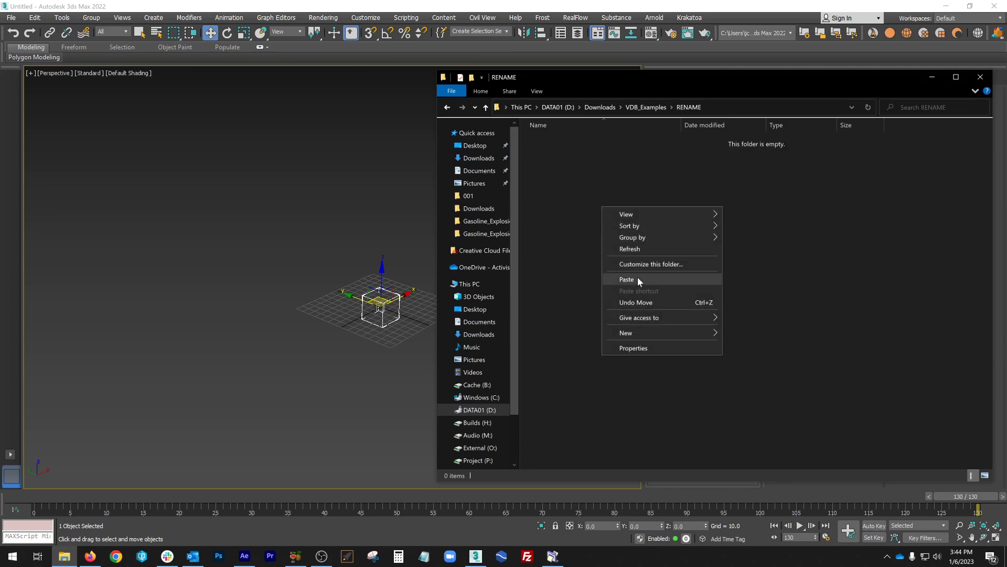
- Paste the 31 three-digit frames a_100 to a_129 into the empty RENAME folder
left_click(625, 279)
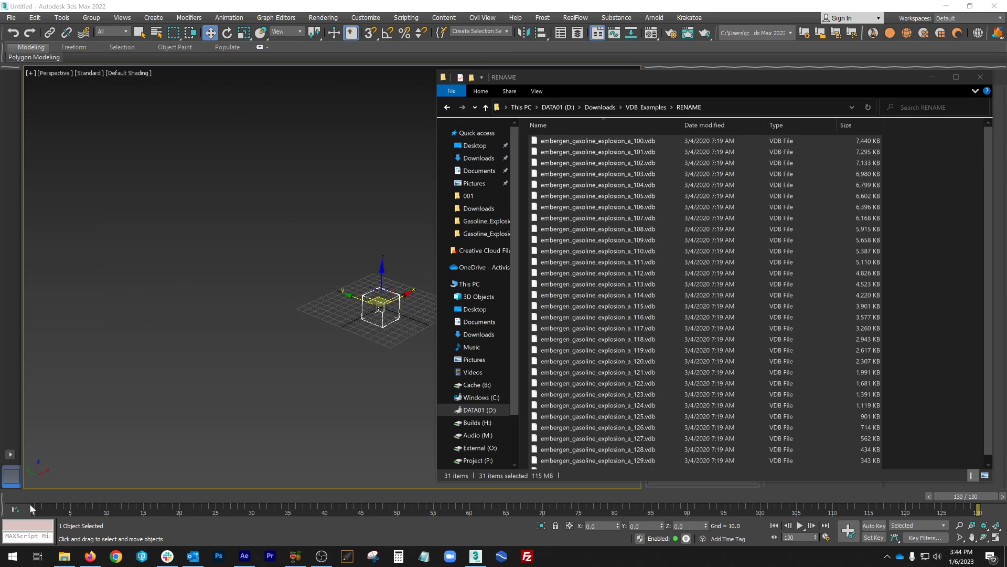
left_click(11, 556)
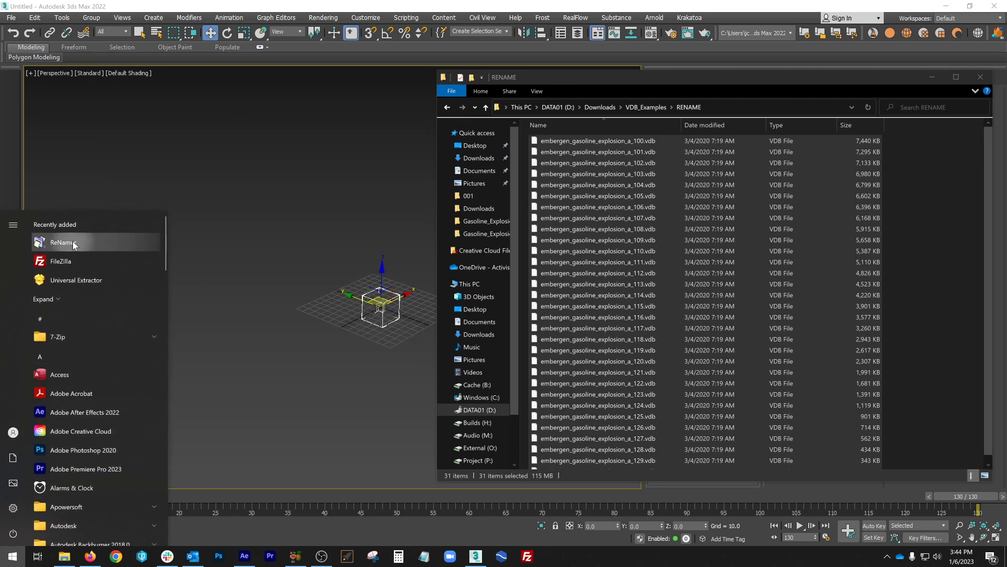
- Launch ReNamer, change the Insert rule to add "0" after "_a_" and rename the frames to a_0100–a_0129
left_click(63, 242)
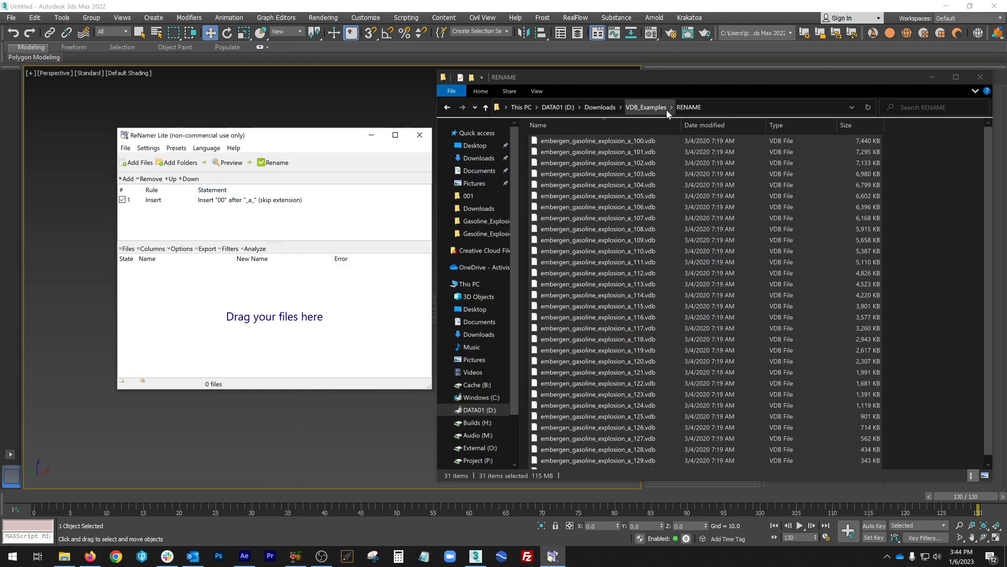
left_click(645, 107)
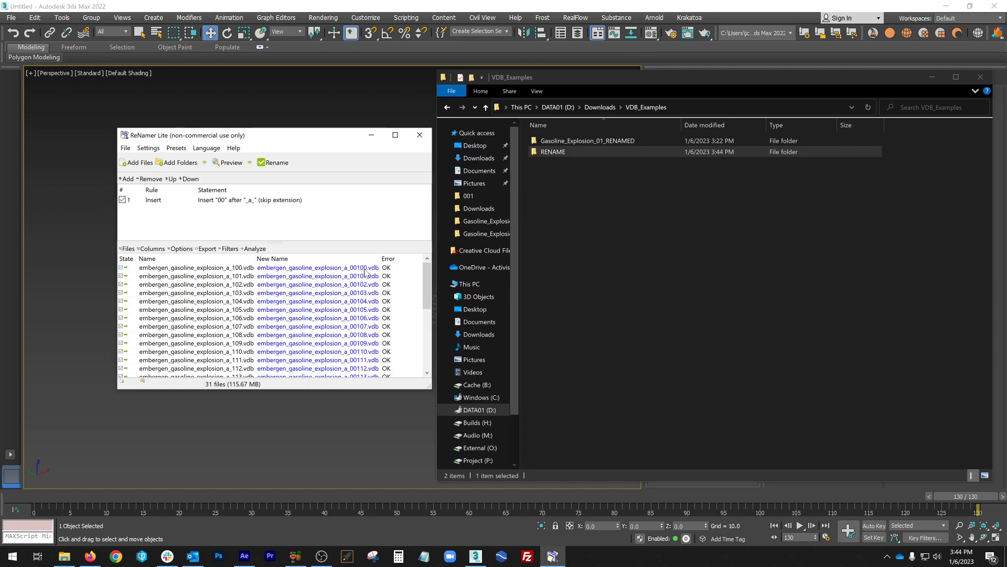
mouse_move(226, 208)
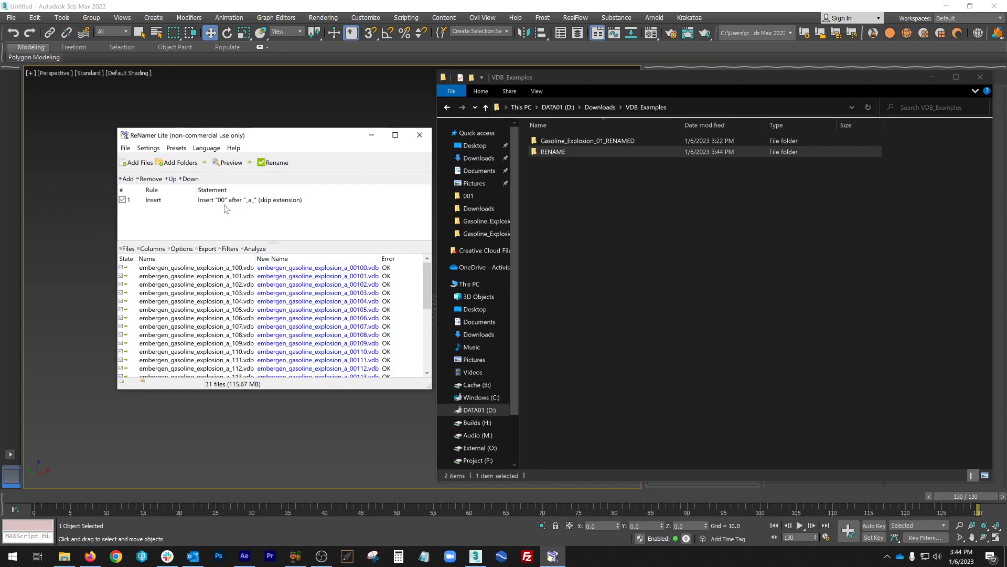
double_click(250, 199)
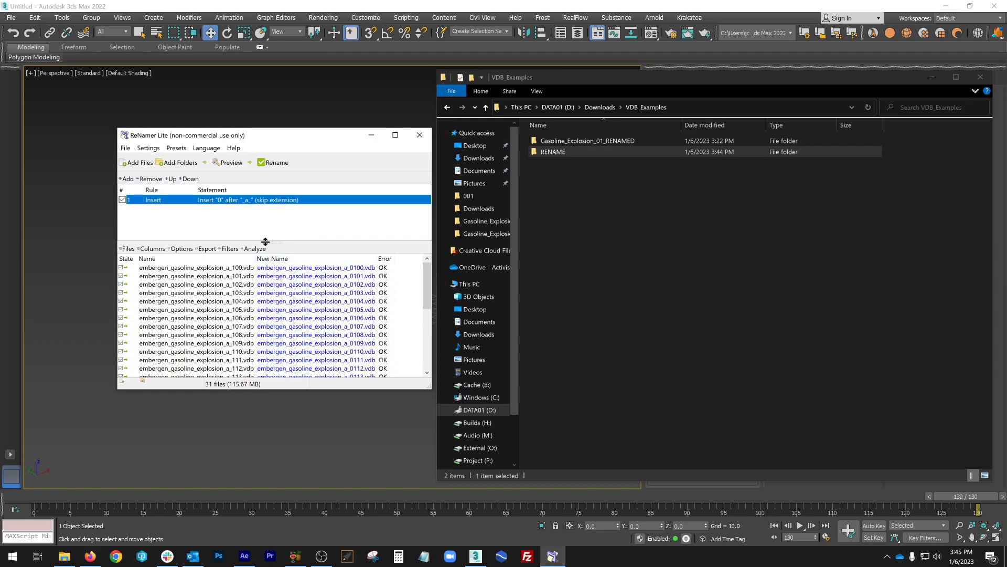
scroll("down", 3)
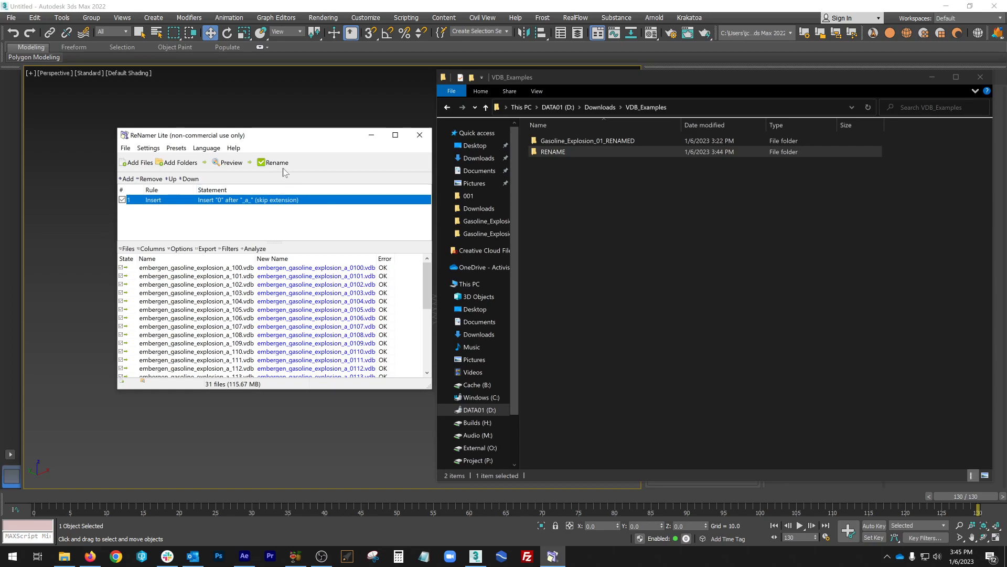
left_click(276, 162)
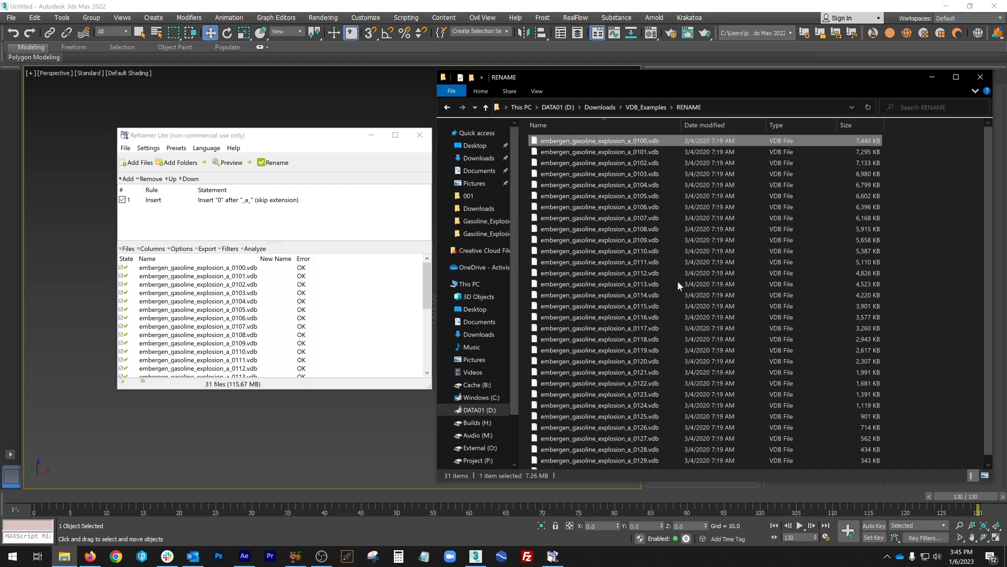
- Cut the renamed frames 0100–0129 and paste them into the Gasoline_Explosion_01 folder
key("ctrl+a")
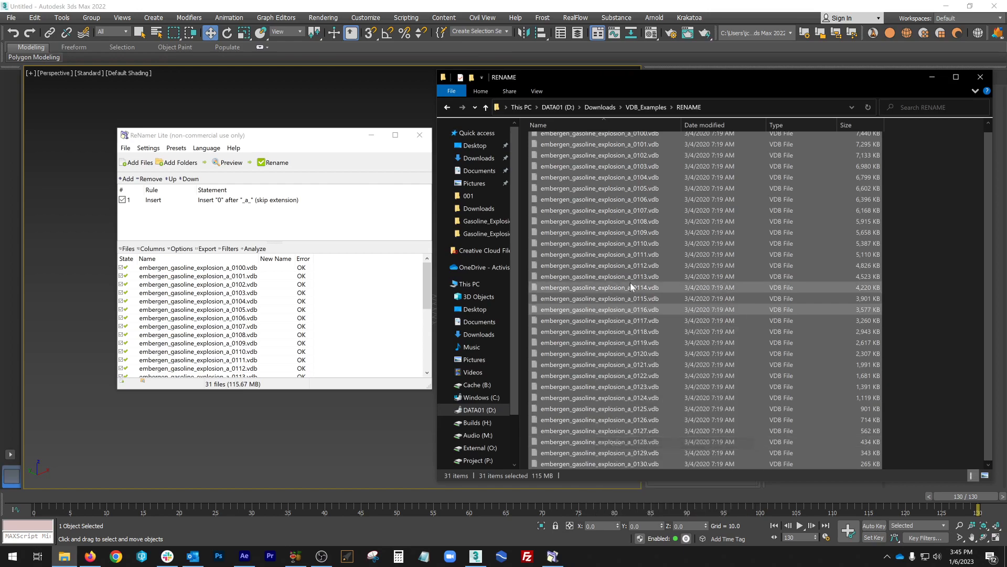
left_click(488, 107)
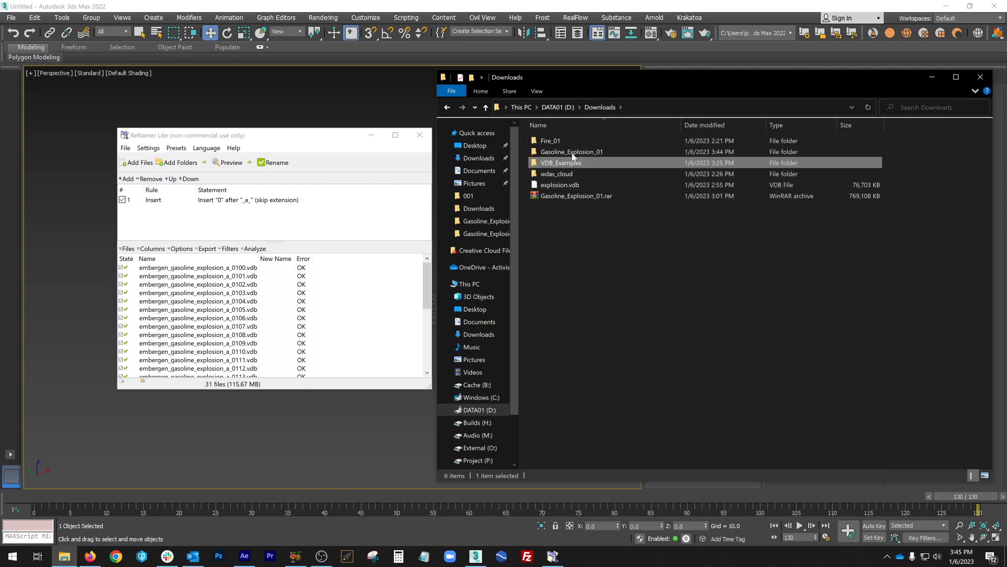
double_click(571, 151)
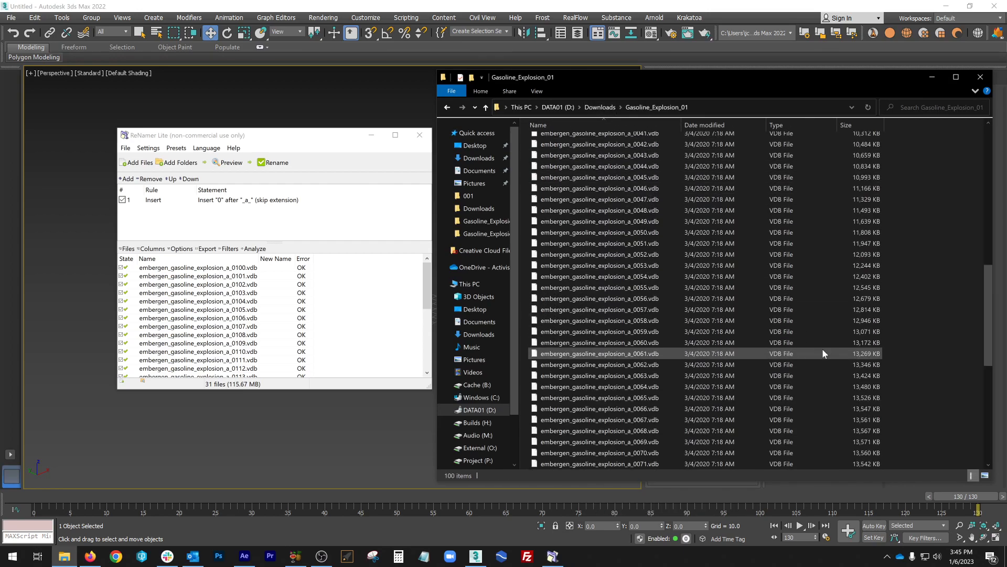
right_click(825, 354)
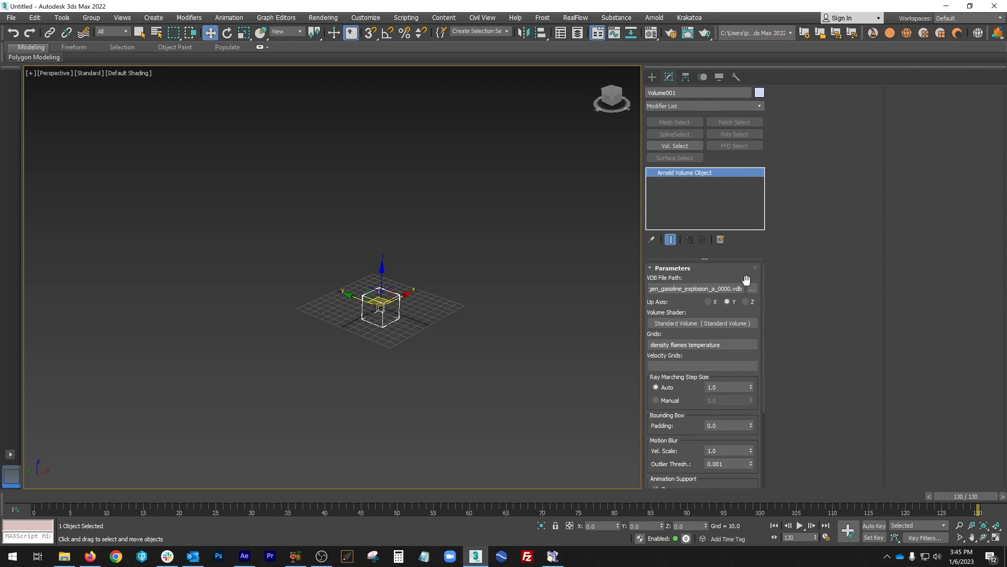
- Reload a_0000.vdb as the volume's file, confirming the density, flames and temperature grids
left_click(751, 288)
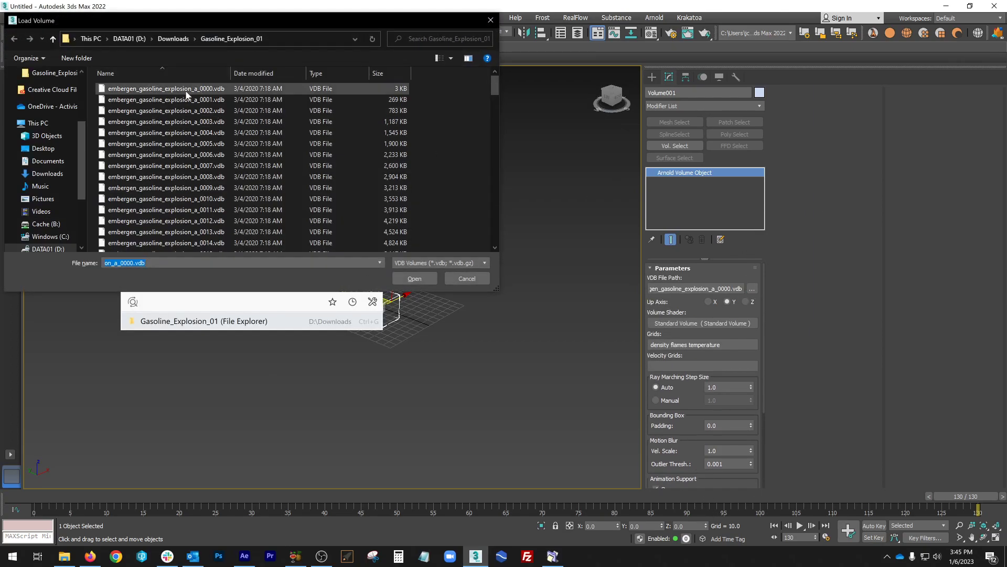
left_click(414, 278)
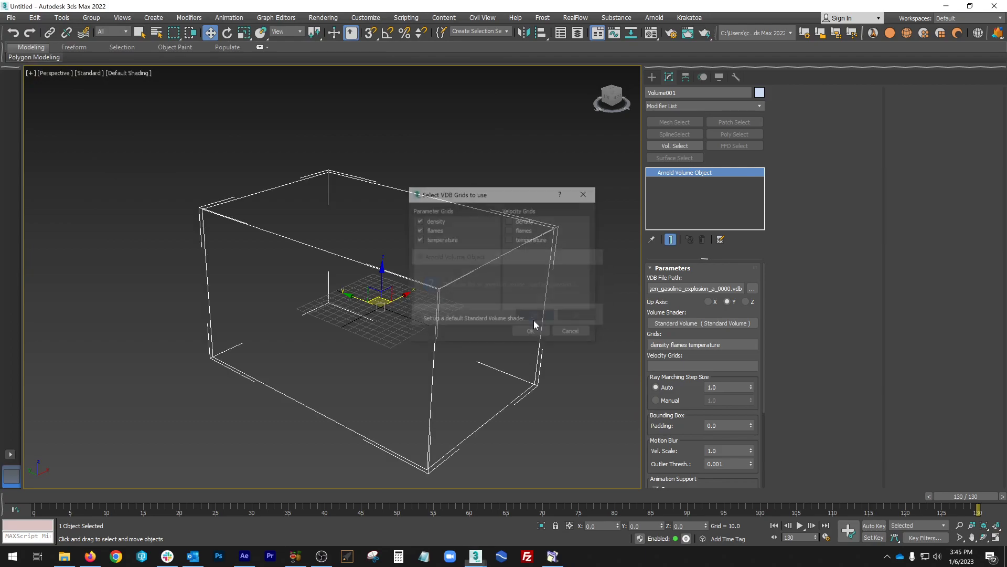
left_click(529, 330)
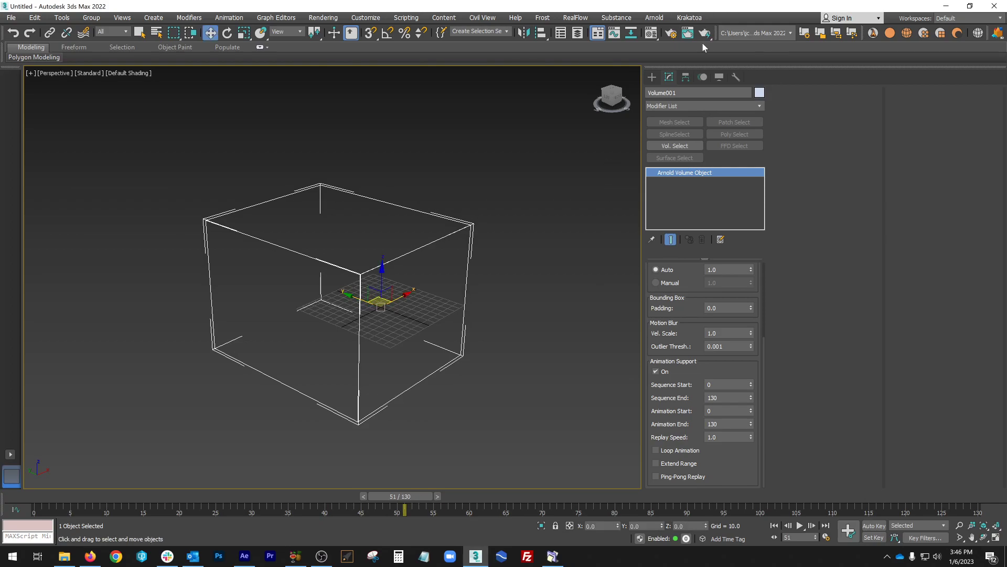
- Set the volume's up axis to Z and render test frames of the explosion
left_click(686, 33)
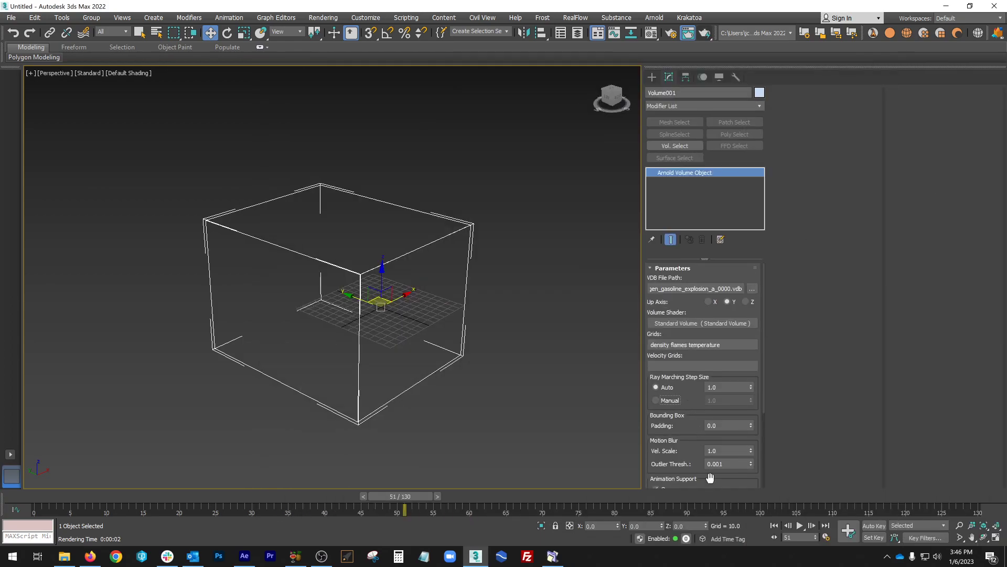
left_click(745, 301)
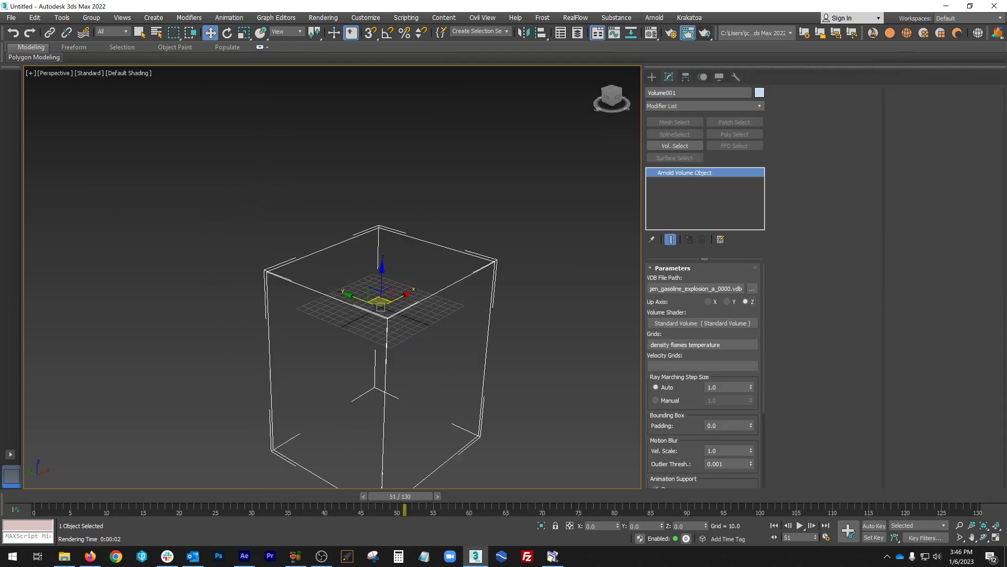
left_click(705, 32)
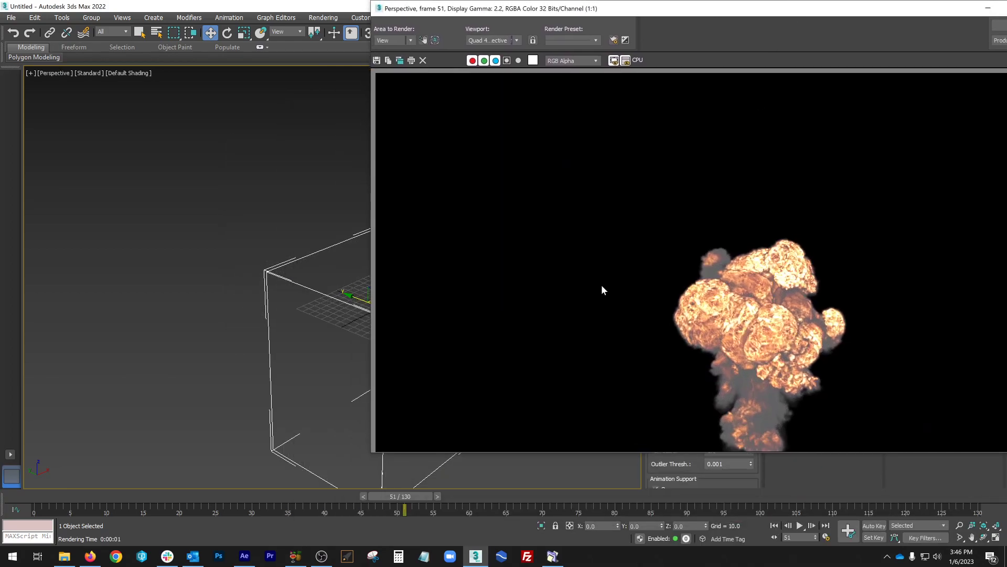
mouse_move(674, 266)
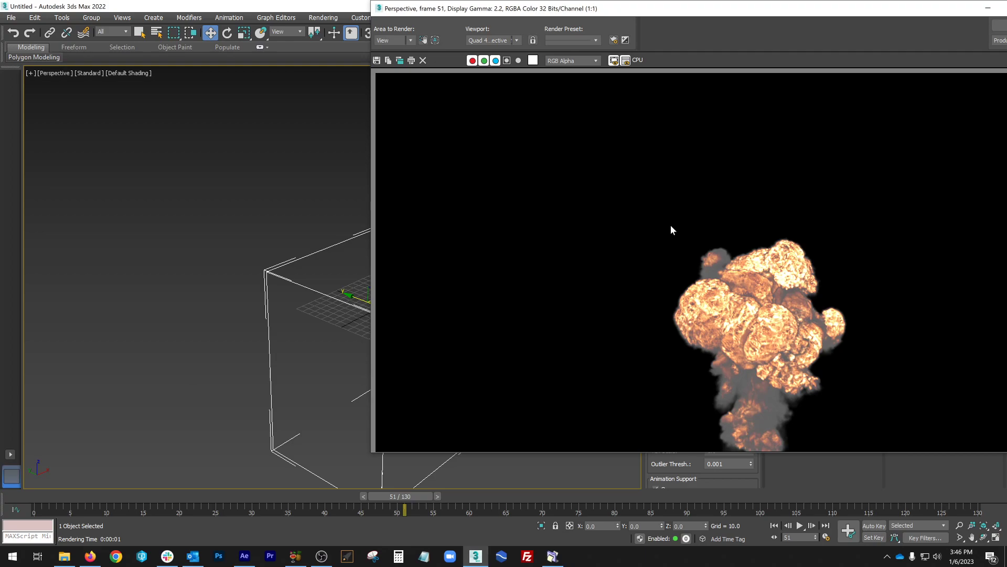
mouse_move(639, 241)
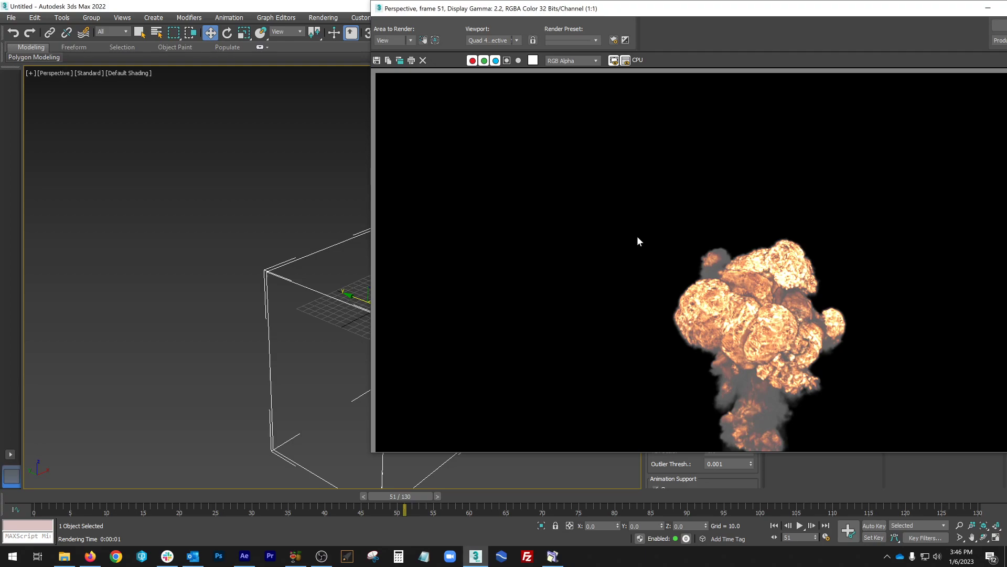
mouse_move(649, 239)
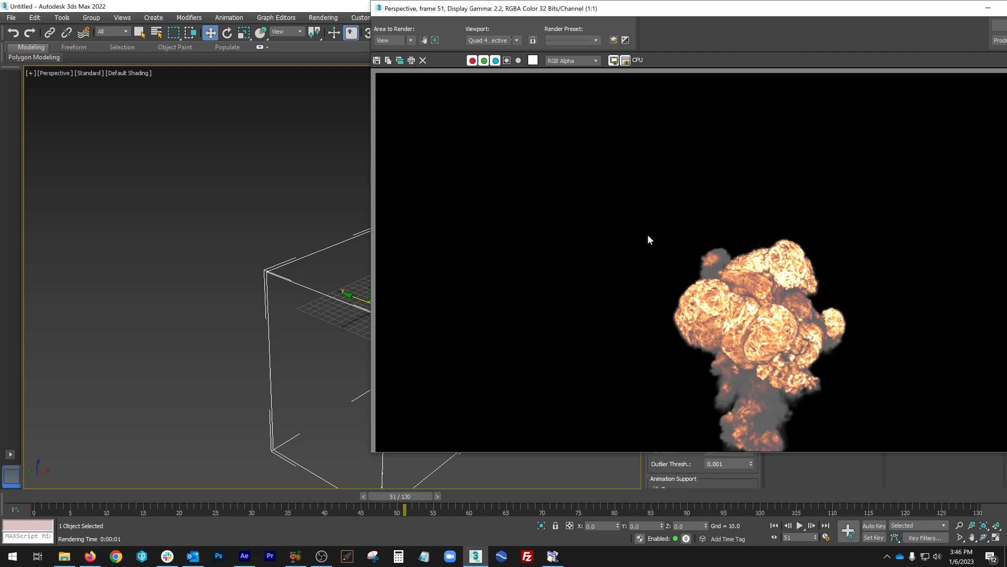